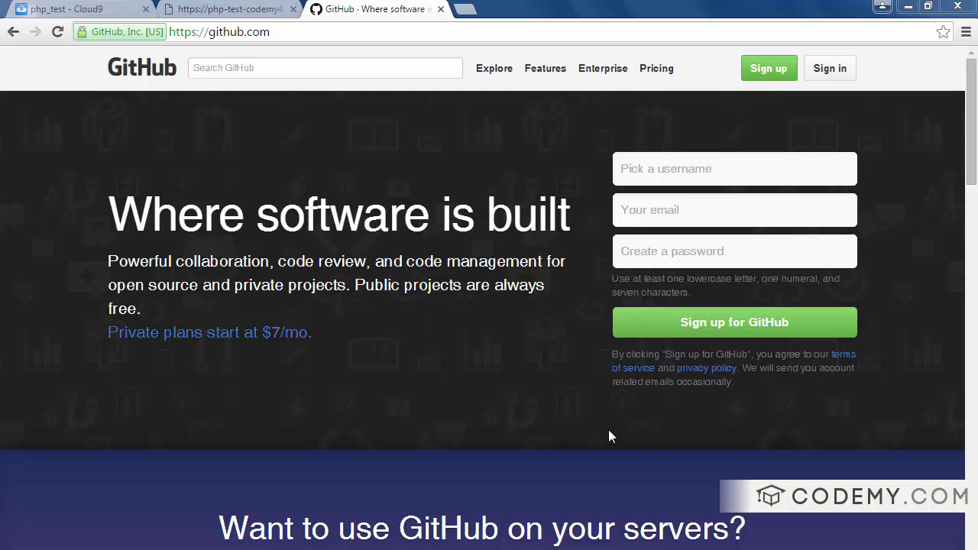
{"action": "mouse_move", "coordinate": [569, 427]}
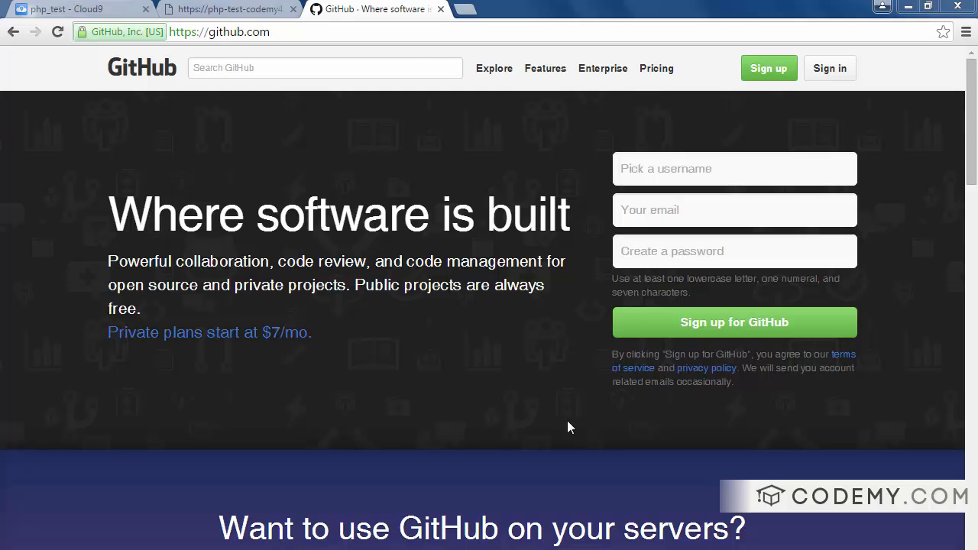
Switch to the php_test Cloud9 workspace showing index.php and the running Apache server
{"action": "left_click", "coordinate": [81, 9]}
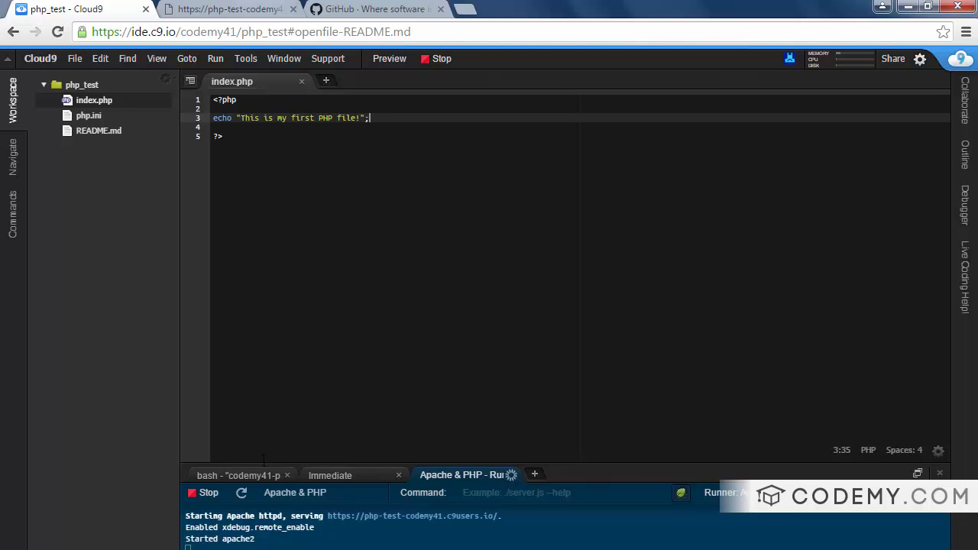
{"action": "mouse_move", "coordinate": [369, 360]}
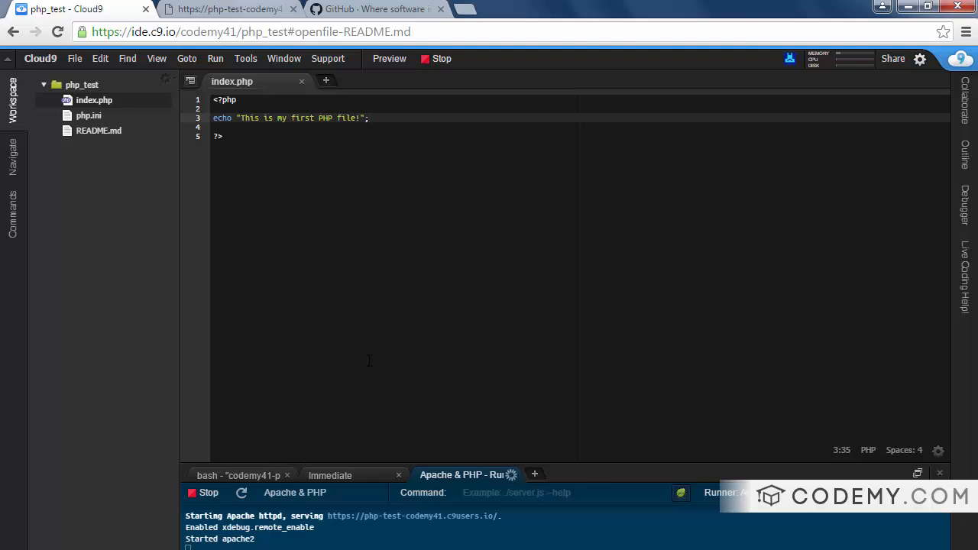
{"action": "mouse_move", "coordinate": [456, 25]}
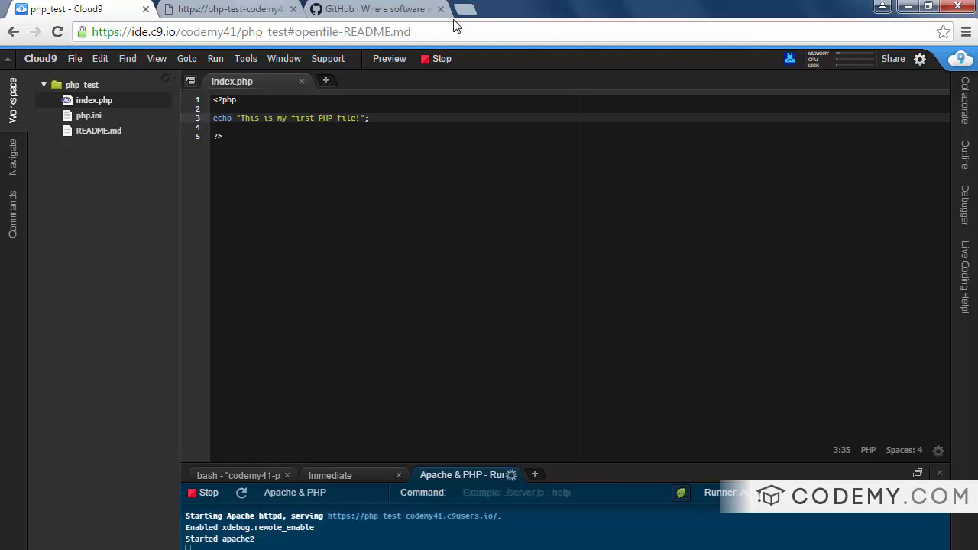
{"action": "mouse_move", "coordinate": [353, 6]}
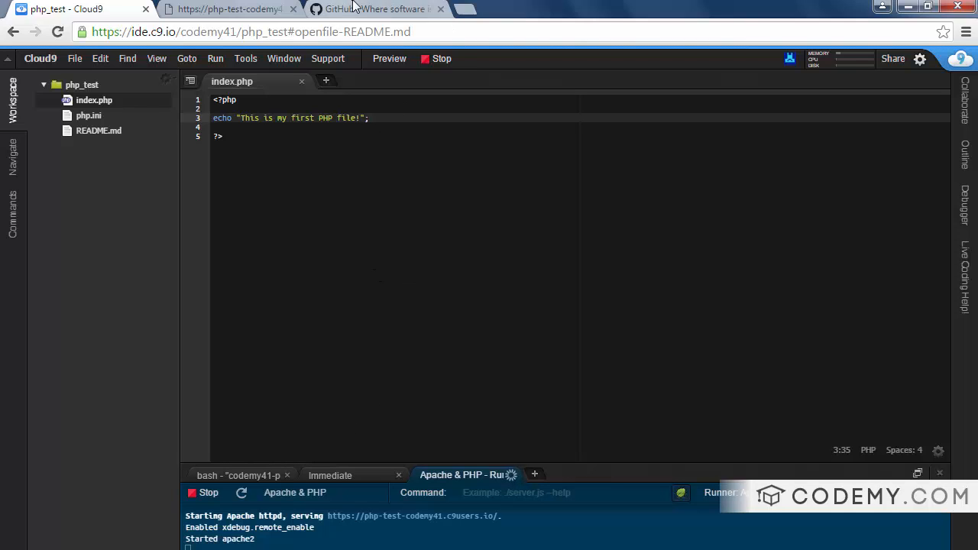
{"action": "mouse_move", "coordinate": [375, 8]}
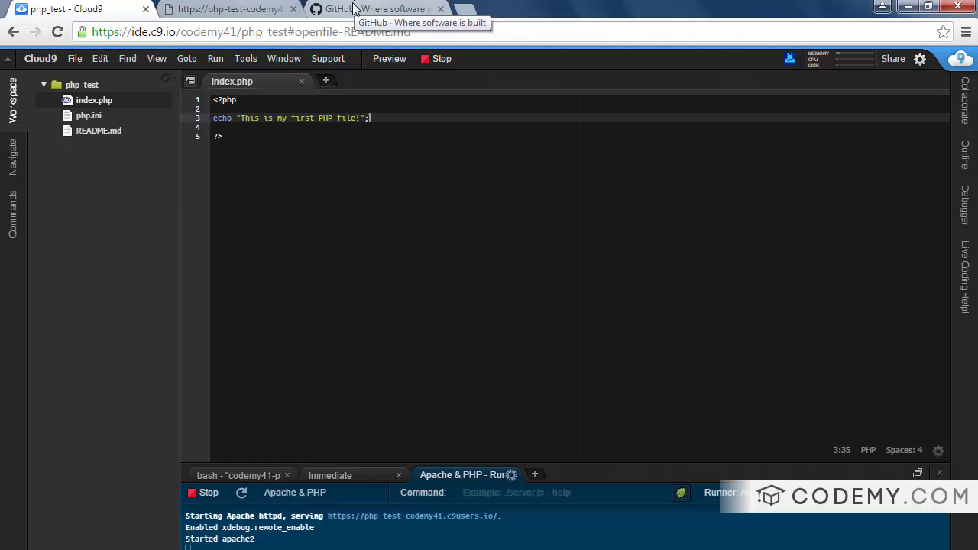
Go to the GitHub home page, glance back at the Cloud9 workspace, then return to GitHub
{"action": "left_click", "coordinate": [375, 10]}
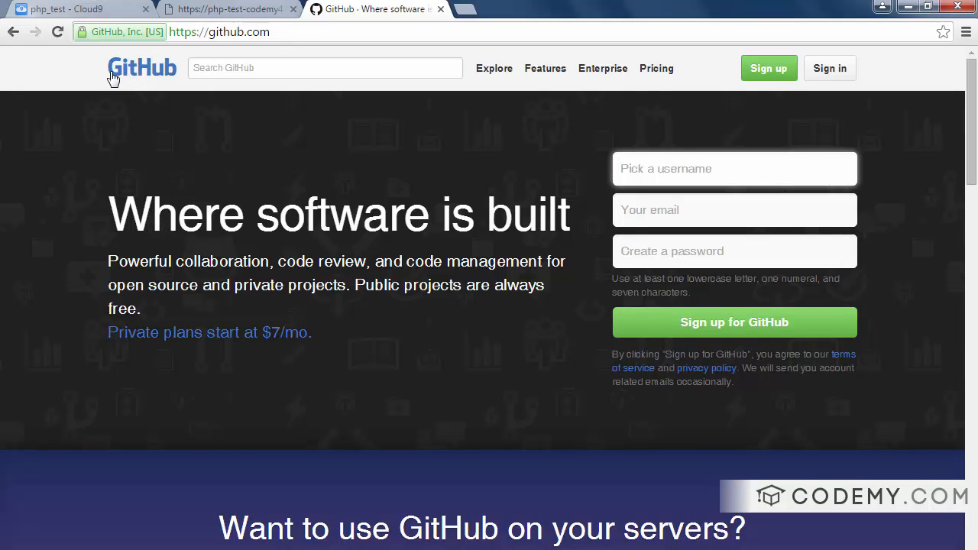
{"action": "mouse_move", "coordinate": [310, 119]}
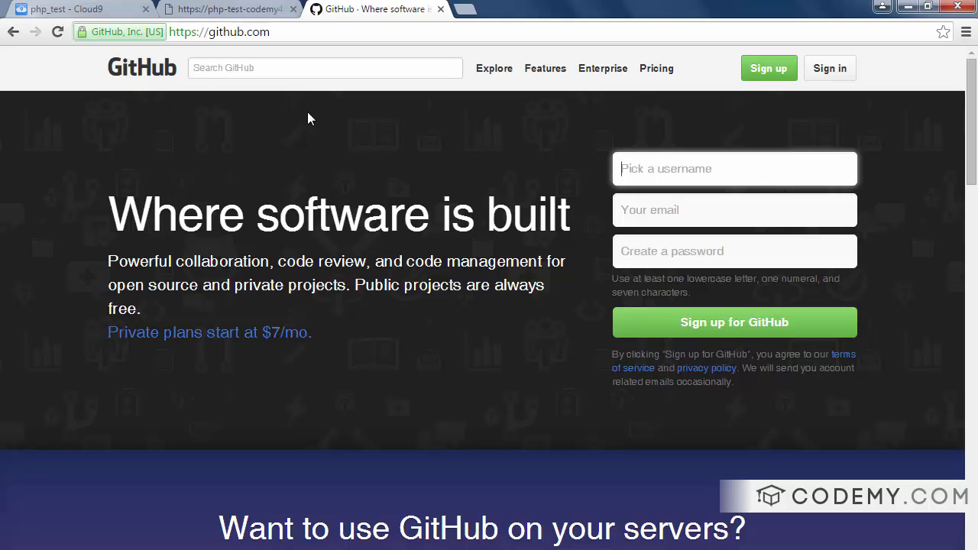
{"action": "mouse_move", "coordinate": [136, 8]}
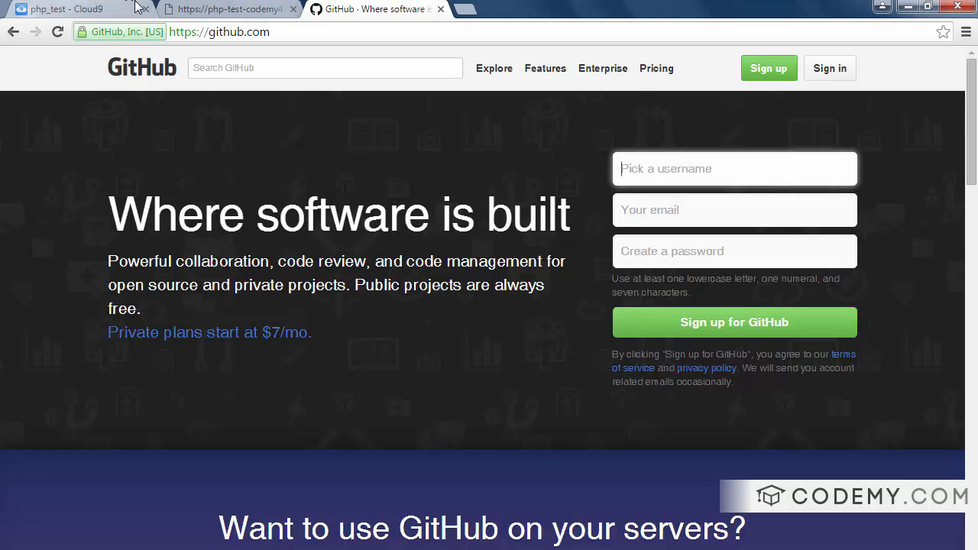
{"action": "left_click", "coordinate": [77, 8]}
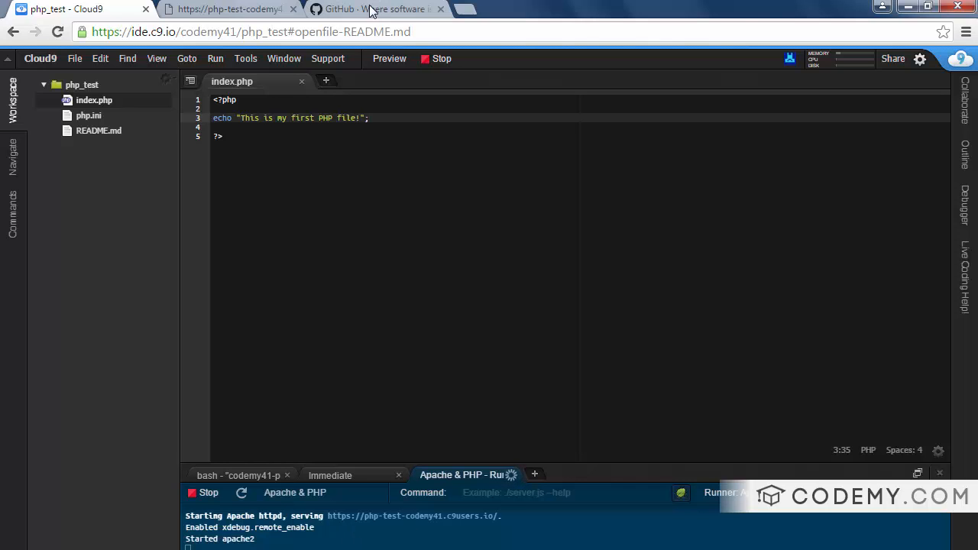
{"action": "left_click", "coordinate": [374, 9]}
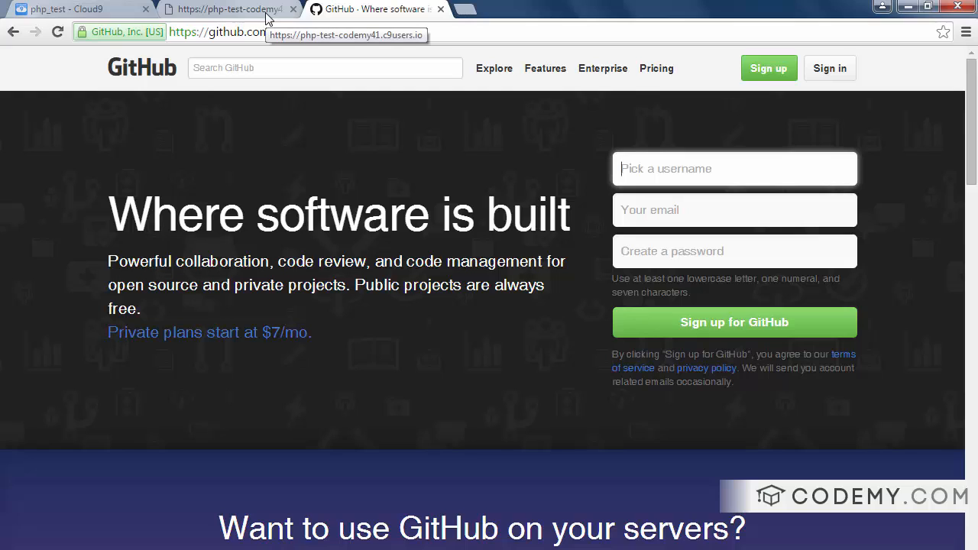
{"action": "mouse_move", "coordinate": [304, 137]}
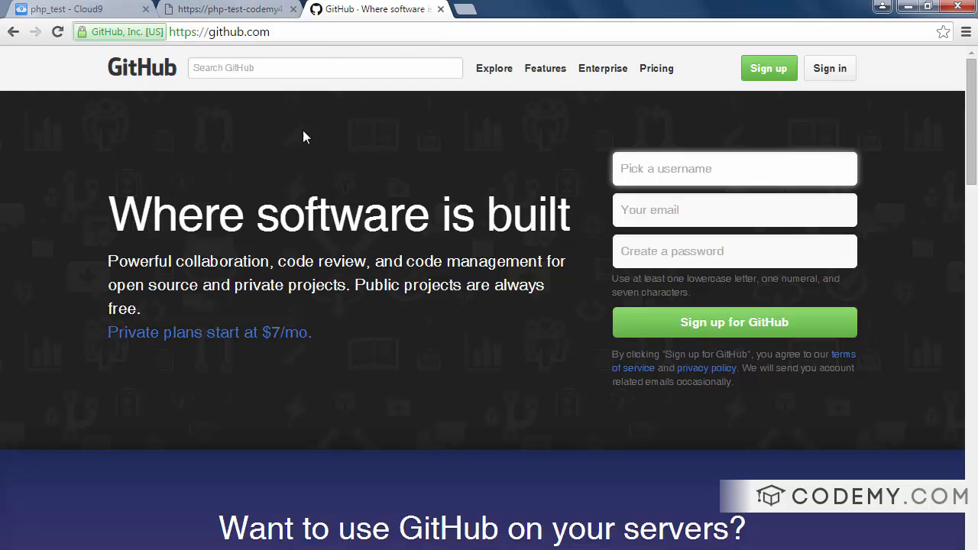
{"action": "mouse_move", "coordinate": [347, 62]}
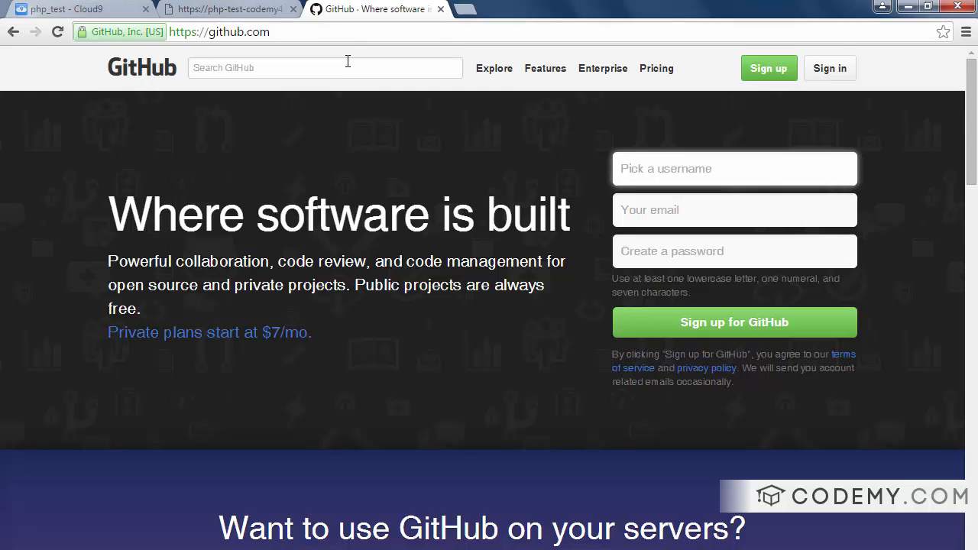
{"action": "left_click", "coordinate": [734, 169]}
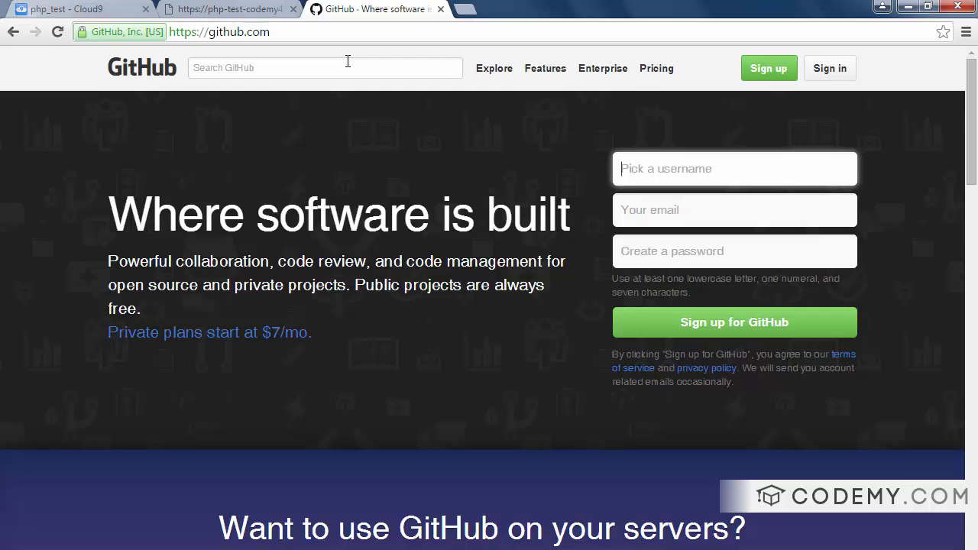
{"action": "mouse_move", "coordinate": [175, 57]}
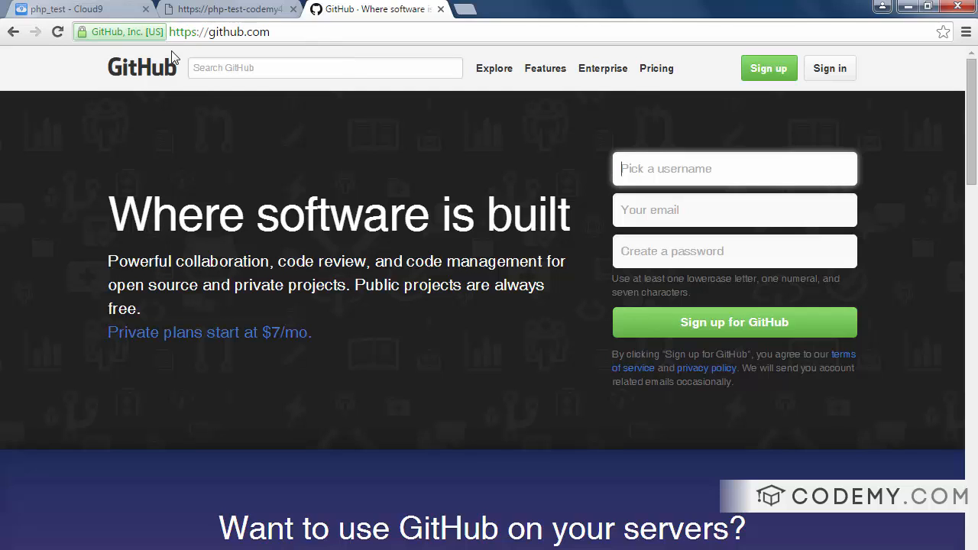
{"action": "mouse_move", "coordinate": [233, 135]}
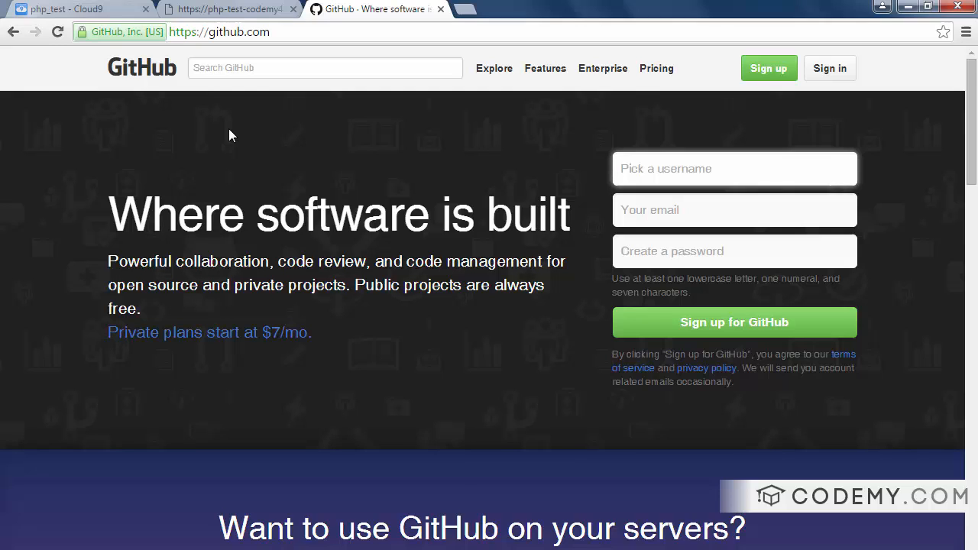
{"action": "mouse_move", "coordinate": [189, 109]}
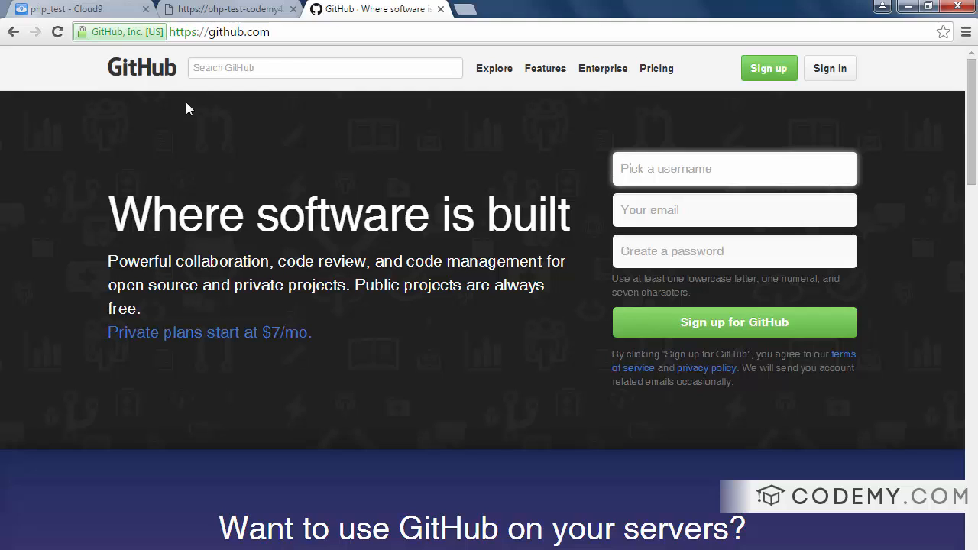
{"action": "mouse_move", "coordinate": [161, 80]}
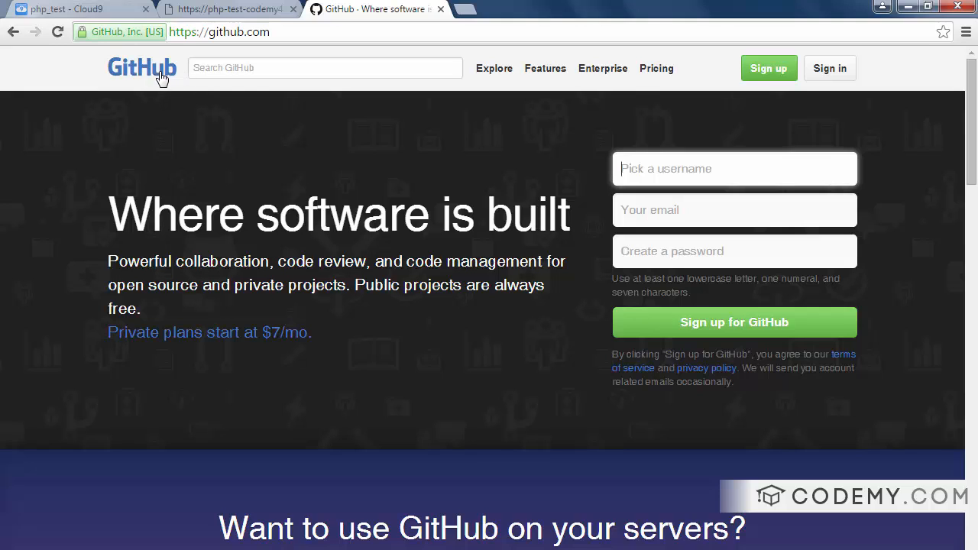
{"action": "mouse_move", "coordinate": [128, 121]}
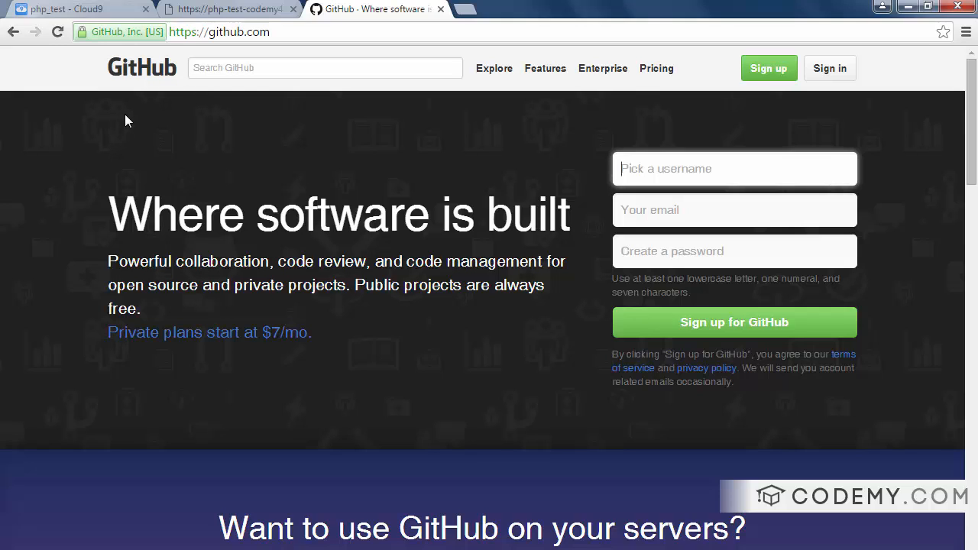
{"action": "mouse_move", "coordinate": [134, 118]}
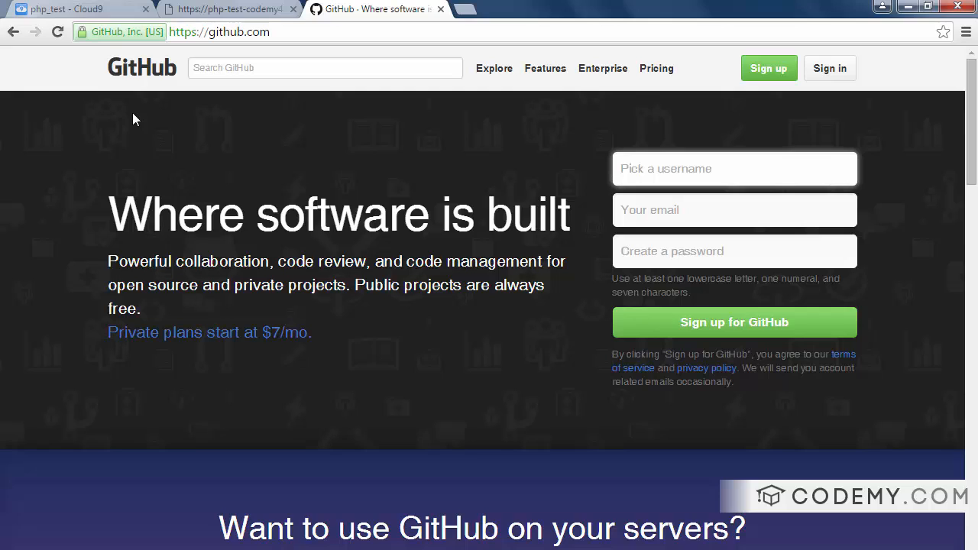
{"action": "mouse_move", "coordinate": [153, 178]}
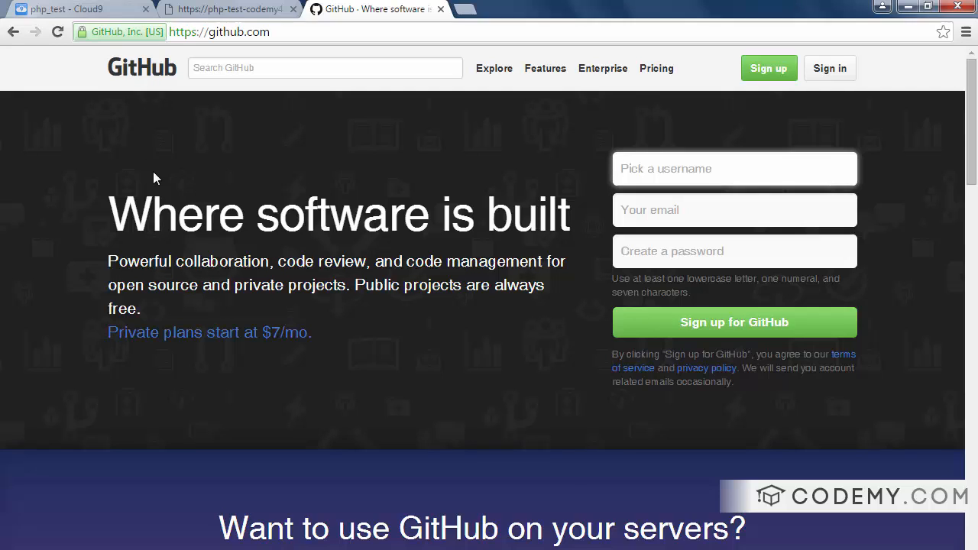
Keep github.com open with the blank sign-up form and username field ready
{"action": "left_click", "coordinate": [733, 169]}
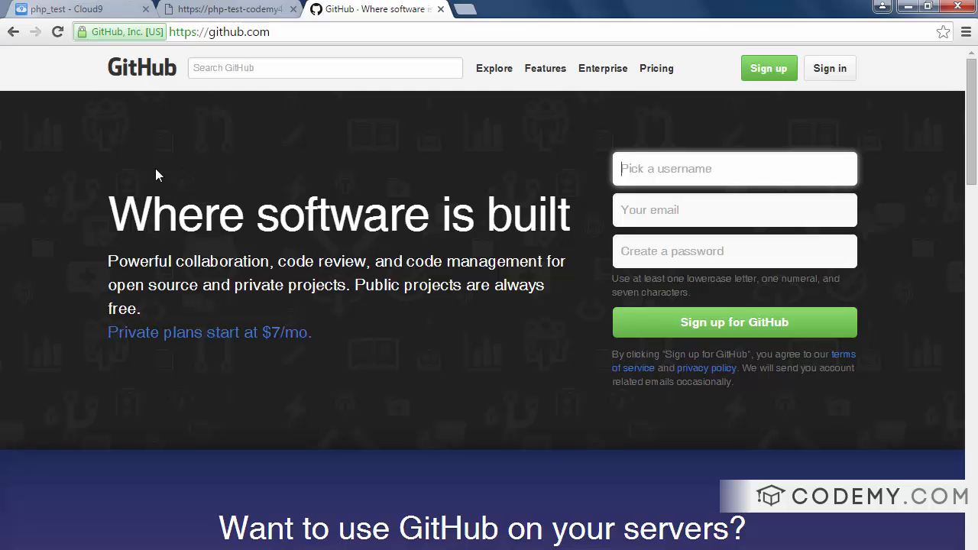
{"action": "mouse_move", "coordinate": [318, 142]}
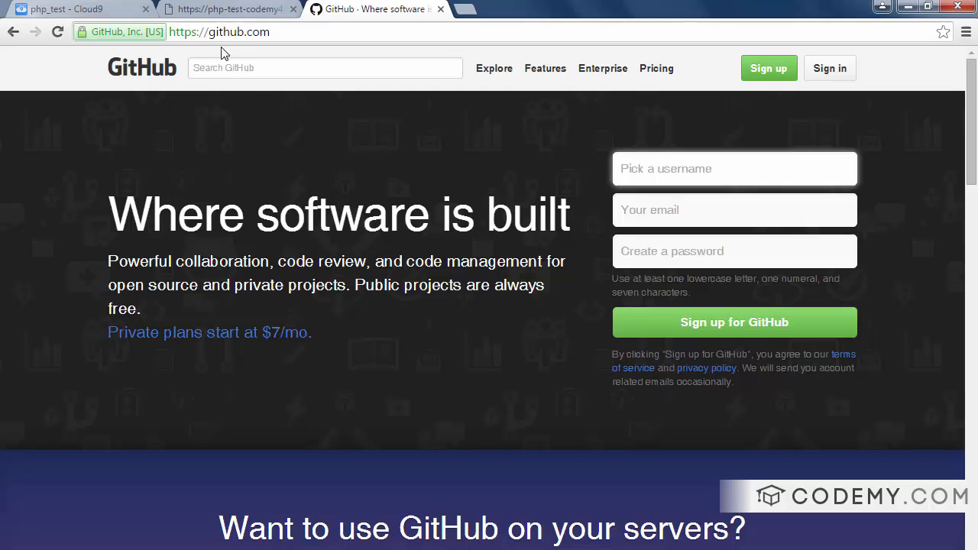
{"action": "mouse_move", "coordinate": [168, 90]}
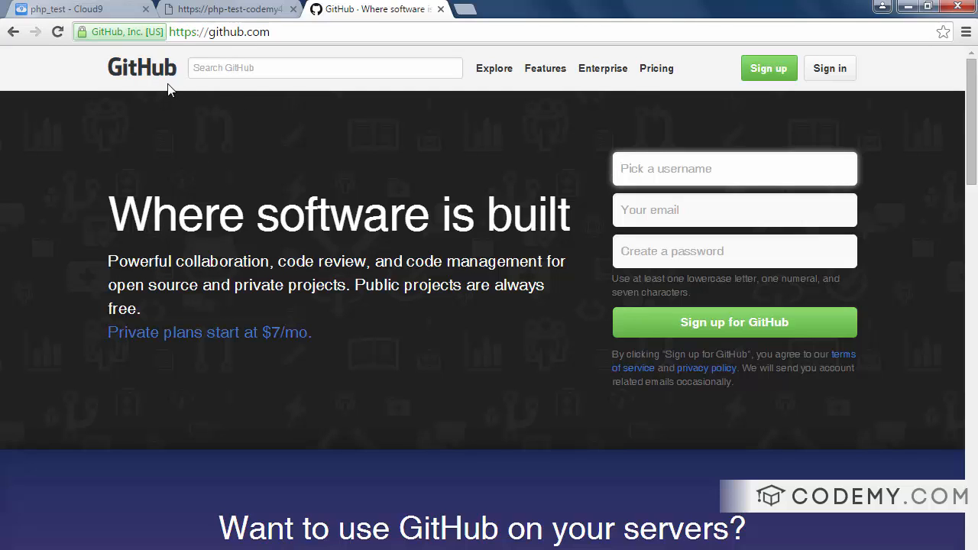
{"action": "mouse_move", "coordinate": [116, 80]}
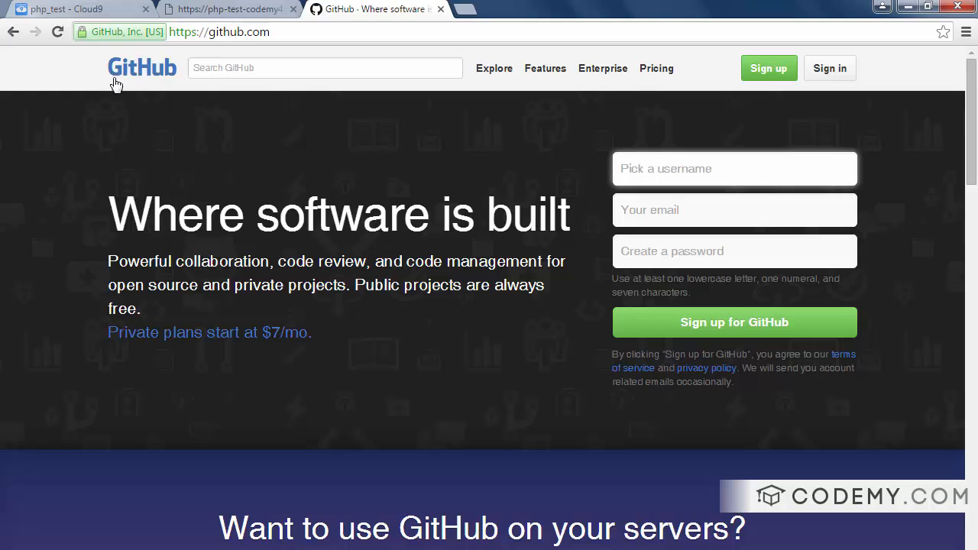
{"action": "mouse_move", "coordinate": [173, 124]}
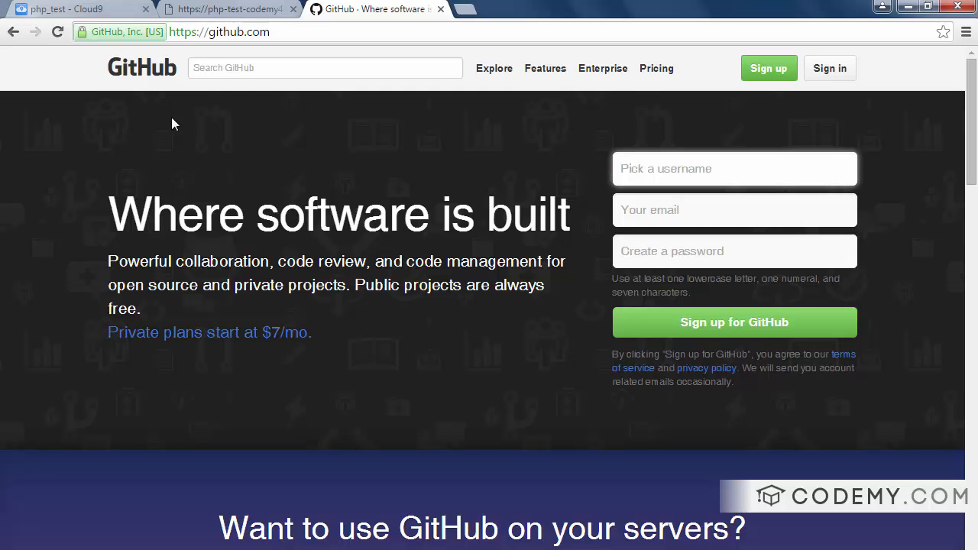
{"action": "left_click", "coordinate": [733, 169]}
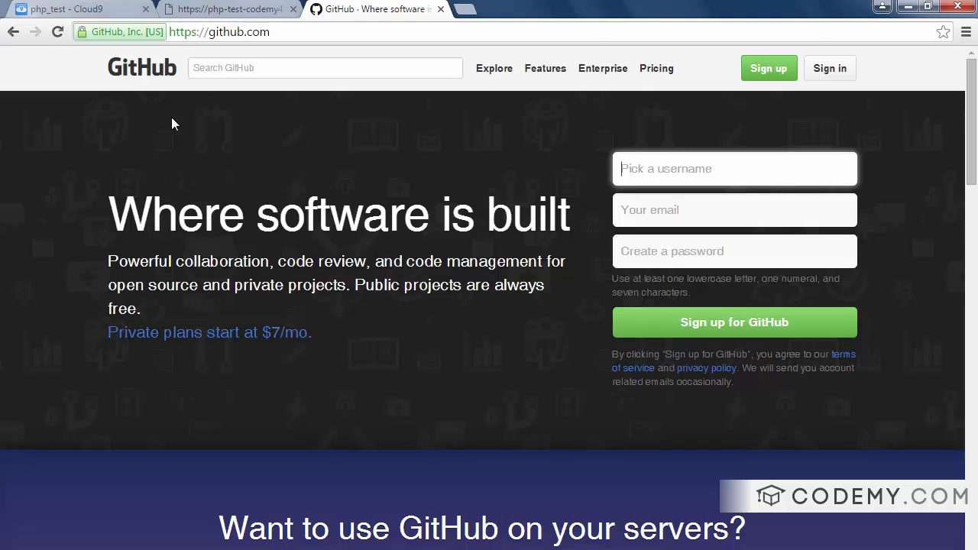
{"action": "mouse_move", "coordinate": [114, 51]}
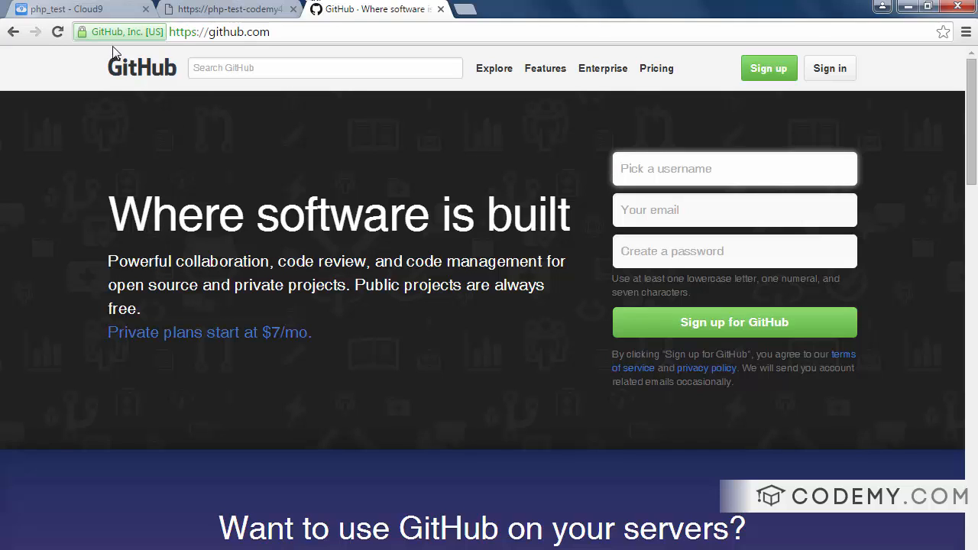
{"action": "mouse_move", "coordinate": [137, 98]}
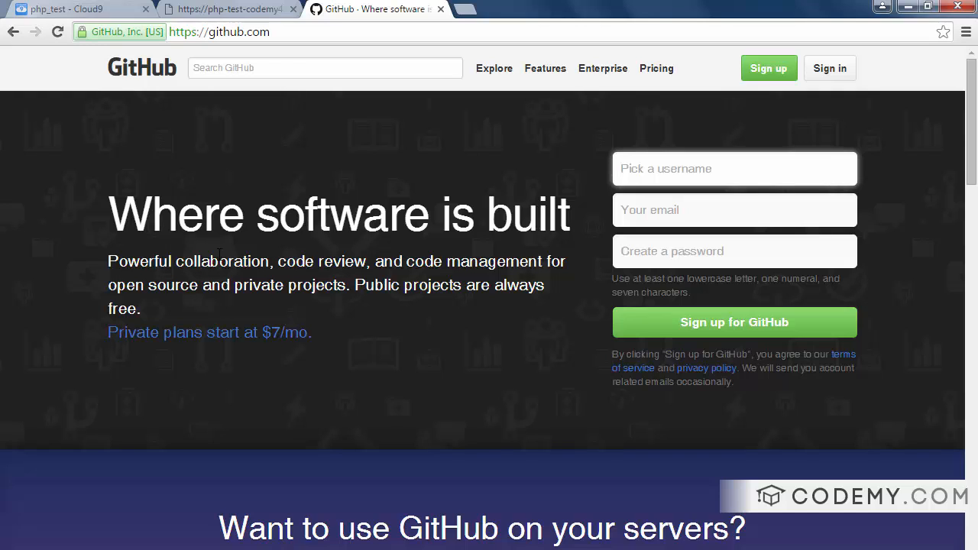
{"action": "mouse_move", "coordinate": [543, 125]}
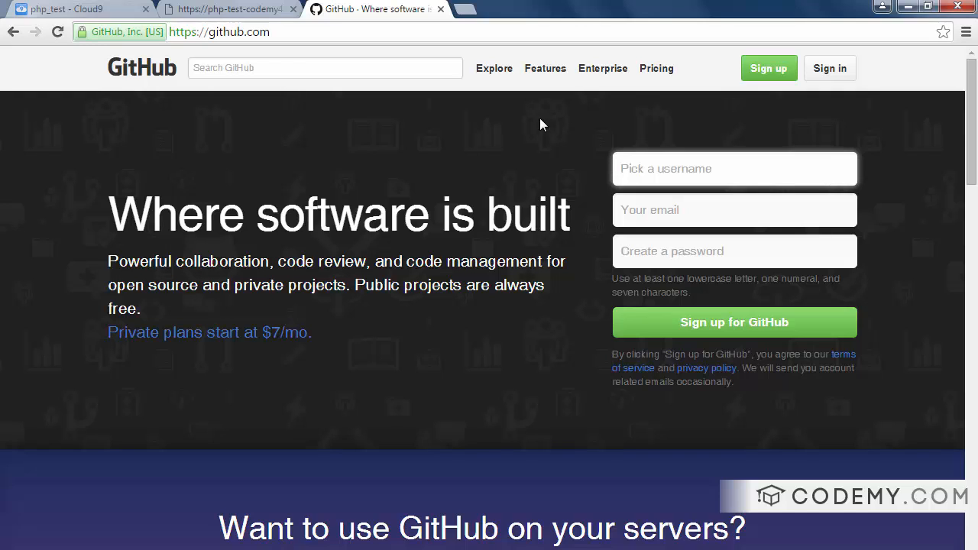
{"action": "mouse_move", "coordinate": [769, 68]}
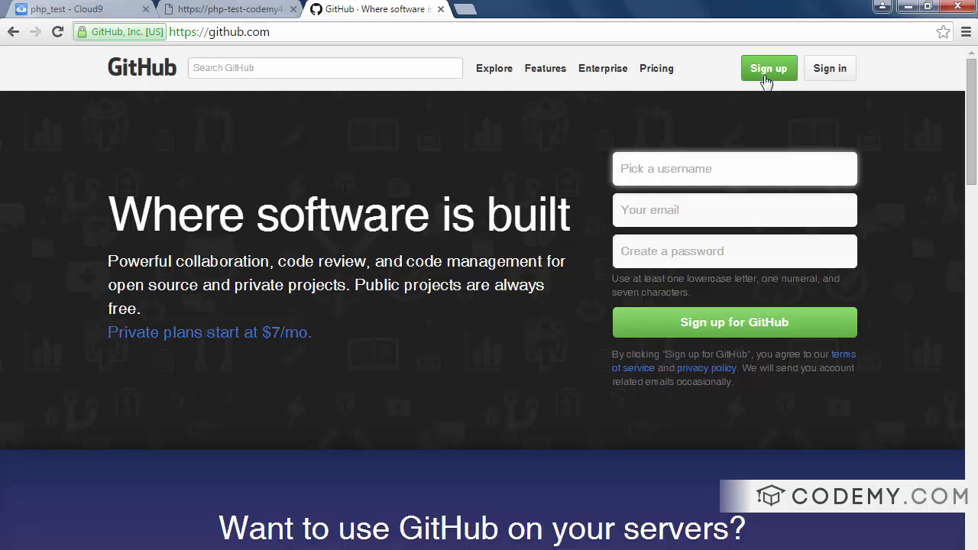
{"action": "mouse_move", "coordinate": [697, 154]}
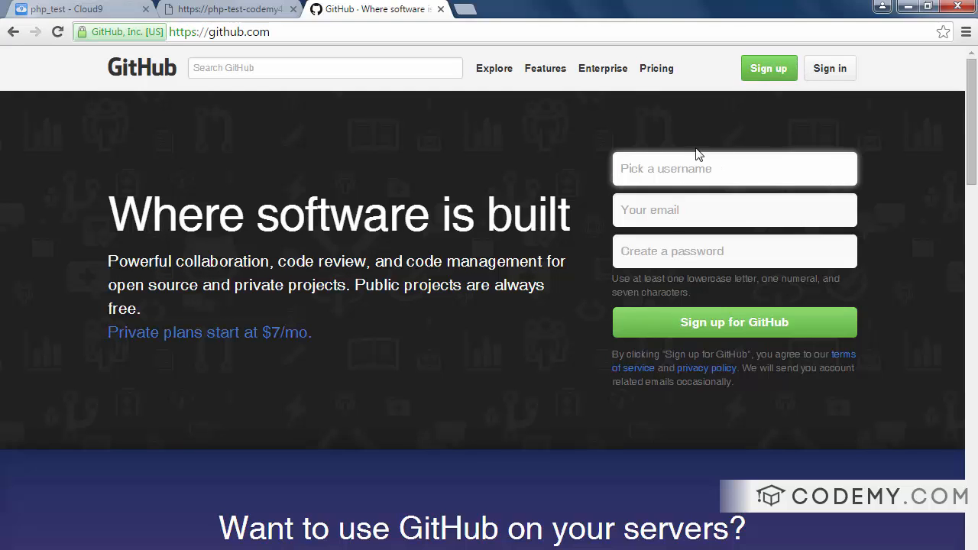
Sign in to GitHub as flatplanet, decline saving the password, and view the repositories list
{"action": "left_click", "coordinate": [830, 68]}
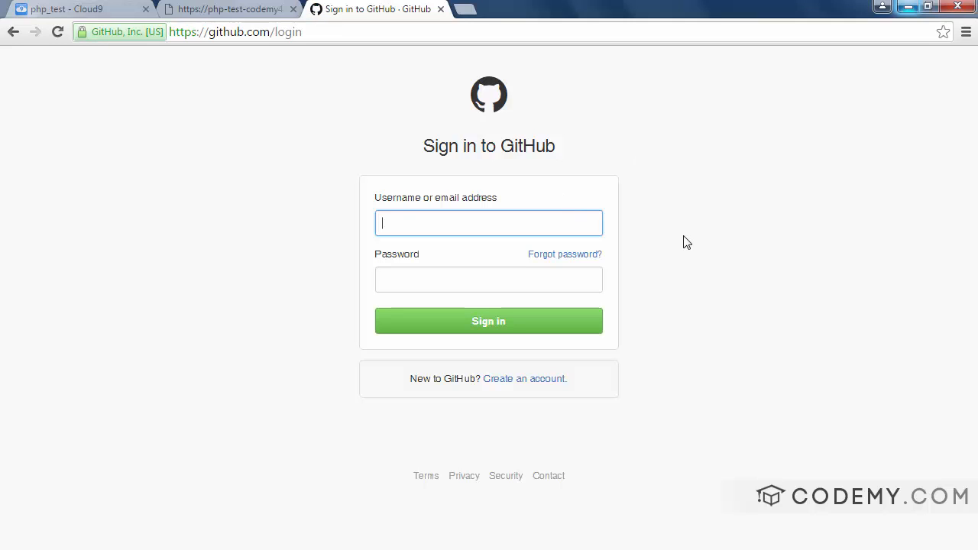
{"action": "type", "text": "flatplanet"}
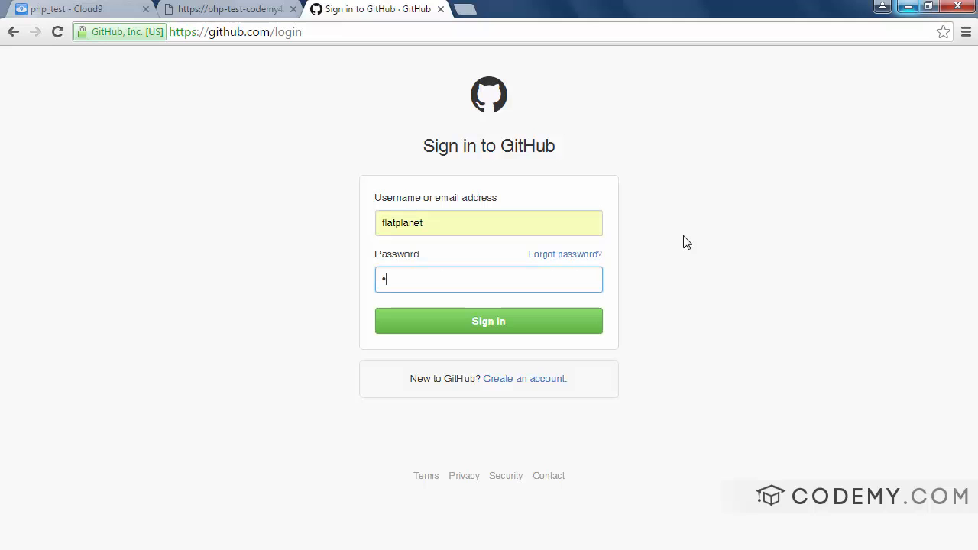
{"action": "left_click", "coordinate": [489, 320]}
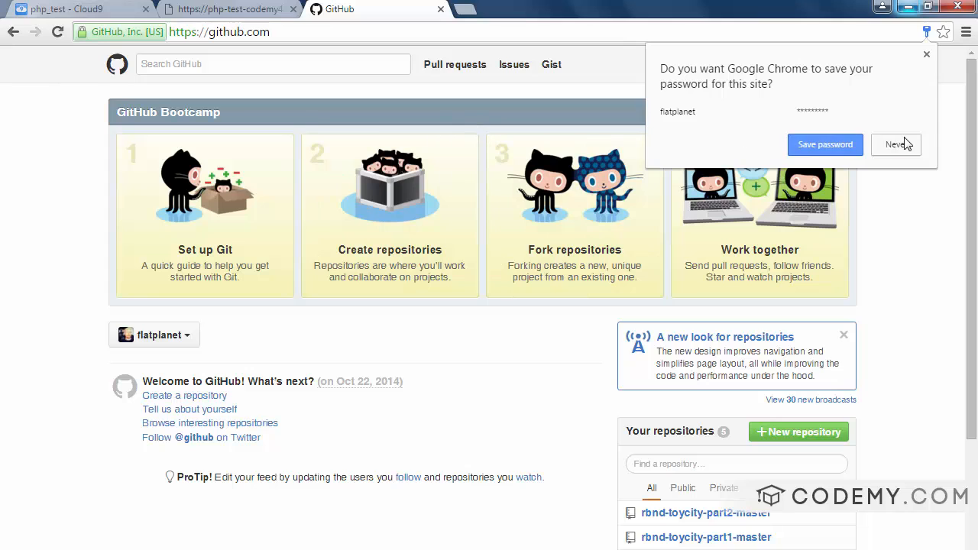
{"action": "left_click", "coordinate": [896, 145]}
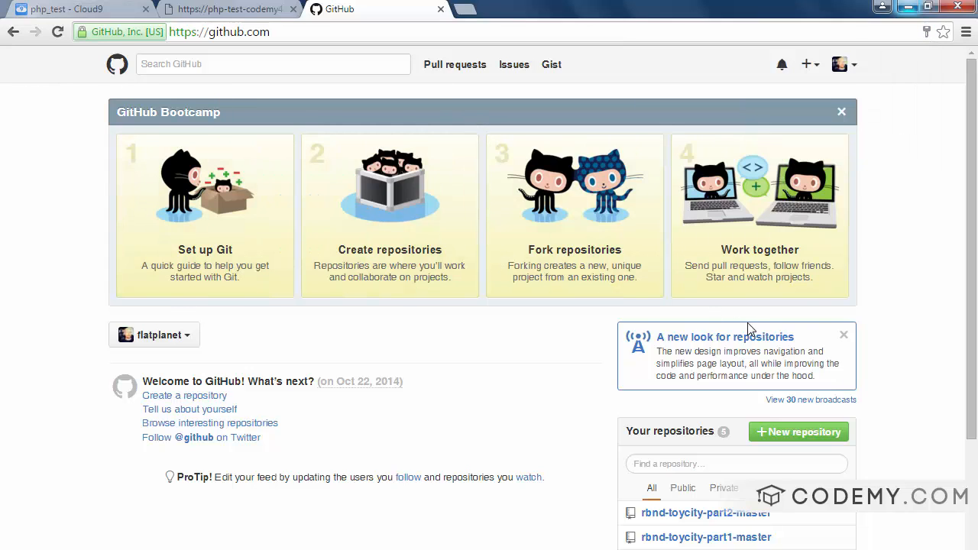
{"action": "scroll", "scroll_direction": "down", "scroll_amount": 3}
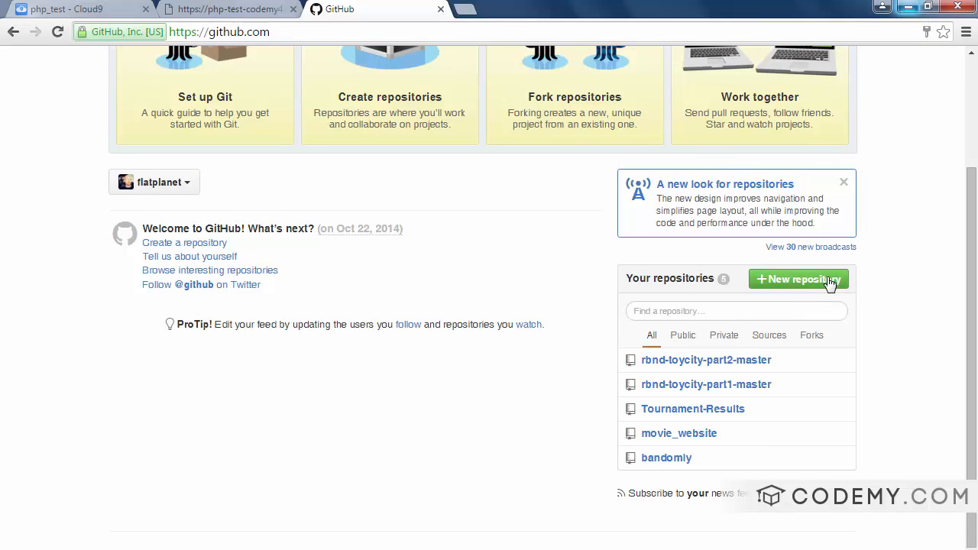
{"action": "mouse_move", "coordinate": [864, 284]}
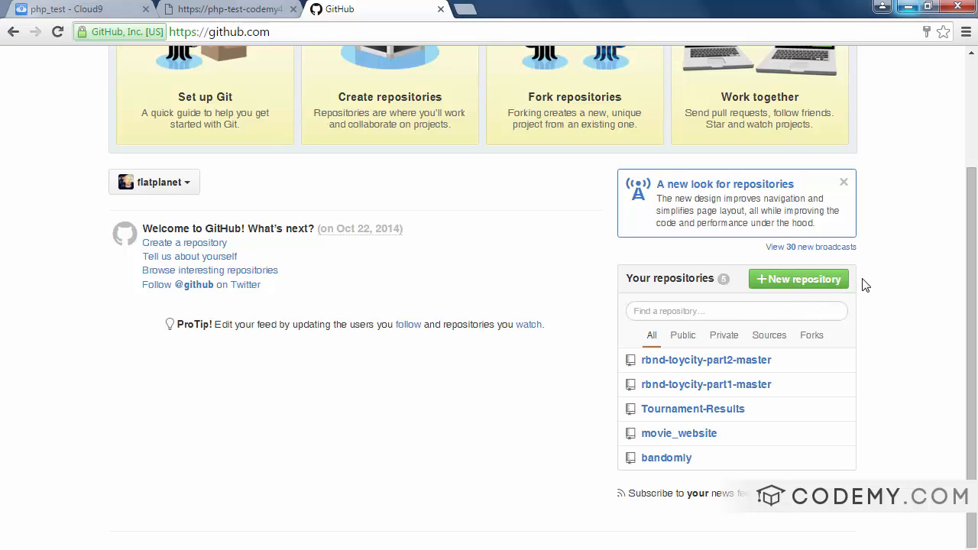
{"action": "mouse_move", "coordinate": [886, 281]}
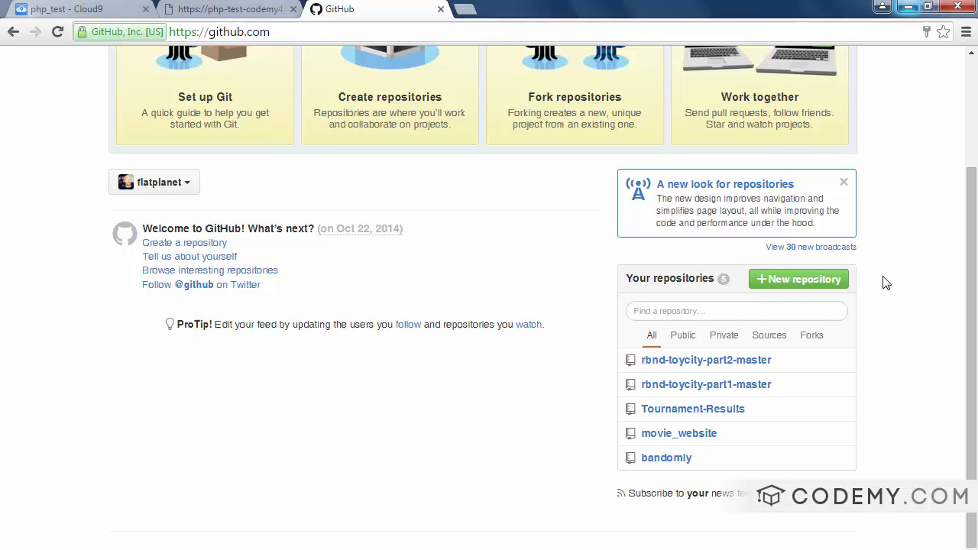
{"action": "mouse_move", "coordinate": [786, 279]}
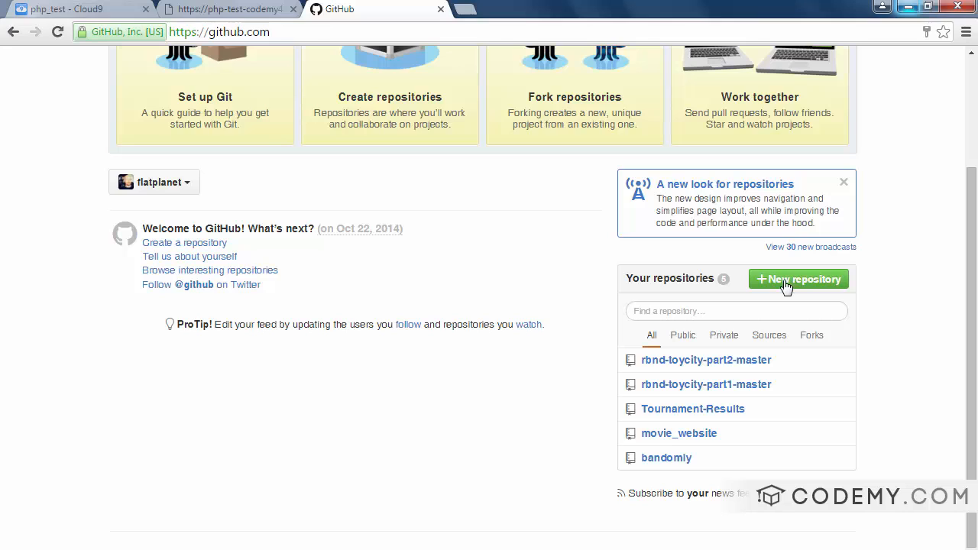
{"action": "mouse_move", "coordinate": [727, 310]}
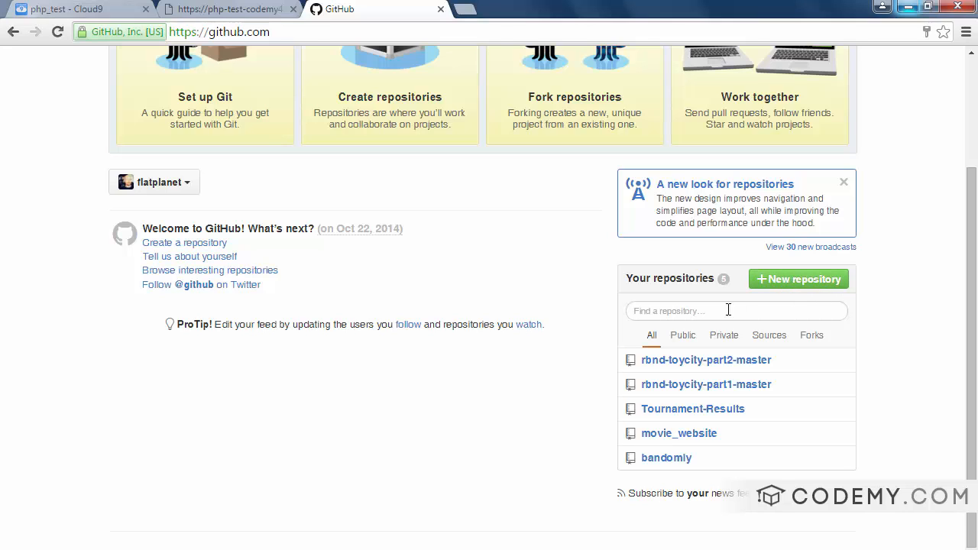
{"action": "mouse_move", "coordinate": [766, 311]}
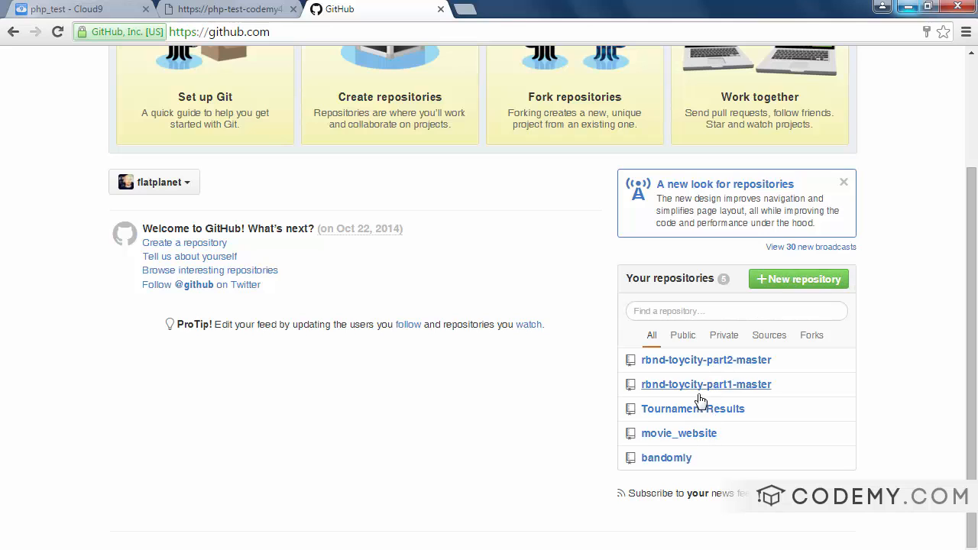
{"action": "mouse_move", "coordinate": [922, 372]}
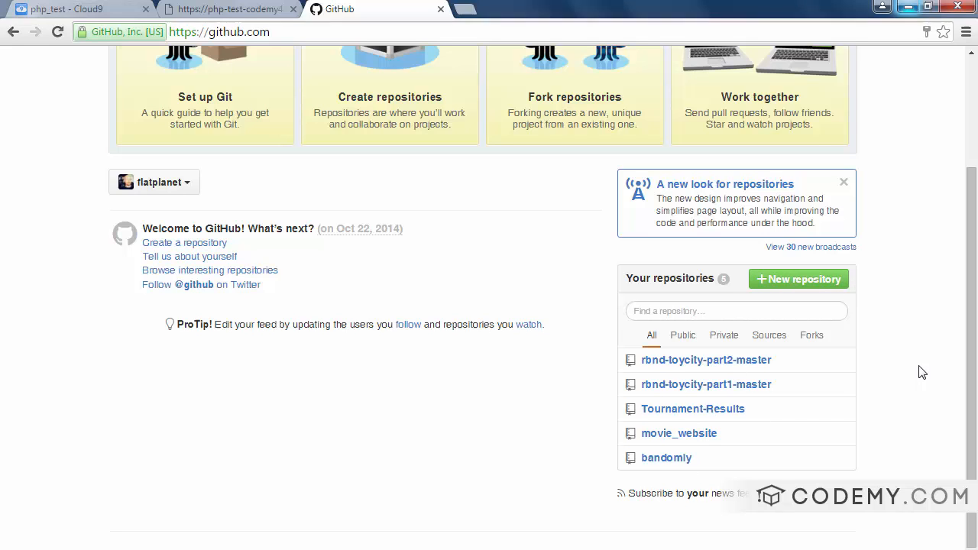
{"action": "mouse_move", "coordinate": [912, 378]}
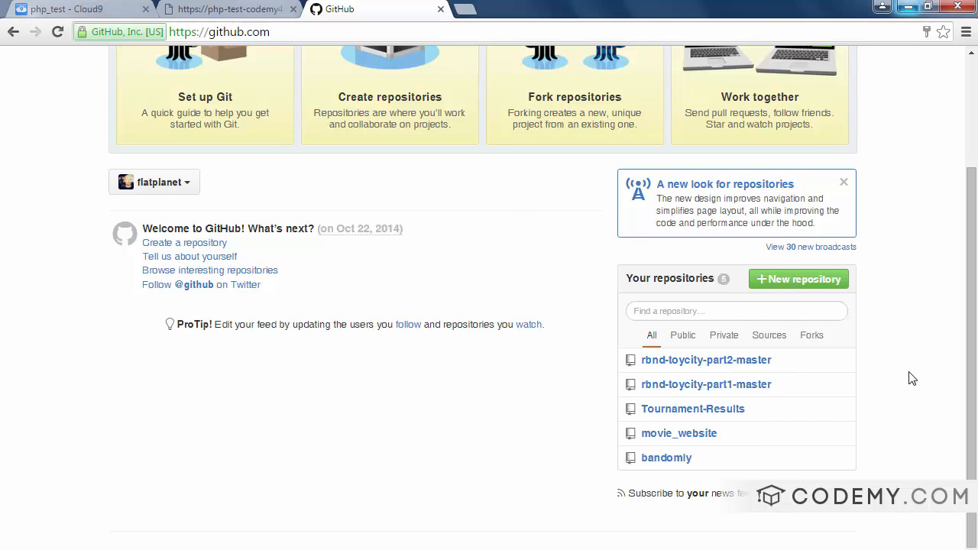
{"action": "scroll", "scroll_direction": "up", "scroll_amount": 3}
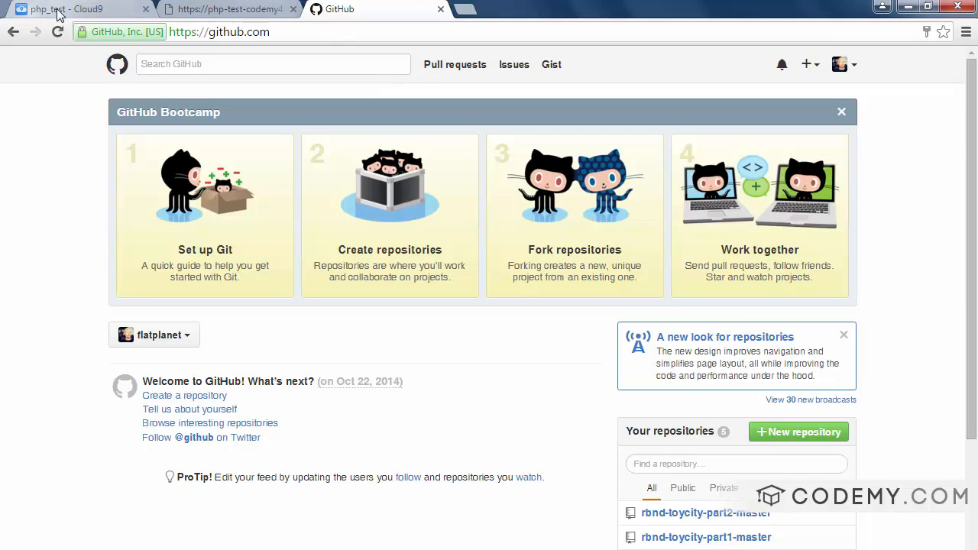
In the Cloud9 terminal, confirm git version 1.9.1, list the workspace files, and clear
{"action": "left_click", "coordinate": [76, 8]}
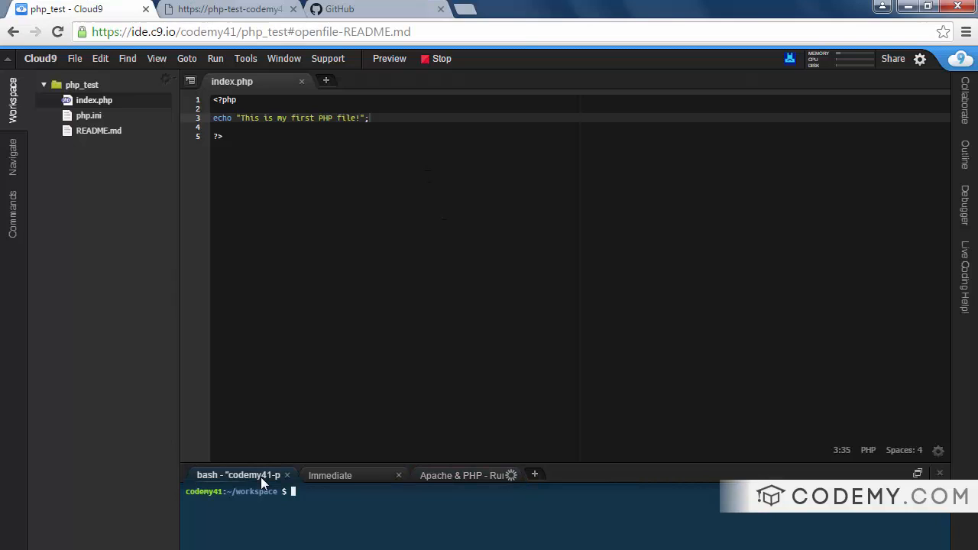
{"action": "mouse_move", "coordinate": [566, 499]}
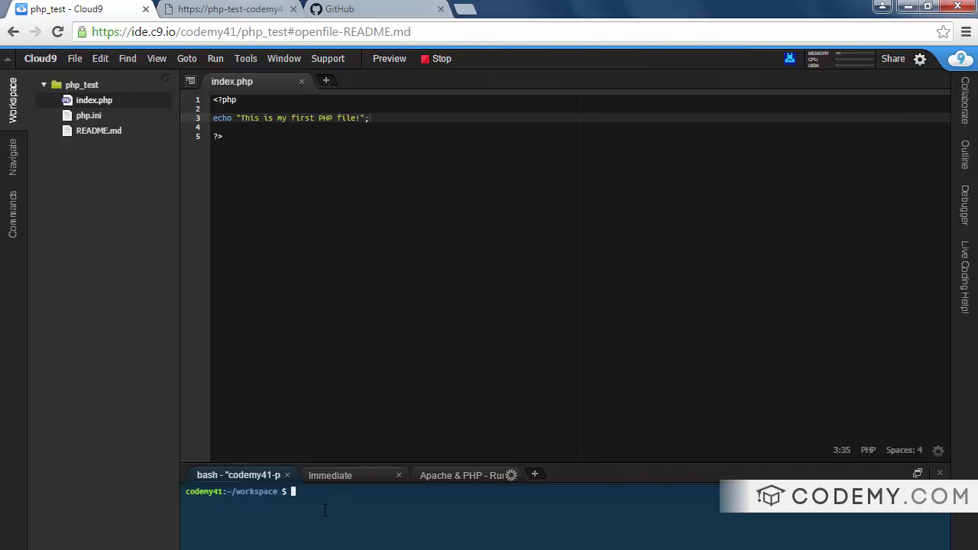
{"action": "type", "text": "git --ver"}
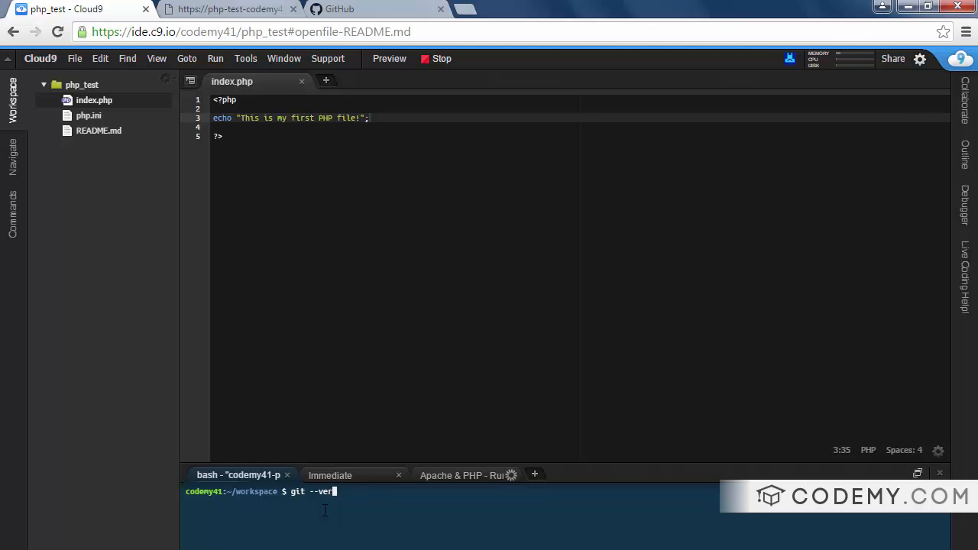
{"action": "key", "text": "Return"}
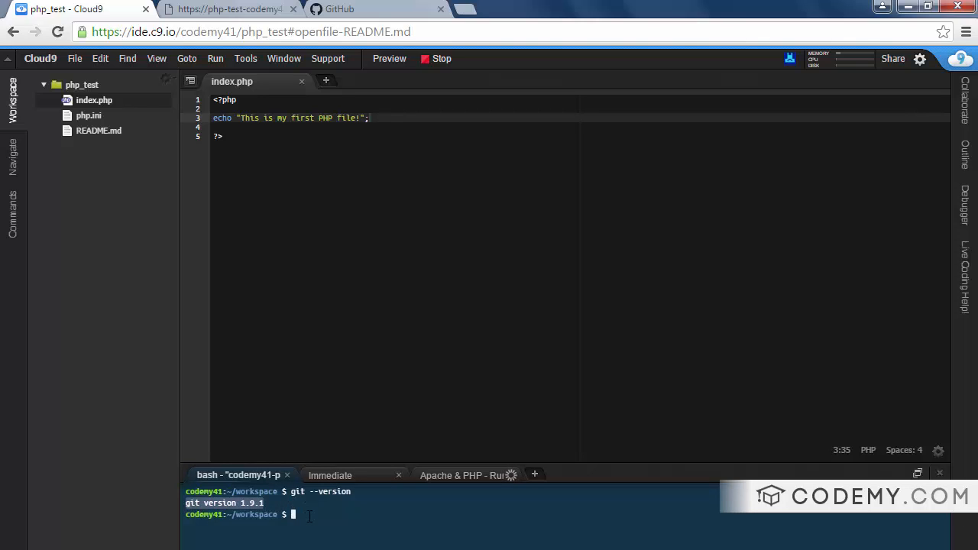
{"action": "type", "text": "cl"}
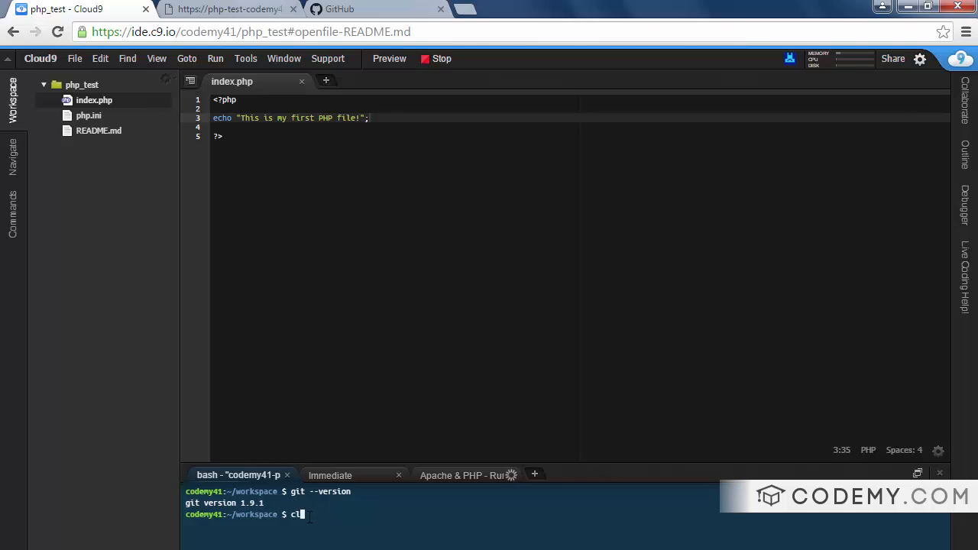
{"action": "key", "text": "Return"}
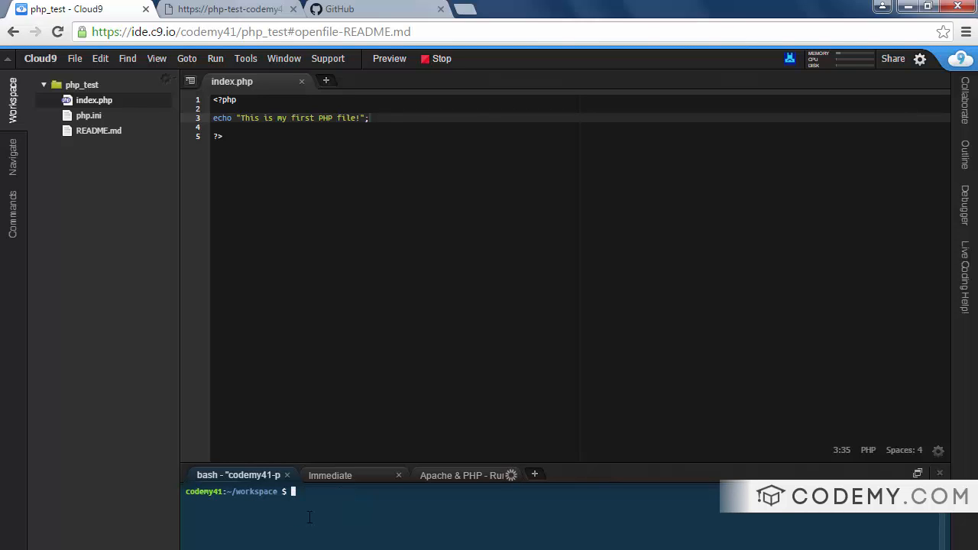
{"action": "mouse_move", "coordinate": [329, 308]}
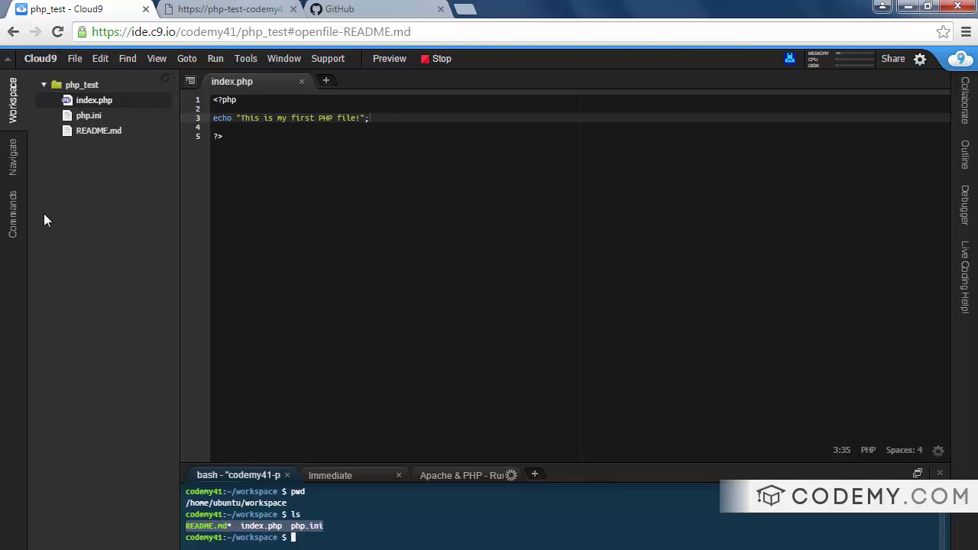
{"action": "type", "text": "c"}
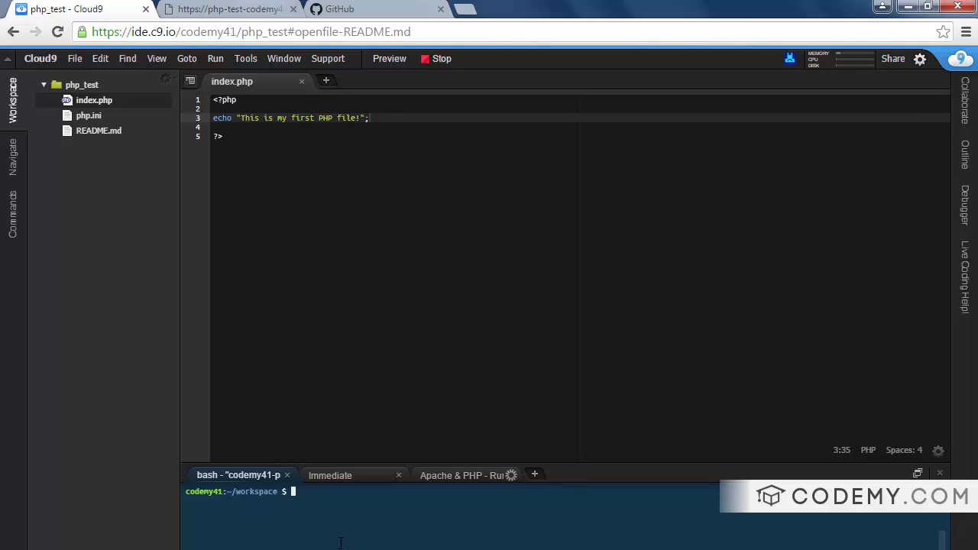
Set the global git user name to "John Elder"
{"action": "type", "text": "git conf"}
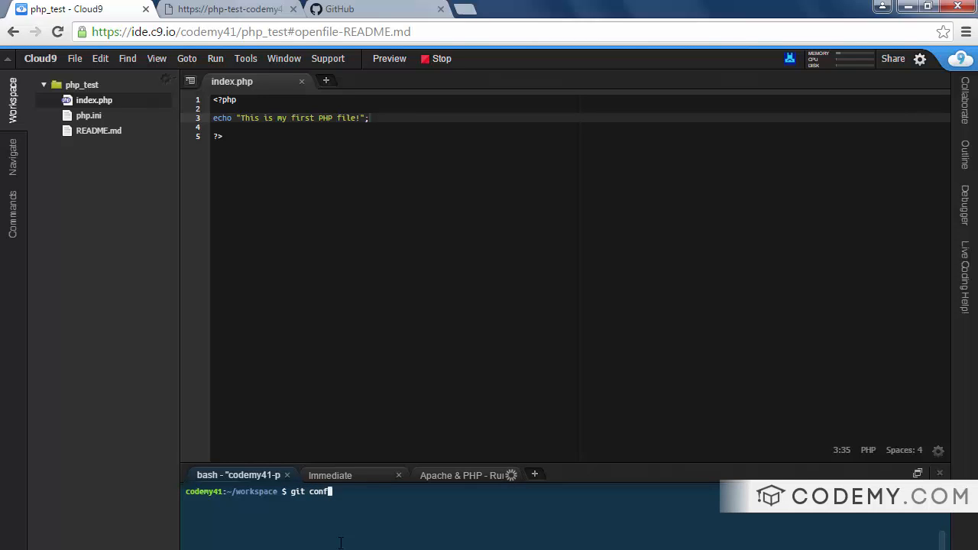
{"action": "type", "text": "ig"}
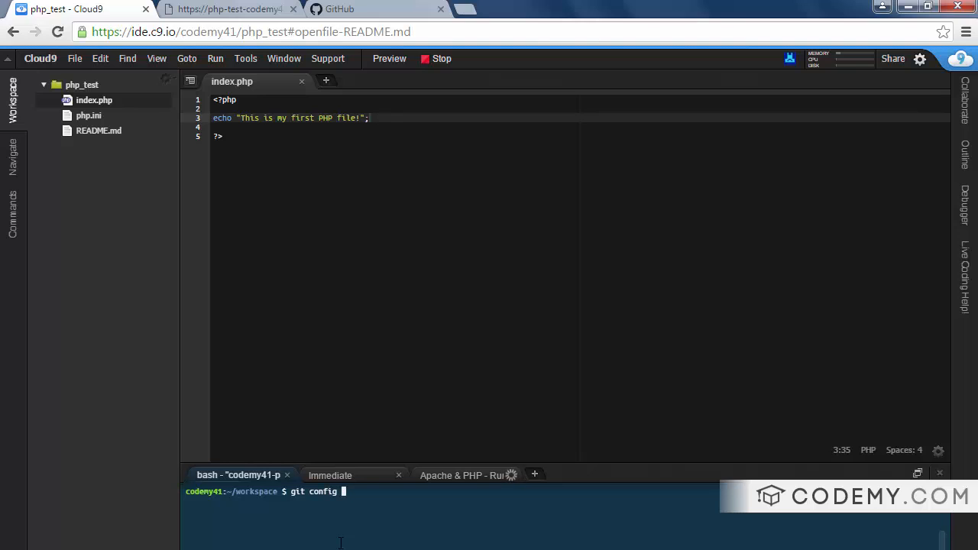
{"action": "type", "text": "--g"}
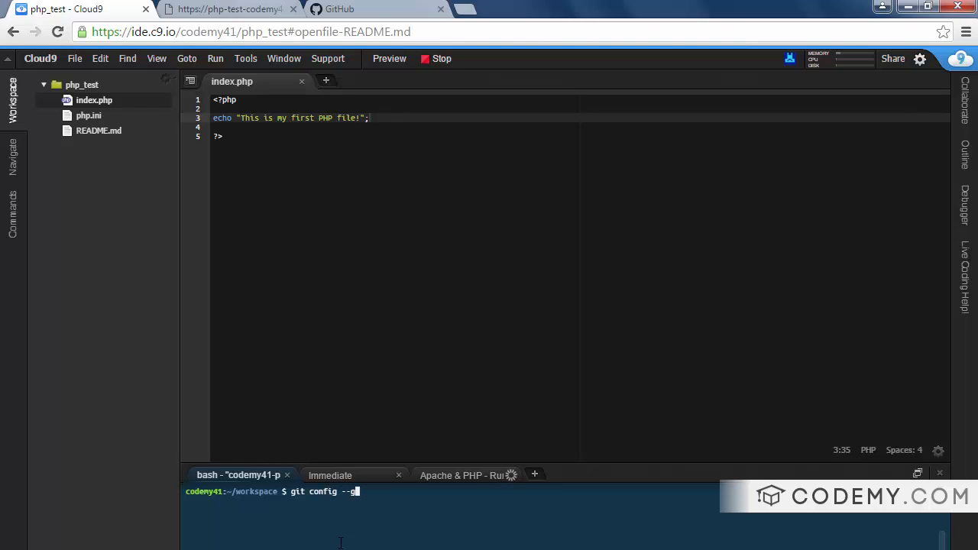
{"action": "type", "text": "lobal us"}
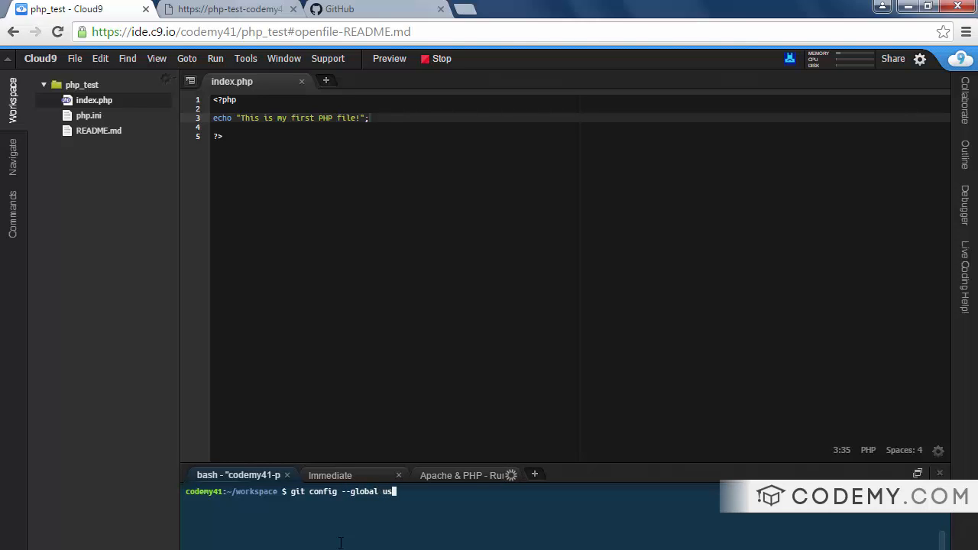
{"action": "type", "text": "er.name"}
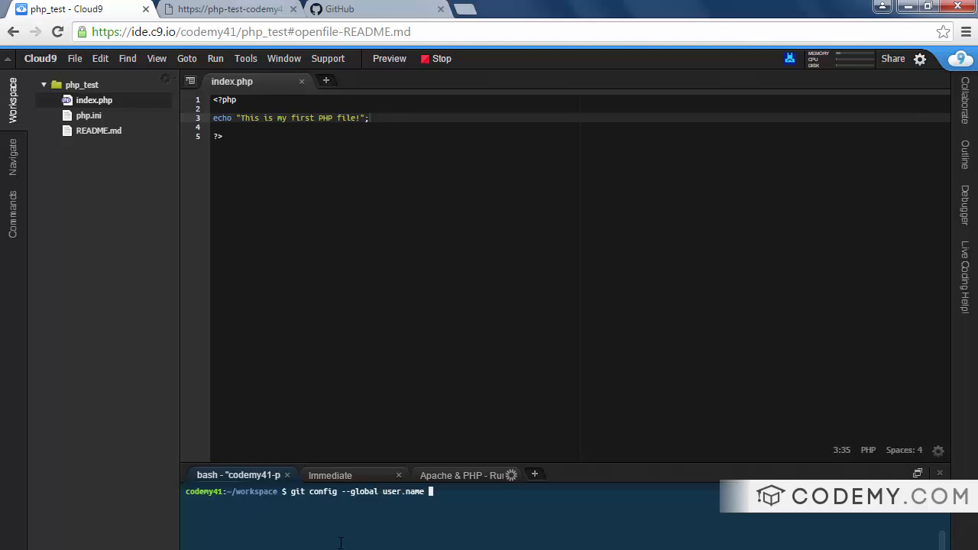
{"action": "type", "text": "\"Jo"}
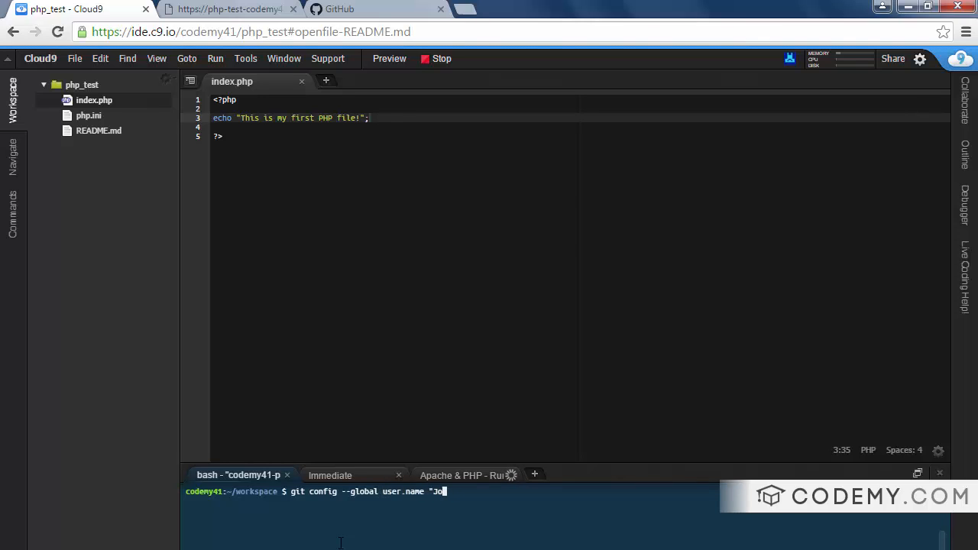
{"action": "type", "text": "hn Elder\""}
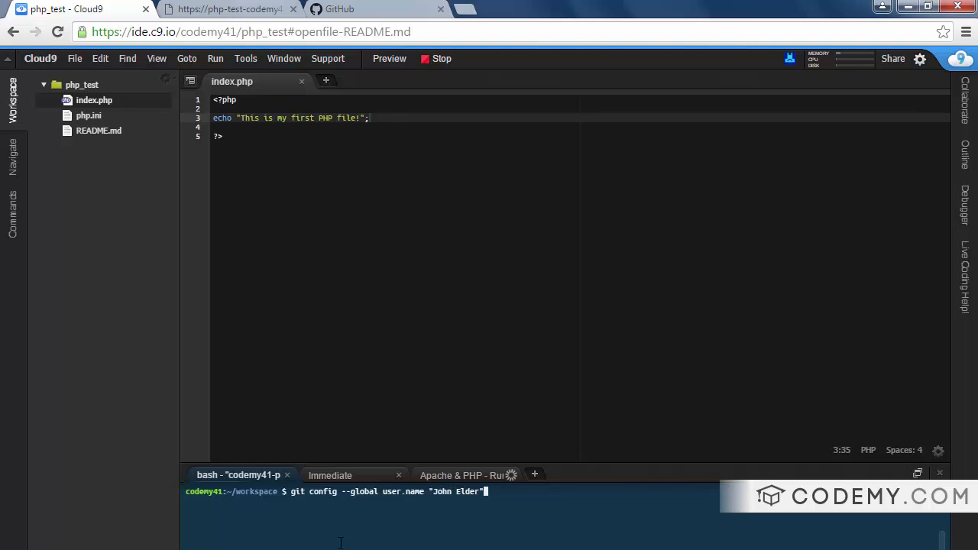
{"action": "key", "text": "Return"}
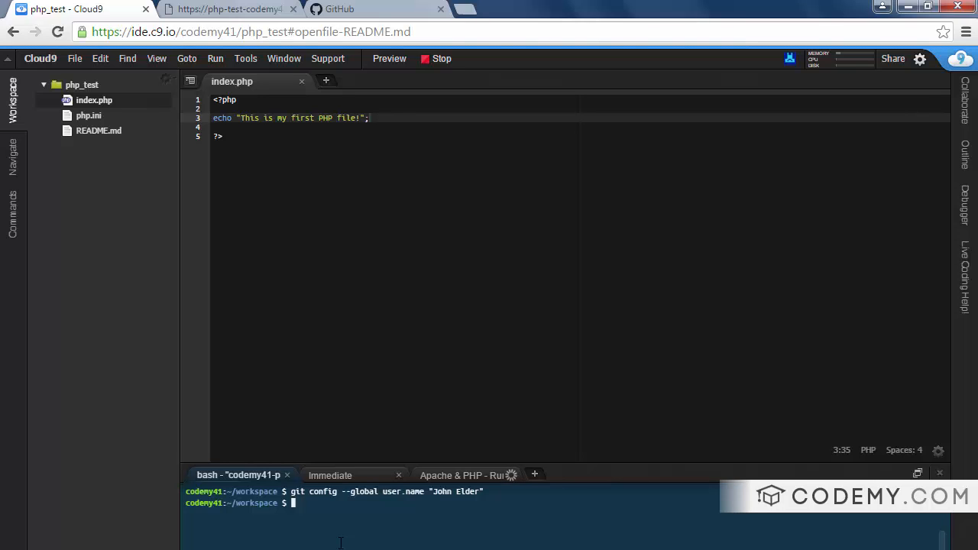
Set the global git user email address (johne41...)
{"action": "type", "text": "git config"}
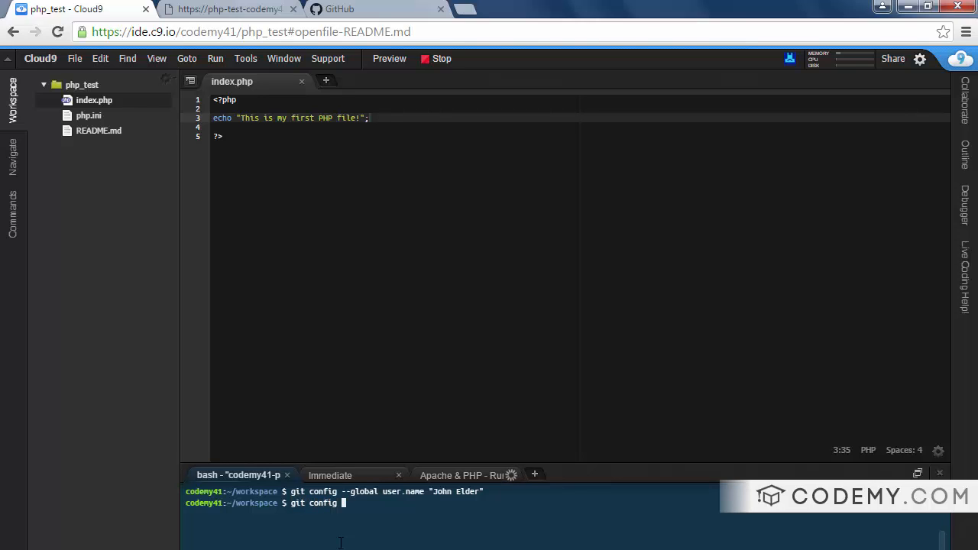
{"action": "type", "text": "--global"}
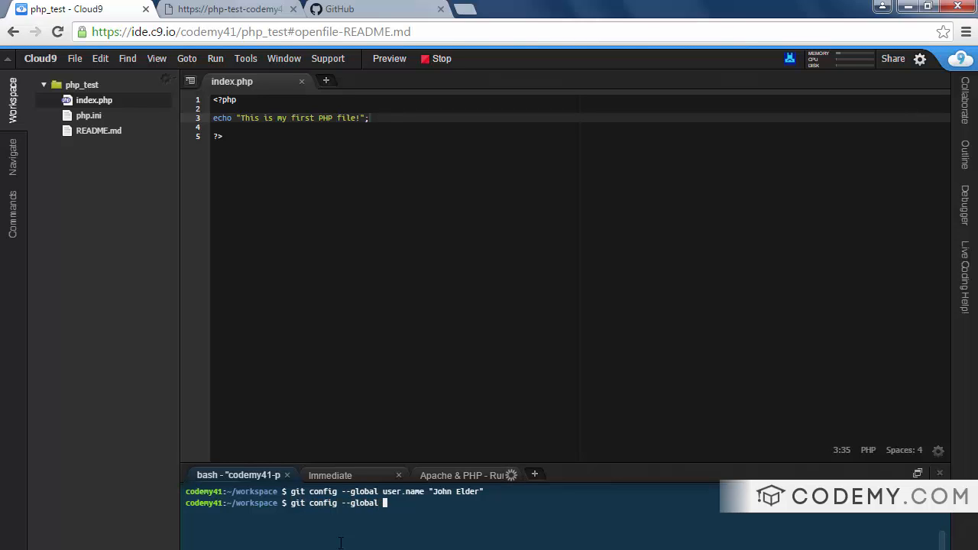
{"action": "type", "text": "user.email"}
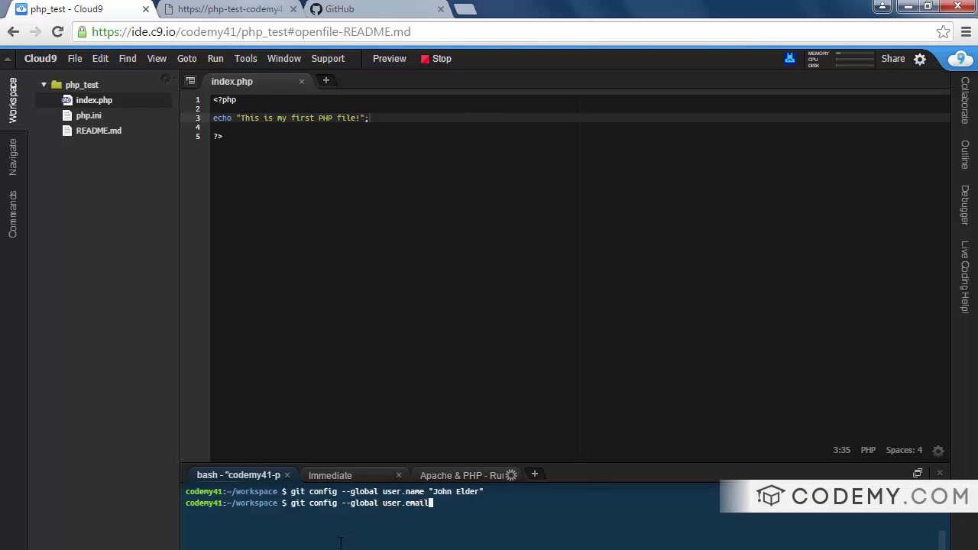
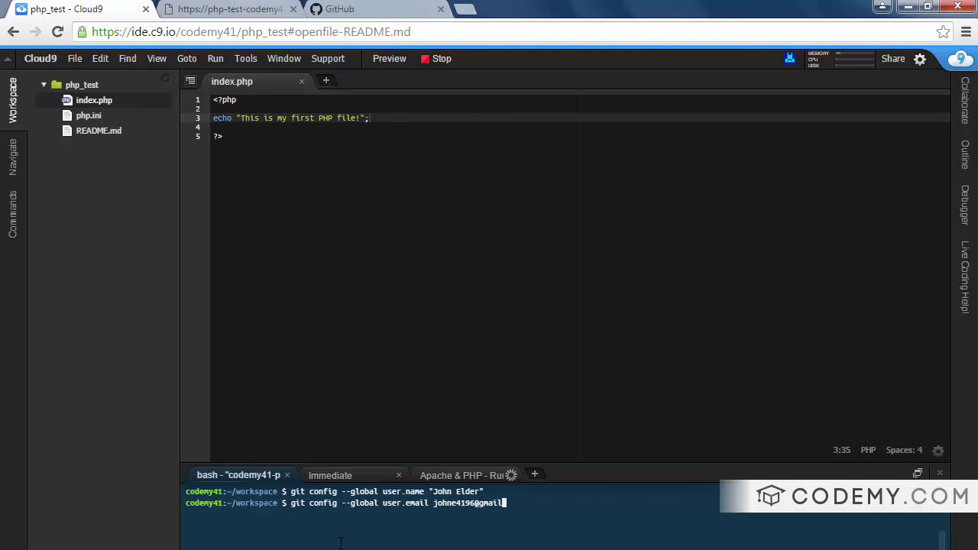
{"action": "key", "text": "Return"}
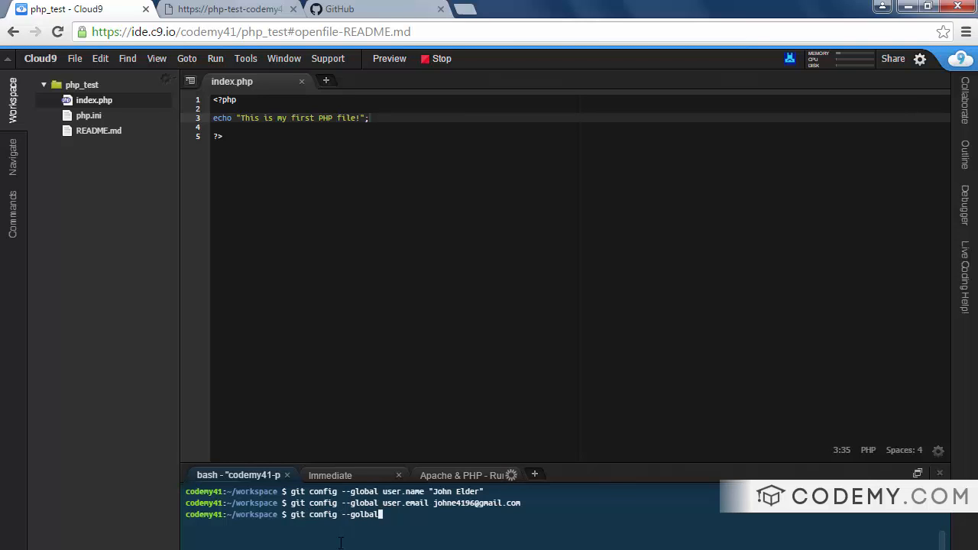
Enter a global push.default setting in the terminal
{"action": "type", "text": "push"}
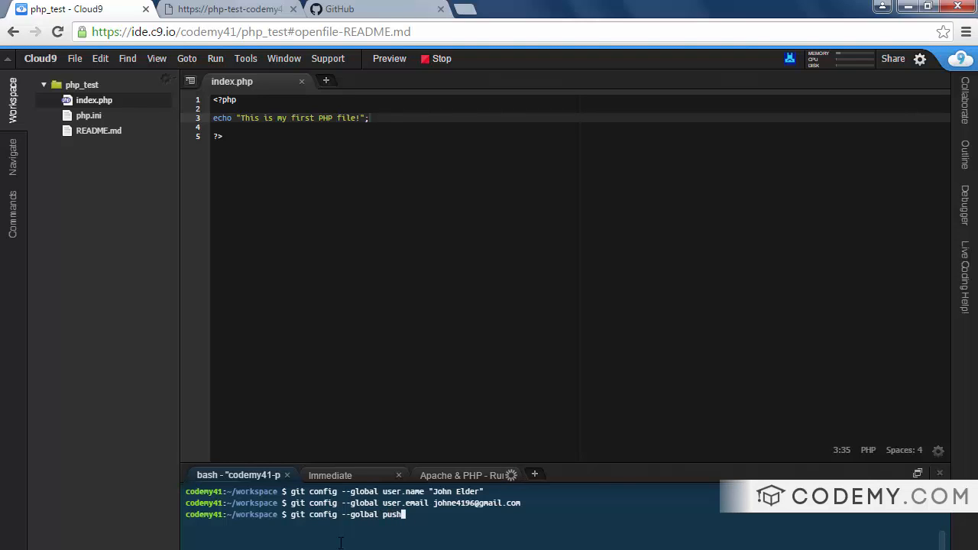
{"action": "type", "text": ".defa"}
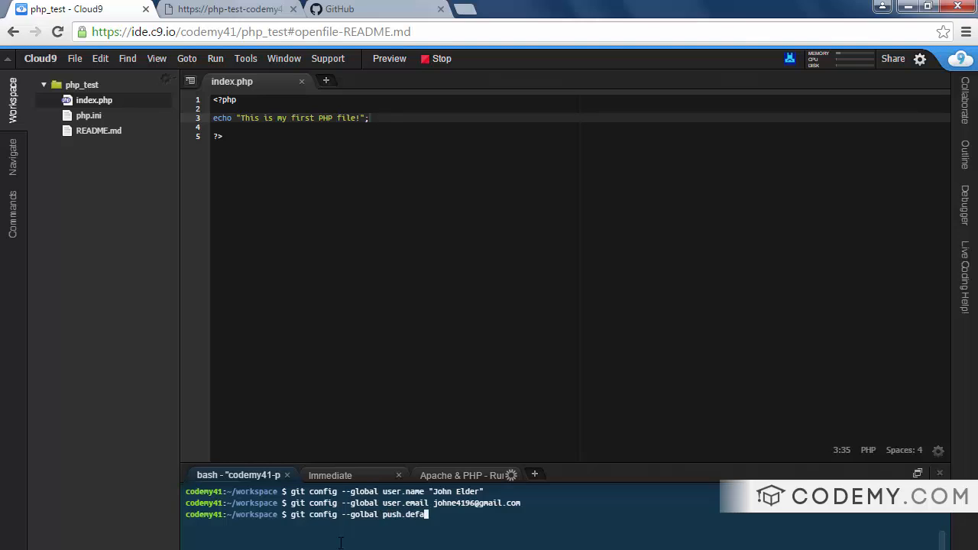
{"action": "type", "text": "ult matchi"}
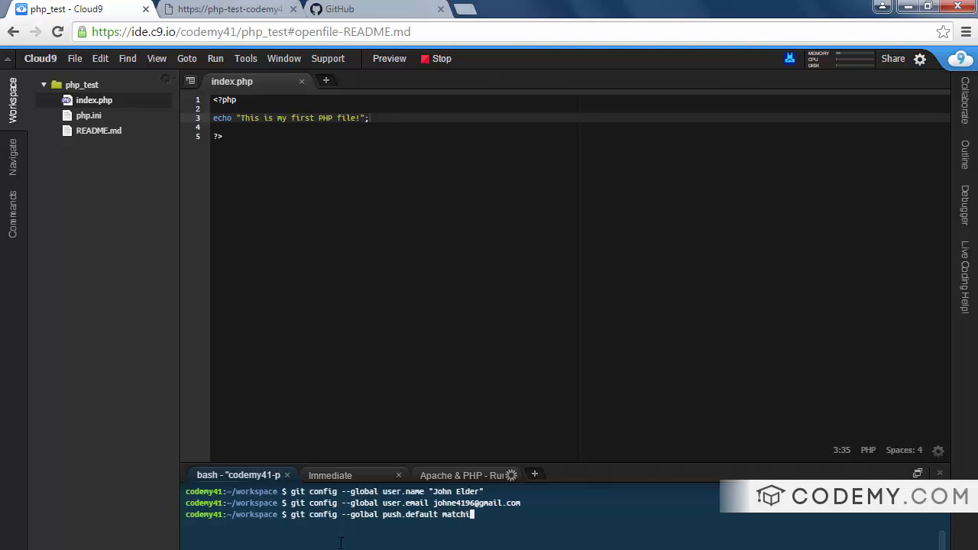
{"action": "key", "text": "Return"}
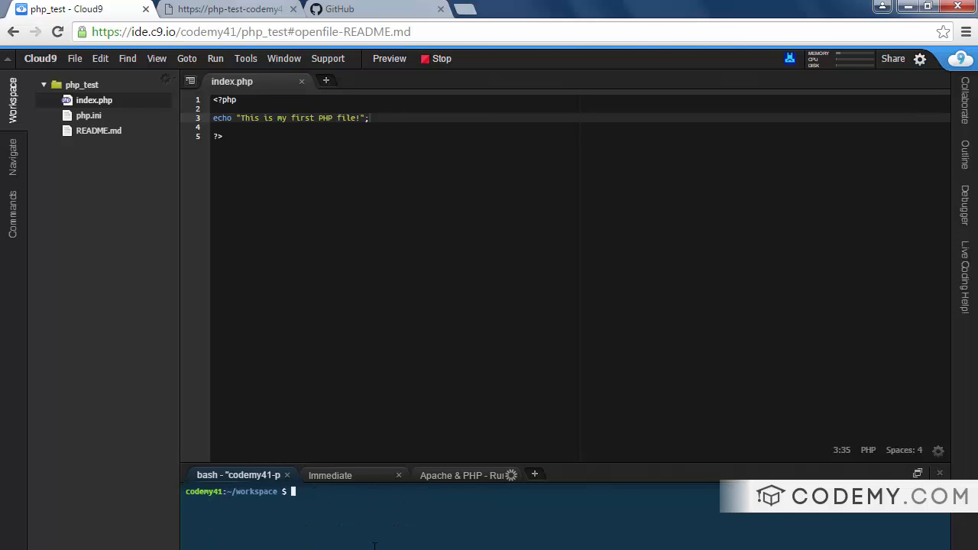
Set the global git push.default to matching
{"action": "type", "text": "git config --golbal push.default matching"}
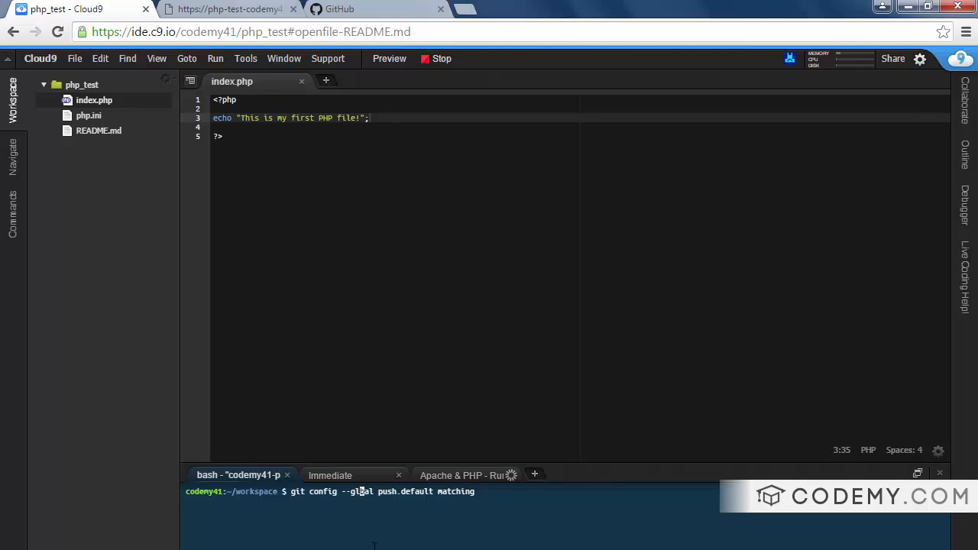
{"action": "key", "text": "Return"}
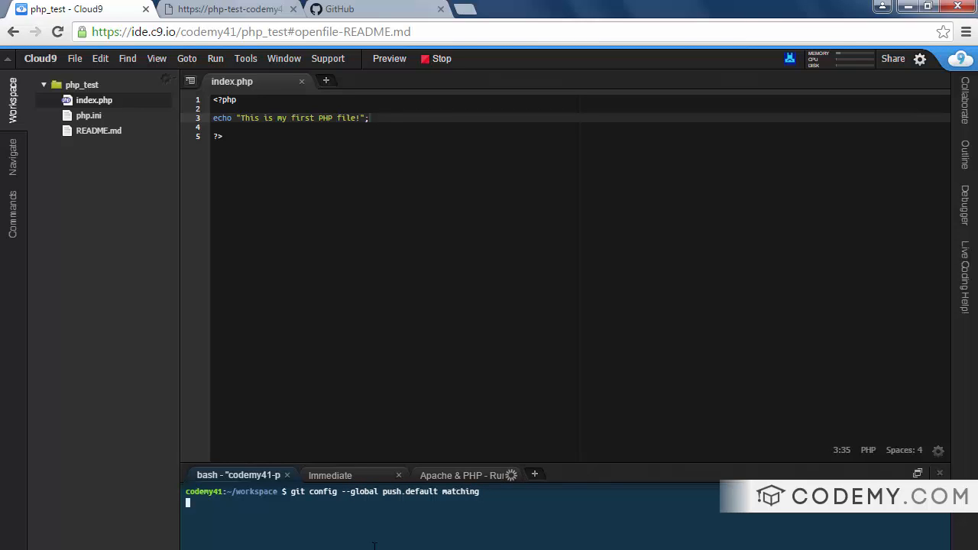
{"action": "key", "text": "Return"}
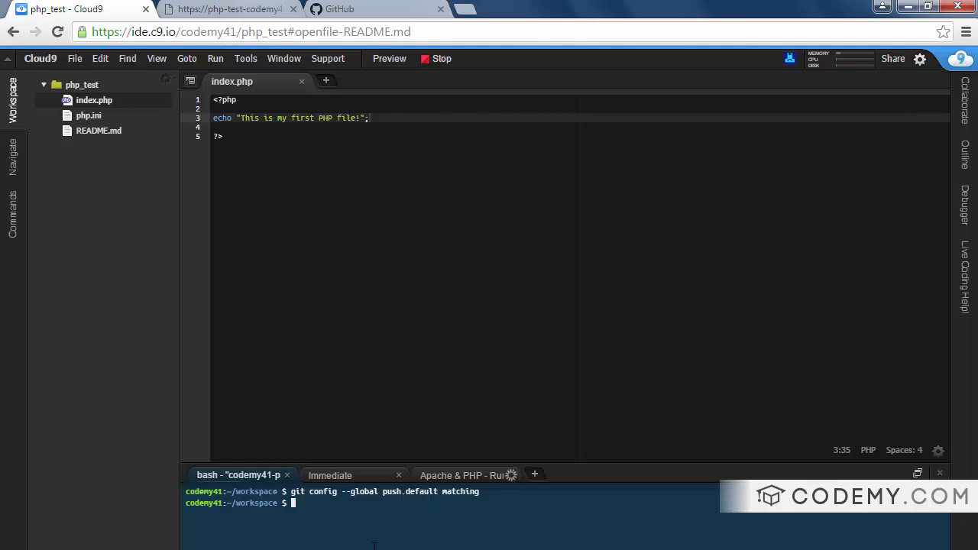
Add a global git alias co for checkout
{"action": "type", "text": "git"}
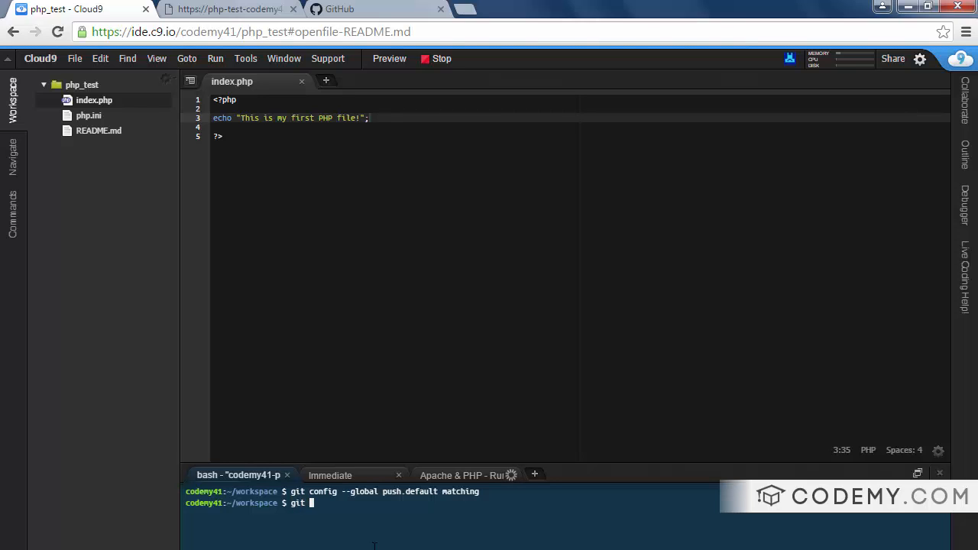
{"action": "type", "text": "config --global alias.co"}
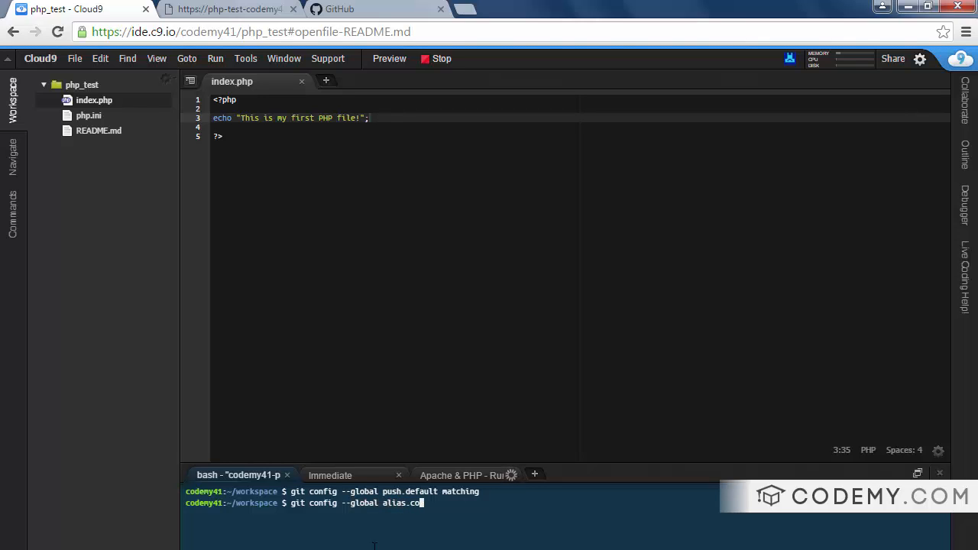
{"action": "type", "text": "checkout"}
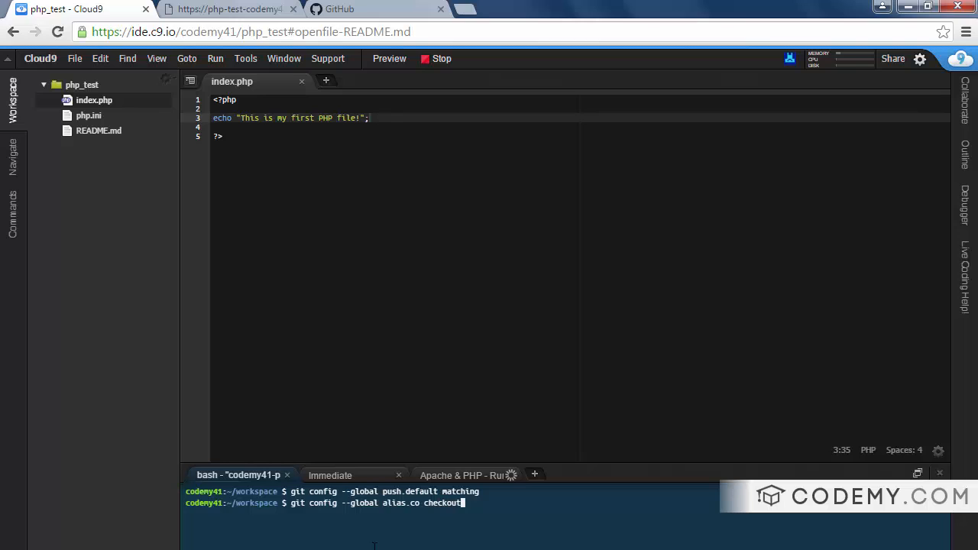
{"action": "key", "text": "Return"}
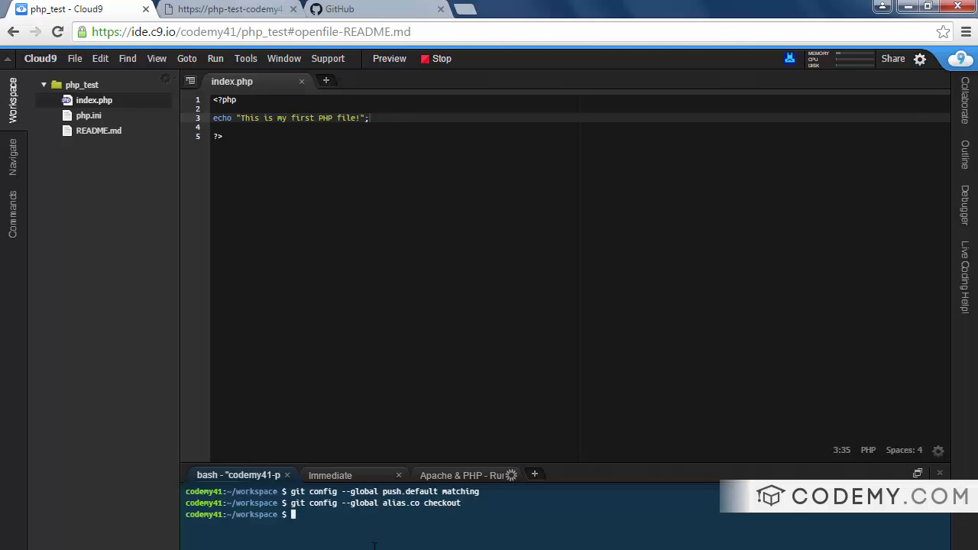
Run git init to create a repository on master and list the new .git folder
{"action": "type", "text": "git init"}
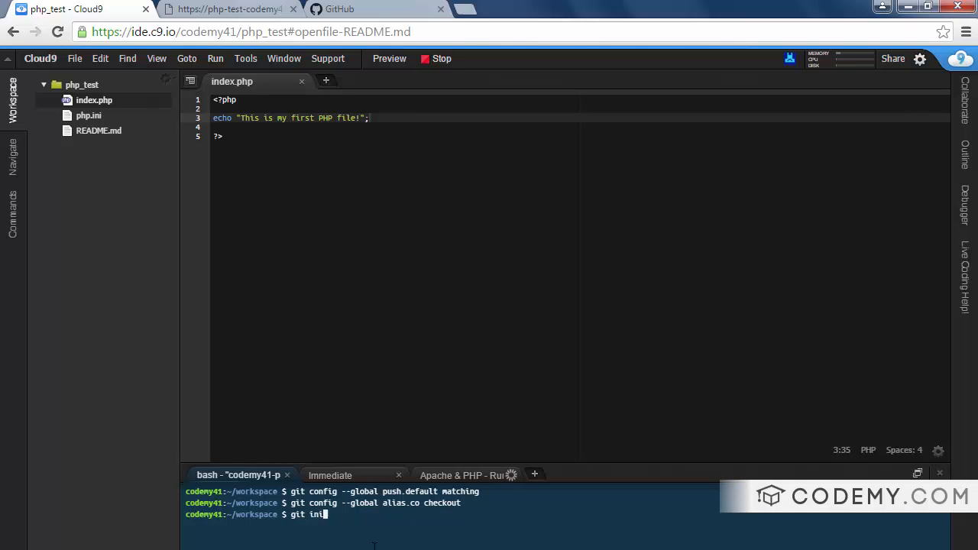
{"action": "type", "text": "t"}
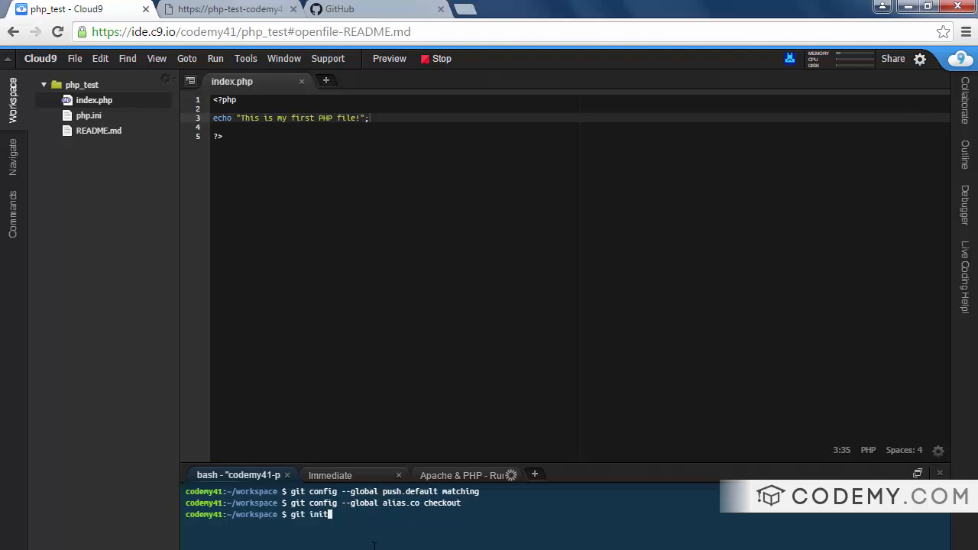
{"action": "key", "text": "Return"}
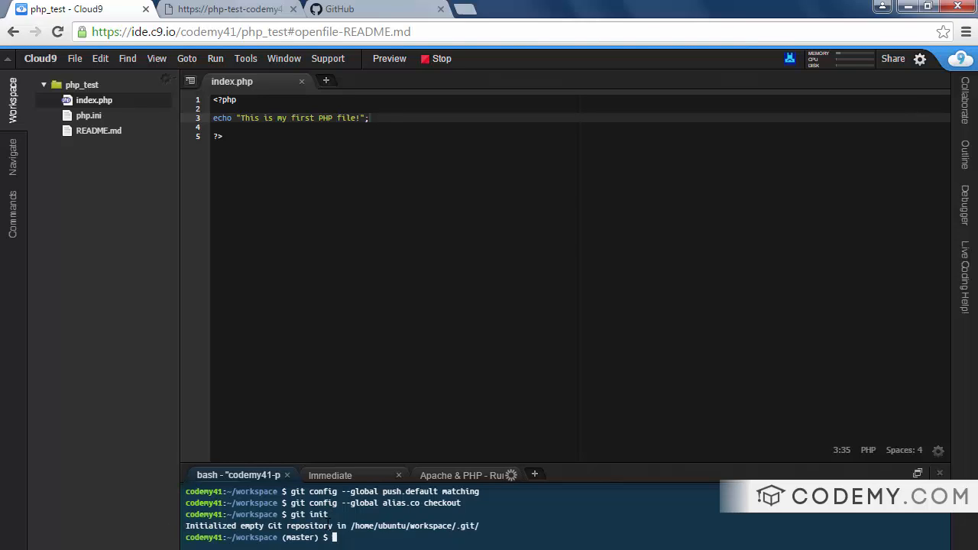
{"action": "mouse_move", "coordinate": [359, 533]}
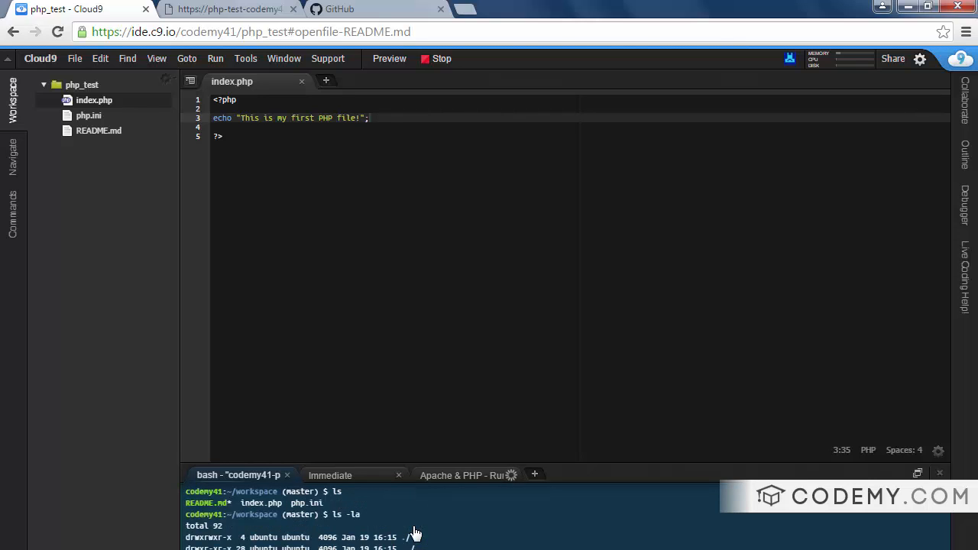
{"action": "scroll", "scroll_direction": "down", "scroll_amount": 3}
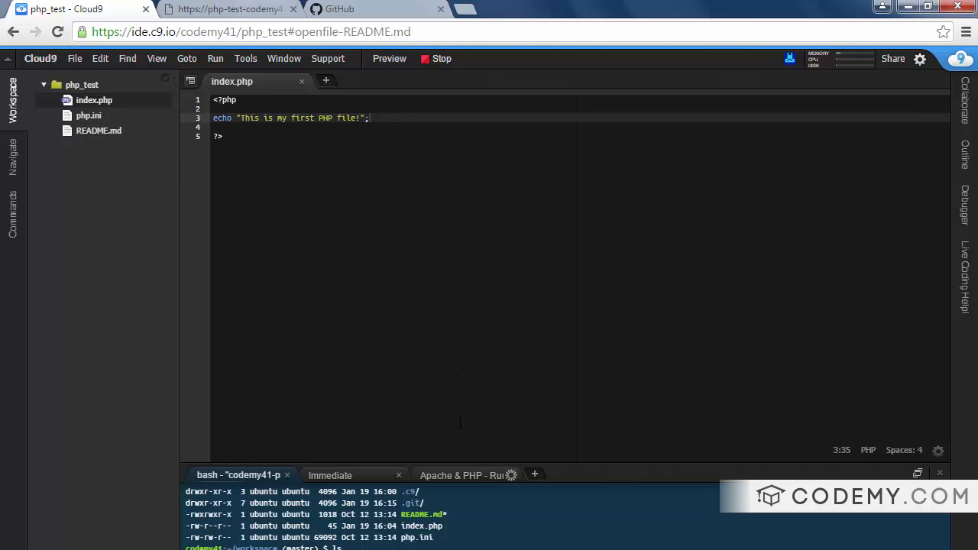
{"action": "mouse_move", "coordinate": [416, 512]}
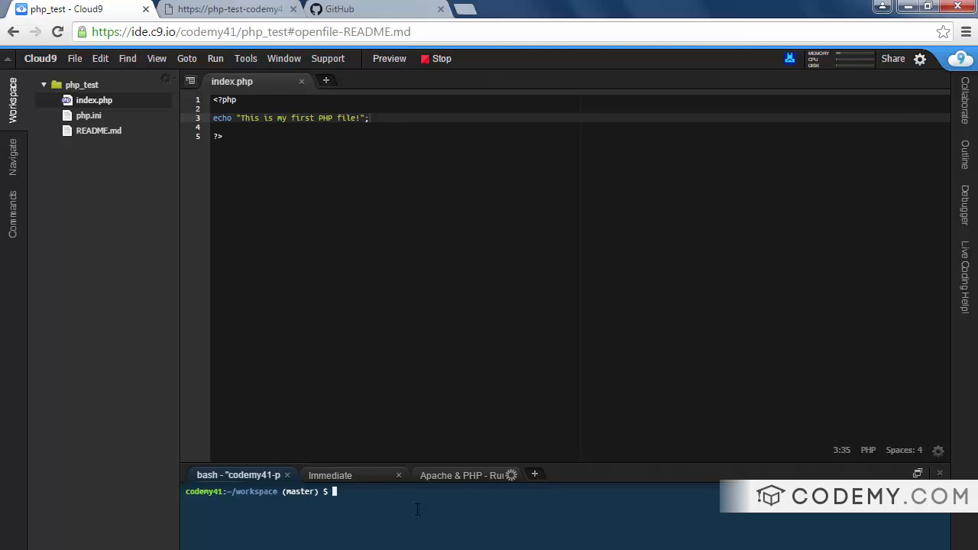
{"action": "mouse_move", "coordinate": [353, 353]}
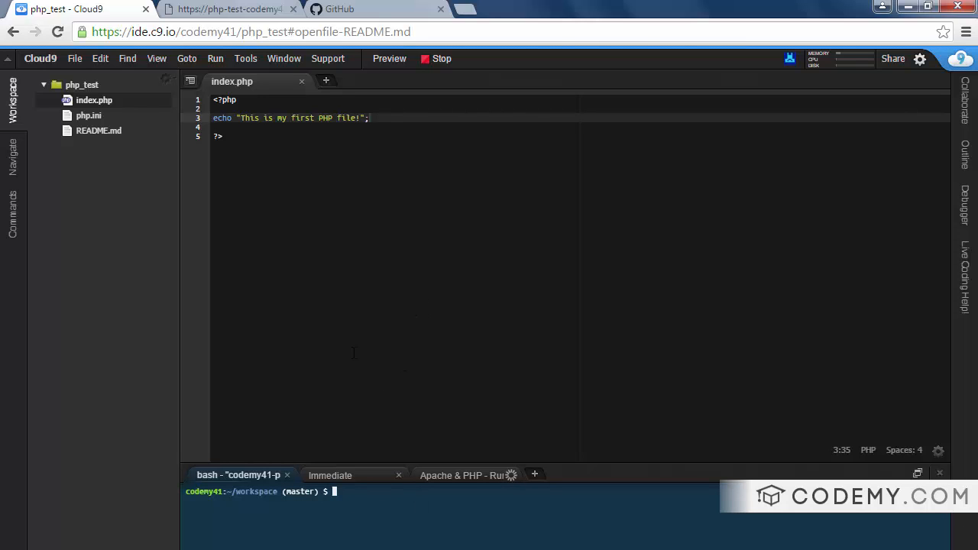
{"action": "mouse_move", "coordinate": [373, 244]}
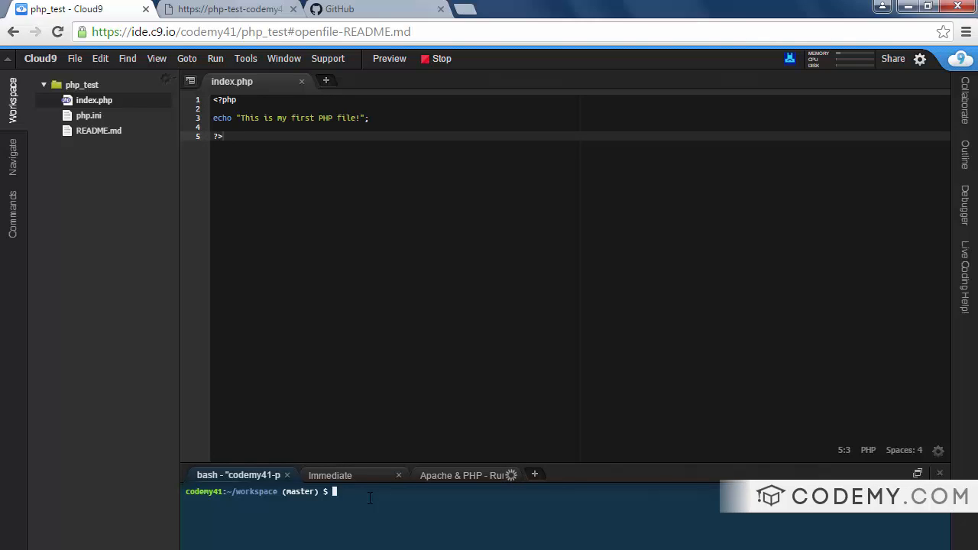
Stage every workspace file with git add
{"action": "type", "text": "git add ."}
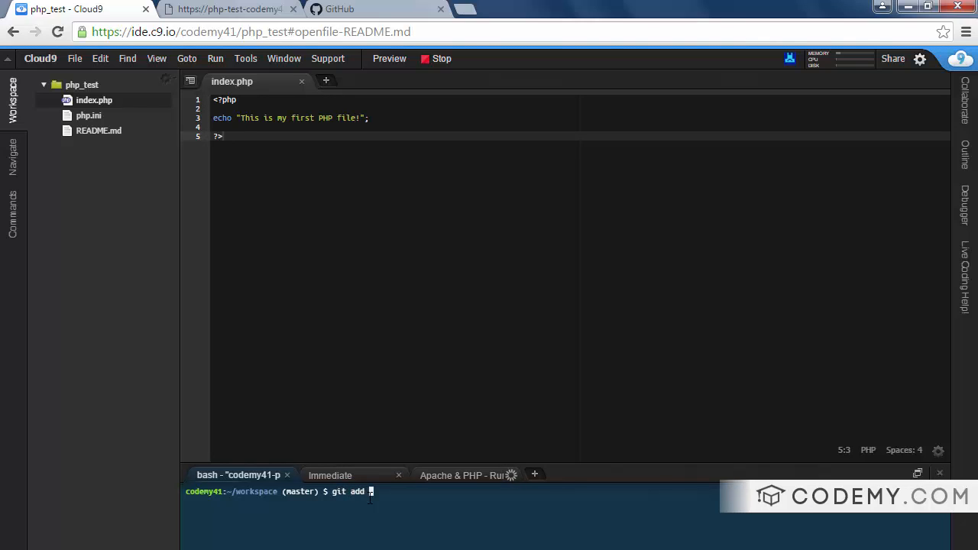
{"action": "type", "text": "."}
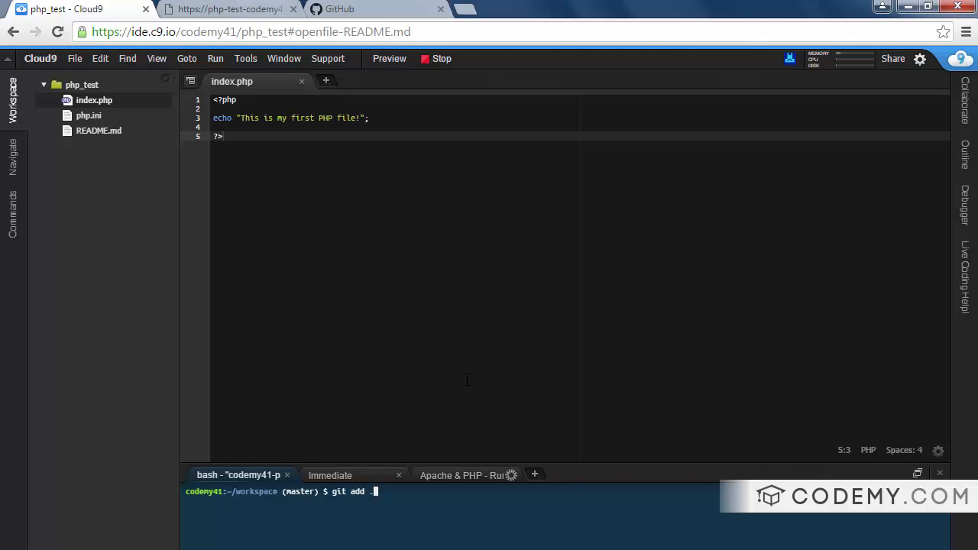
{"action": "key", "text": "Return"}
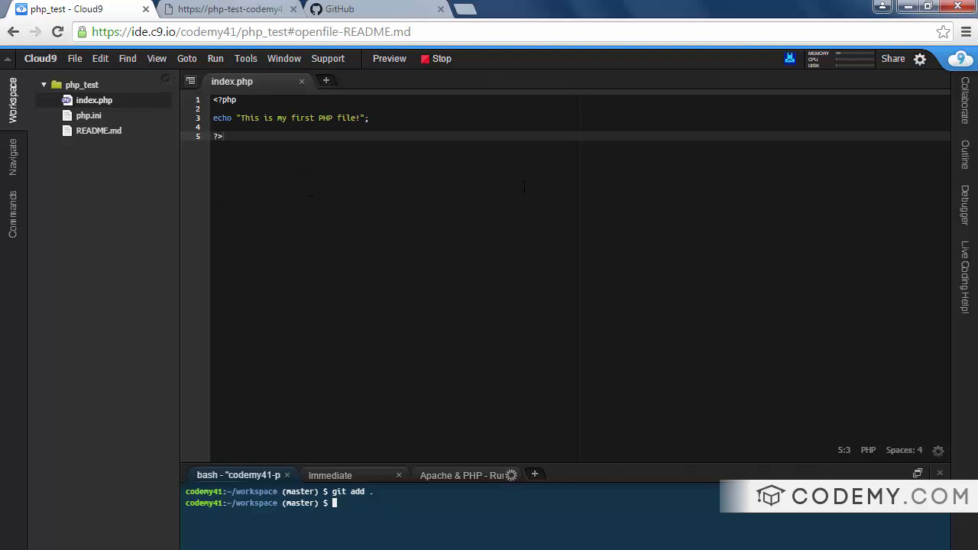
{"action": "mouse_move", "coordinate": [344, 324]}
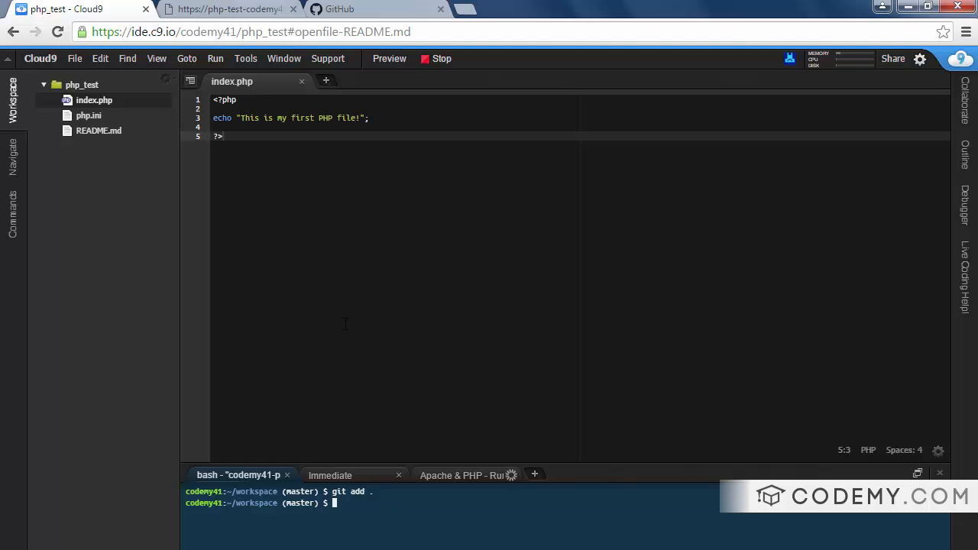
Commit with message "initial commit", recording 3 files and 1694 insertions on master
{"action": "type", "text": "git c"}
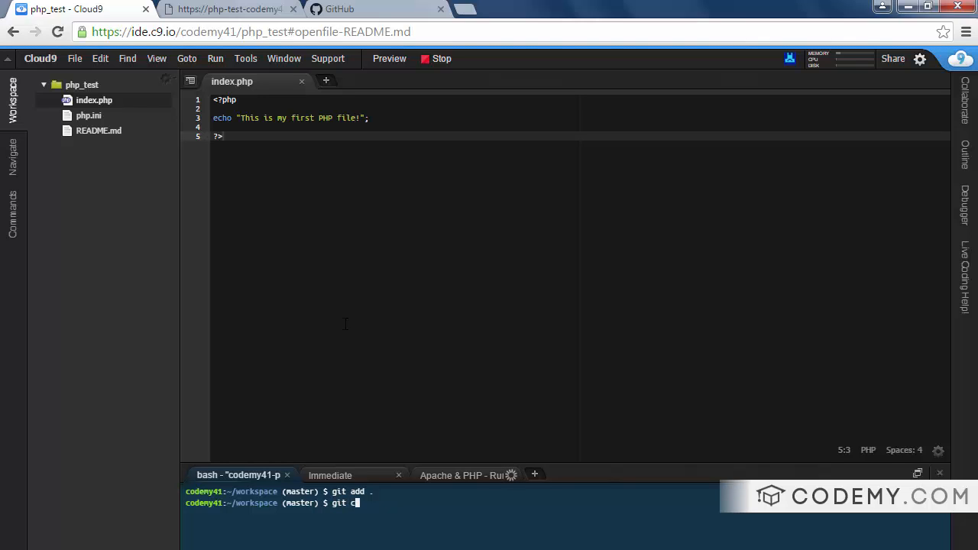
{"action": "type", "text": "ommit -am"}
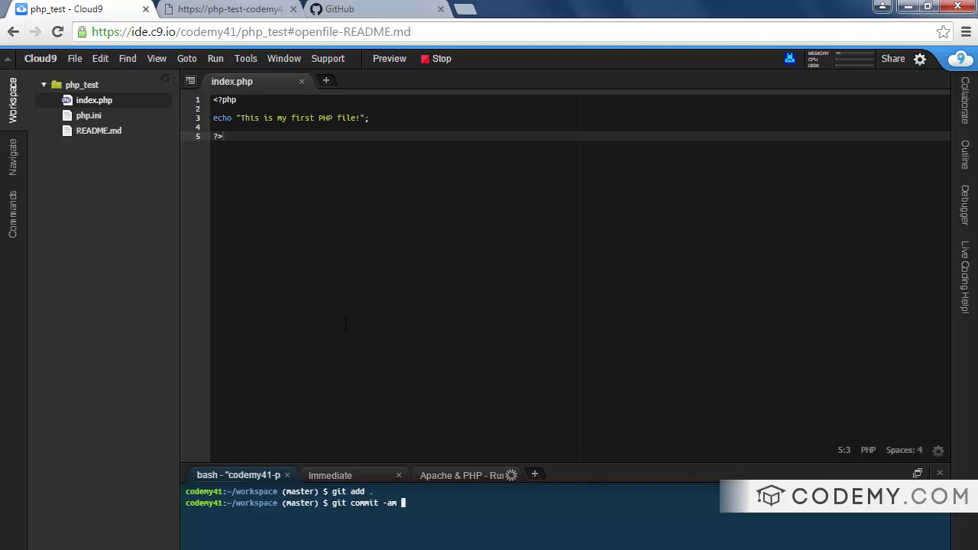
{"action": "type", "text": "\""}
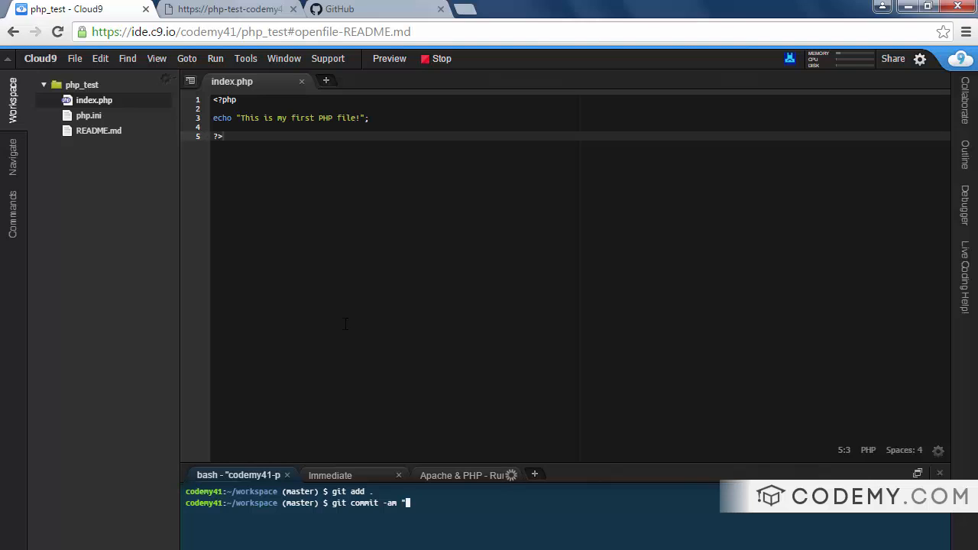
{"action": "type", "text": "initial co"}
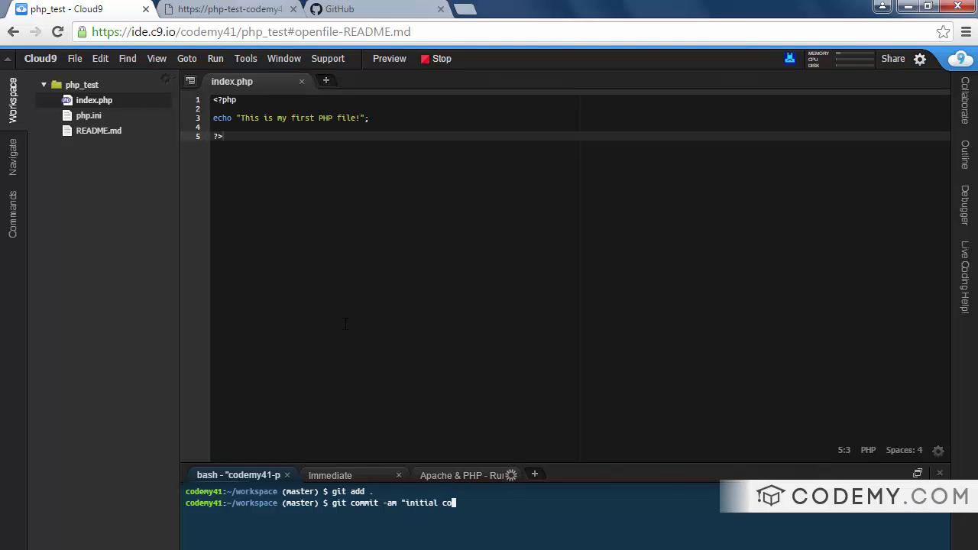
{"action": "type", "text": "mmit\""}
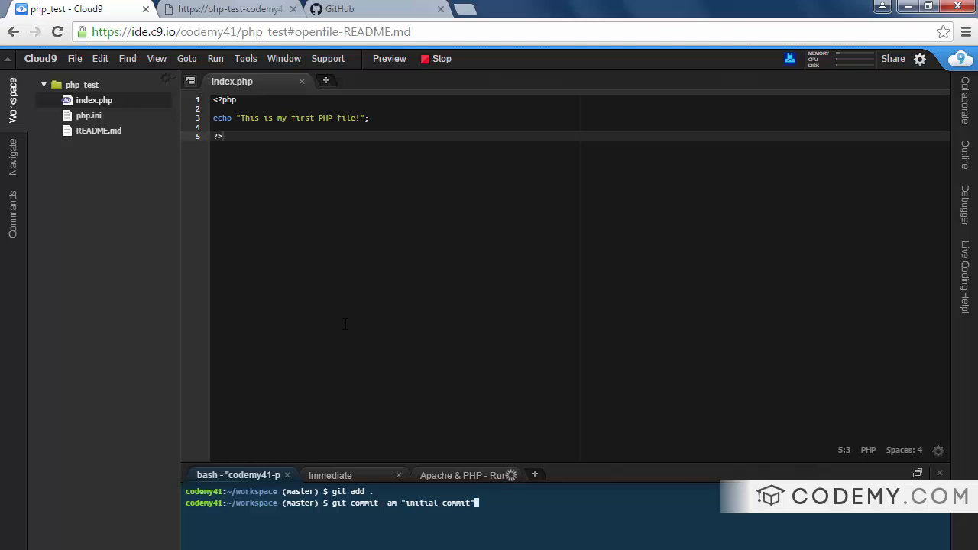
{"action": "key", "text": "Return"}
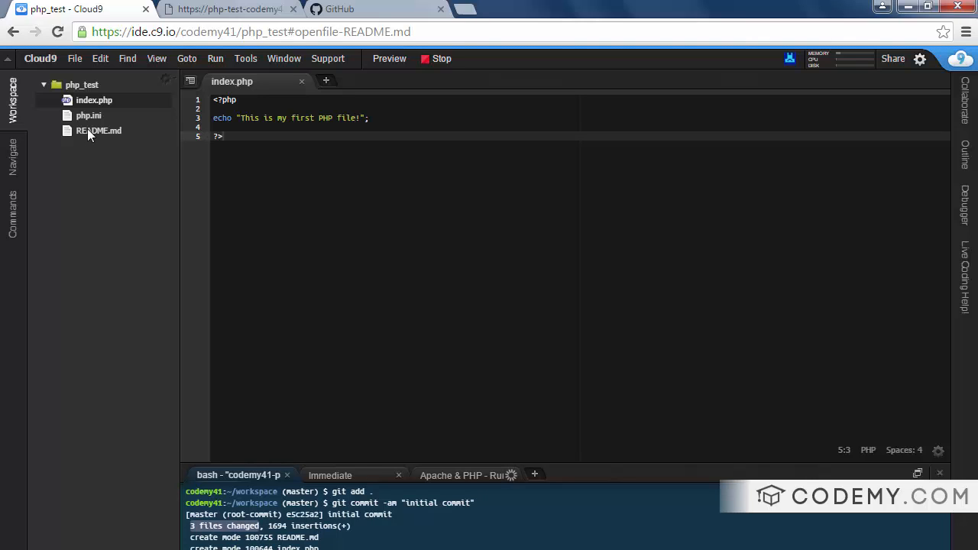
{"action": "left_click", "coordinate": [94, 100]}
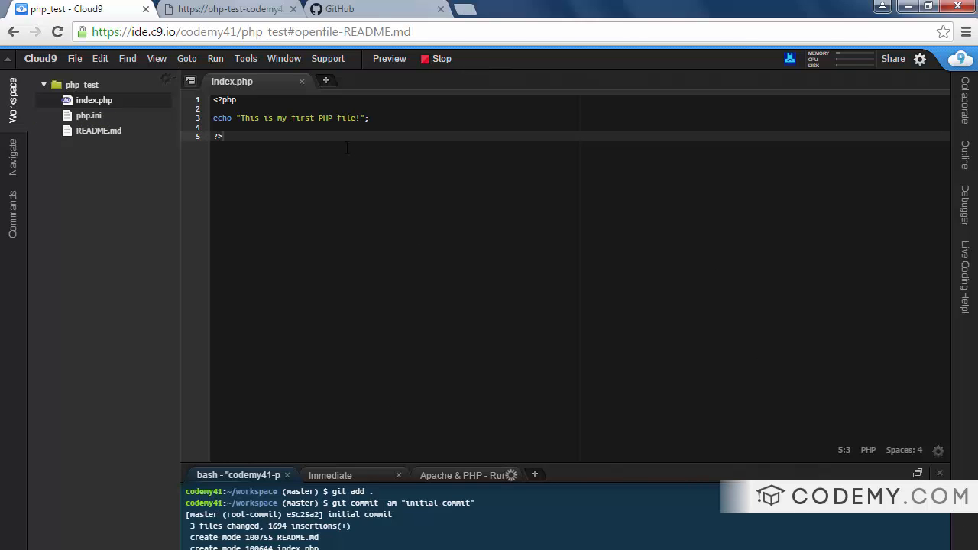
Create a new GitHub repository named php_course, leaving its visibility set to Public
{"action": "left_click", "coordinate": [338, 8]}
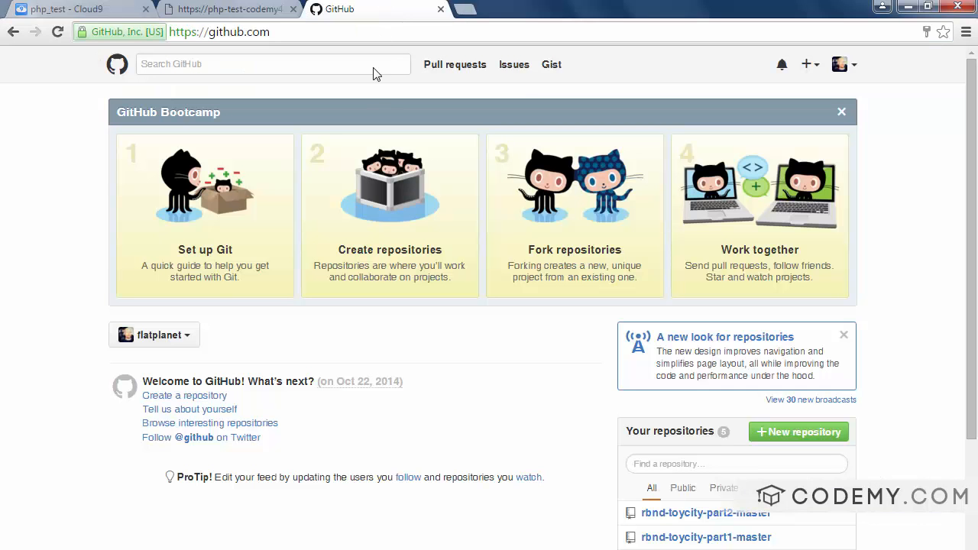
{"action": "mouse_move", "coordinate": [737, 223]}
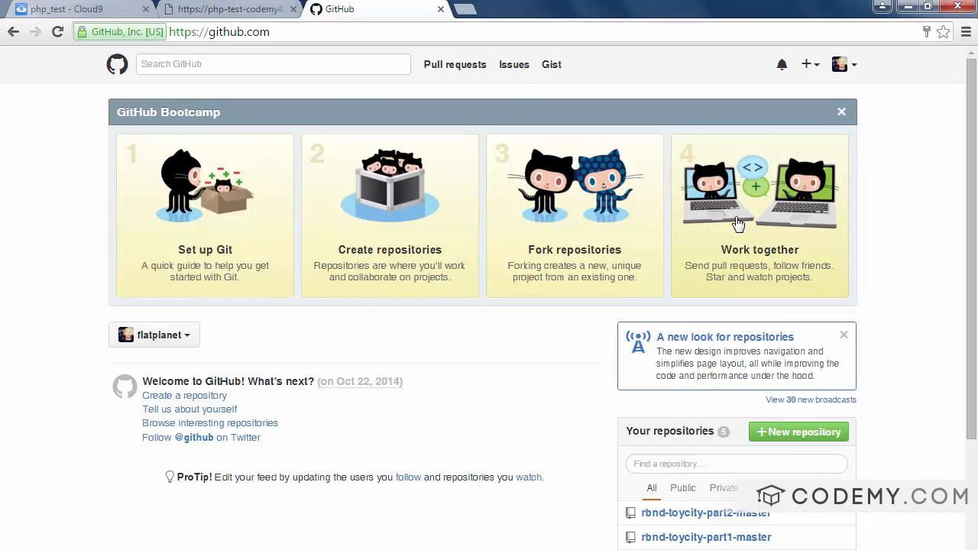
{"action": "mouse_move", "coordinate": [455, 124]}
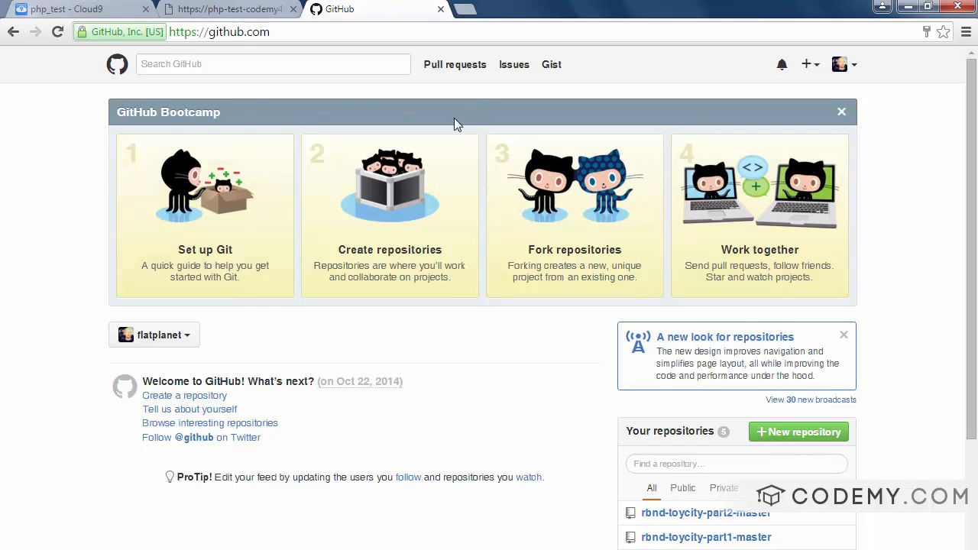
{"action": "mouse_move", "coordinate": [809, 442]}
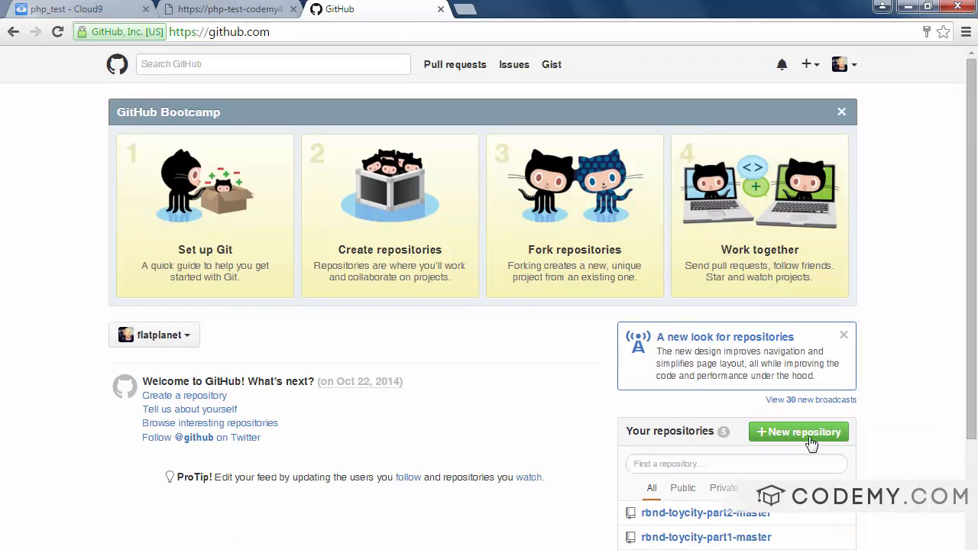
{"action": "left_click", "coordinate": [798, 431]}
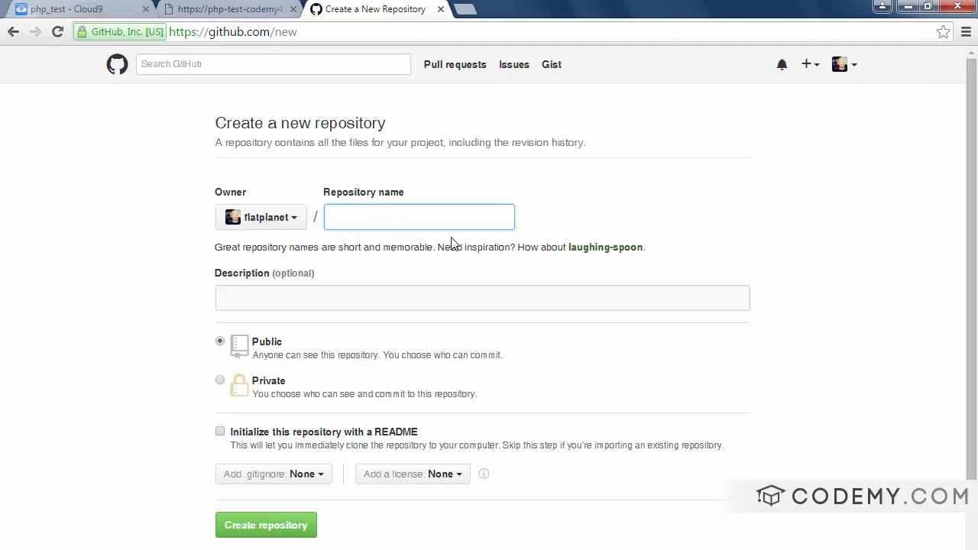
{"action": "type", "text": "php"}
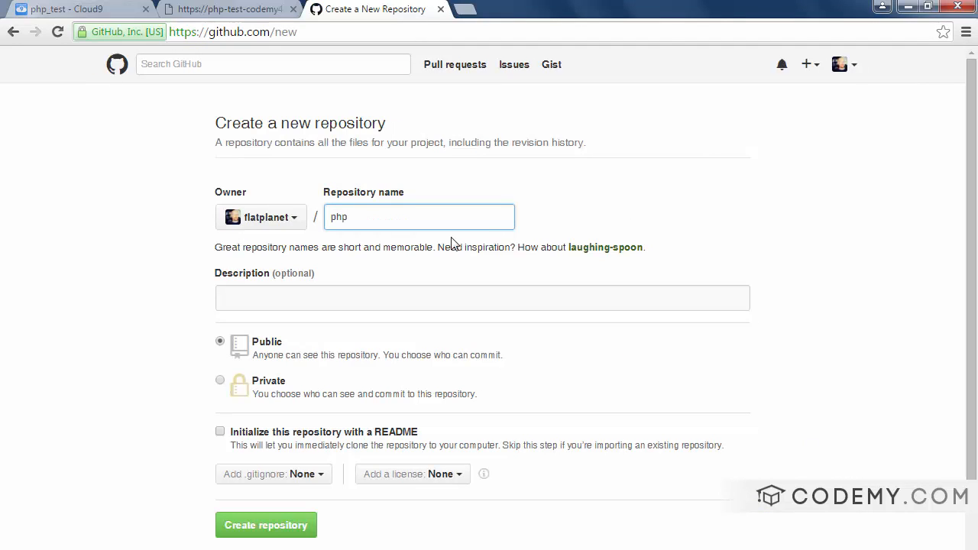
{"action": "type", "text": "course"}
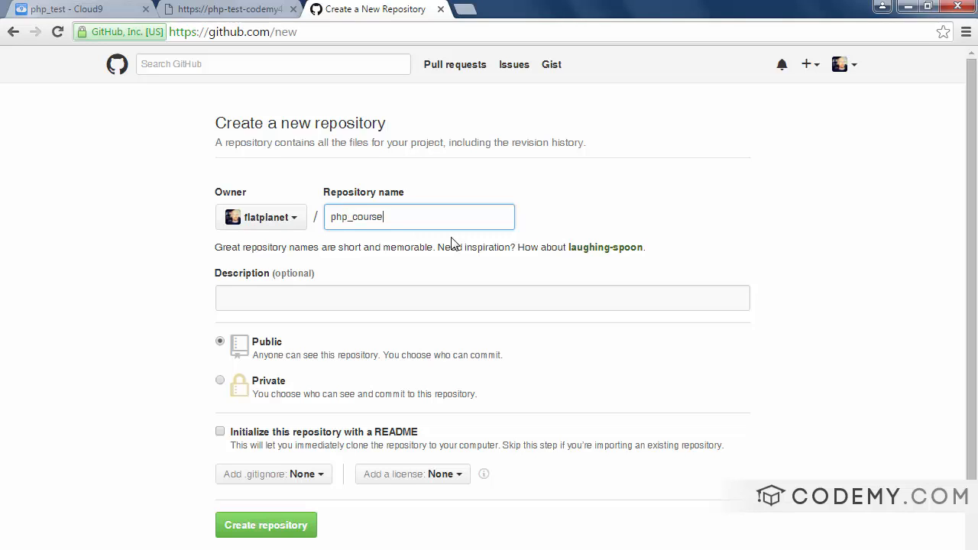
{"action": "mouse_move", "coordinate": [416, 340]}
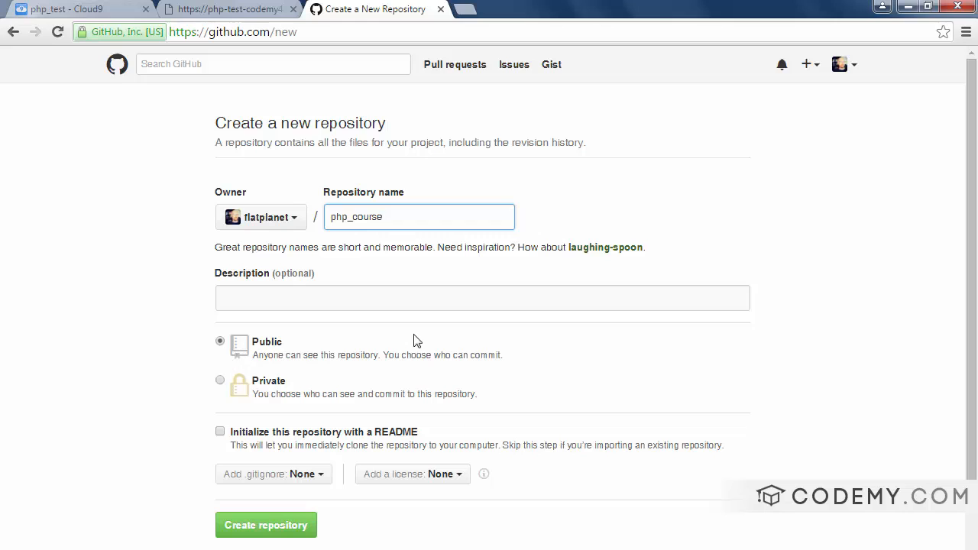
{"action": "left_click", "coordinate": [220, 380]}
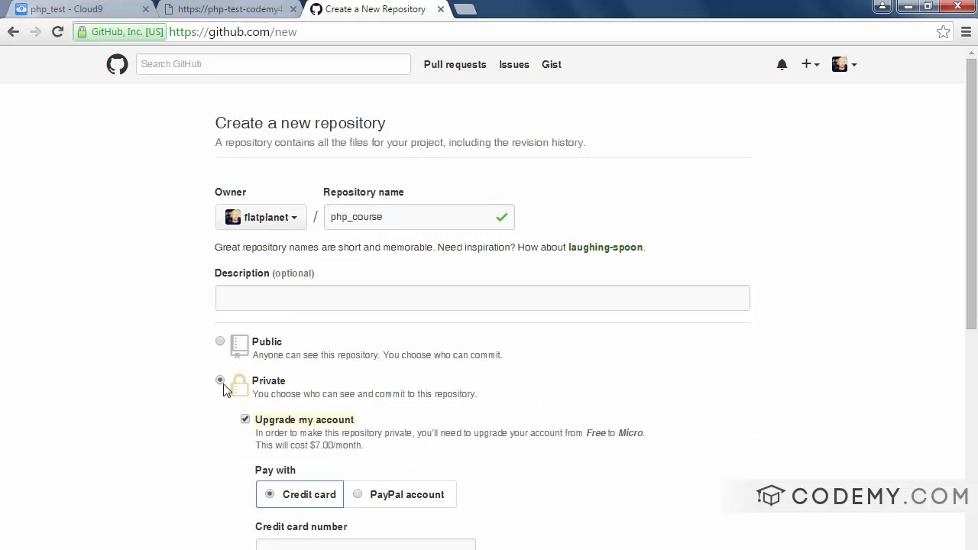
{"action": "left_click", "coordinate": [220, 341]}
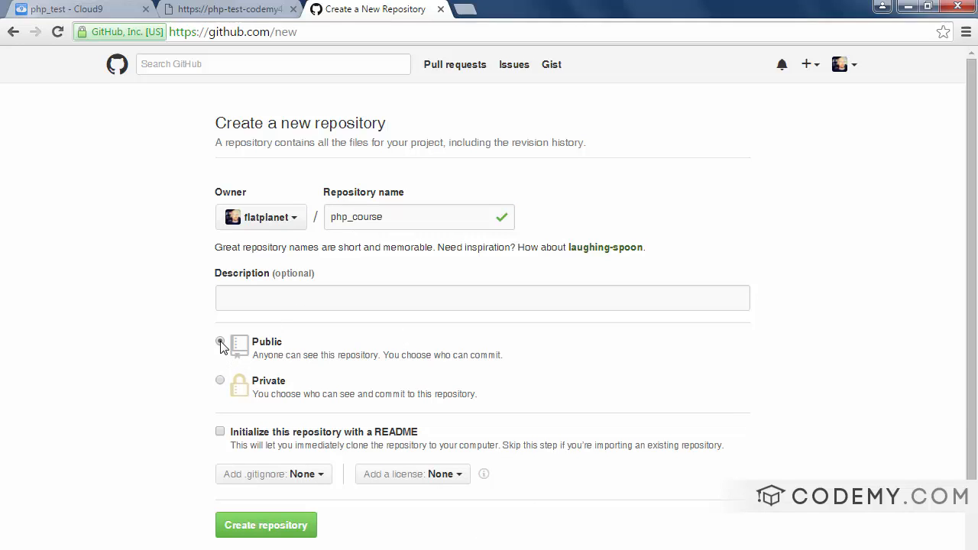
{"action": "left_click", "coordinate": [265, 525]}
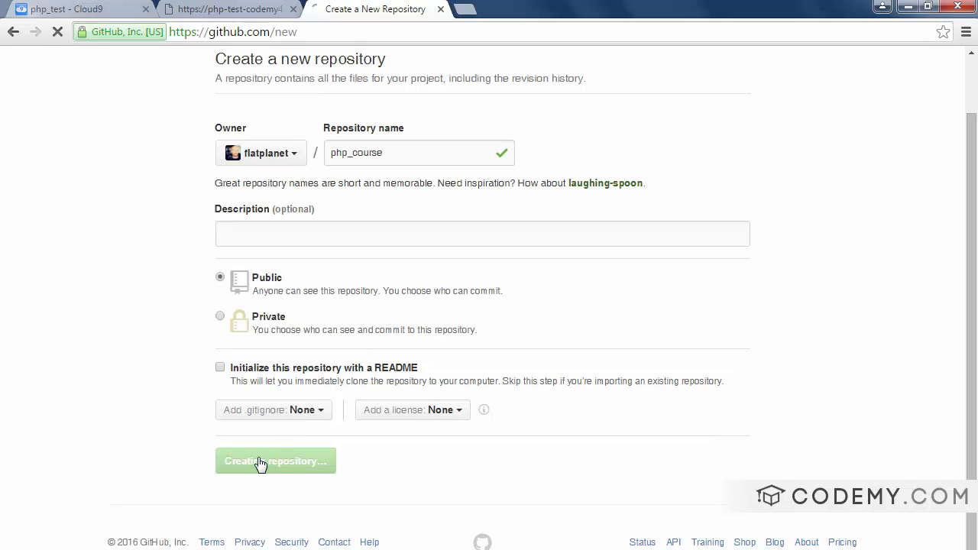
{"action": "left_click", "coordinate": [275, 460]}
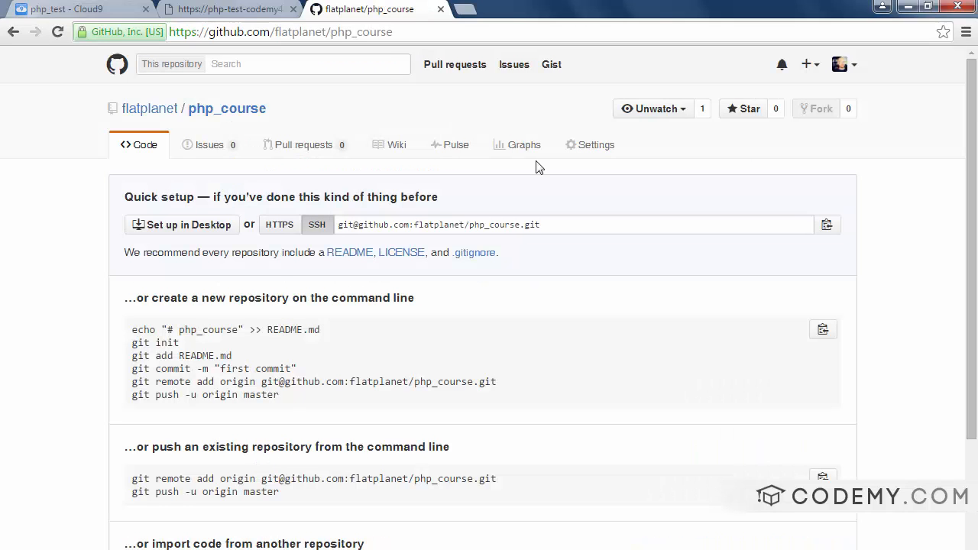
Scroll to the '…or push an existing repository from the command line' commands and select that heading
{"action": "scroll", "scroll_direction": "down", "scroll_amount": 3}
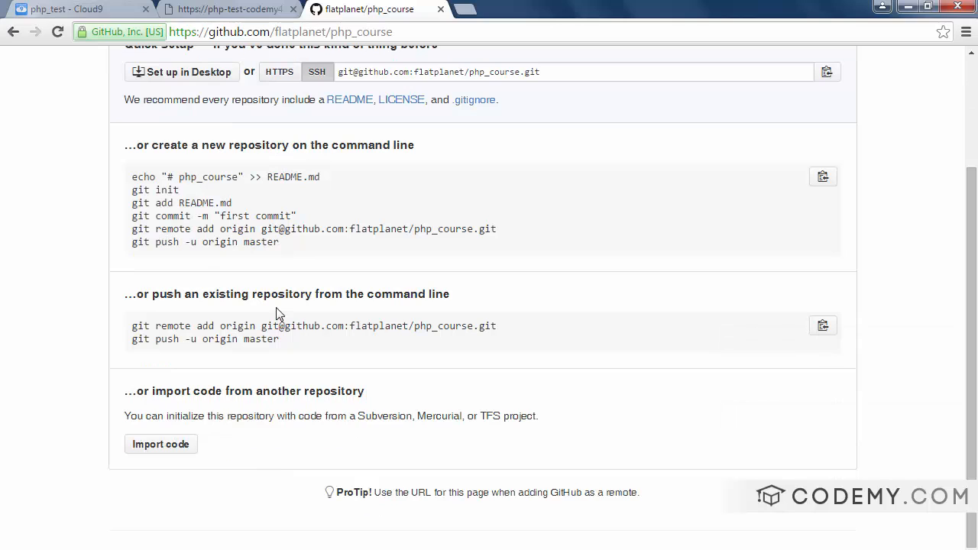
{"action": "triple_click", "coordinate": [287, 295]}
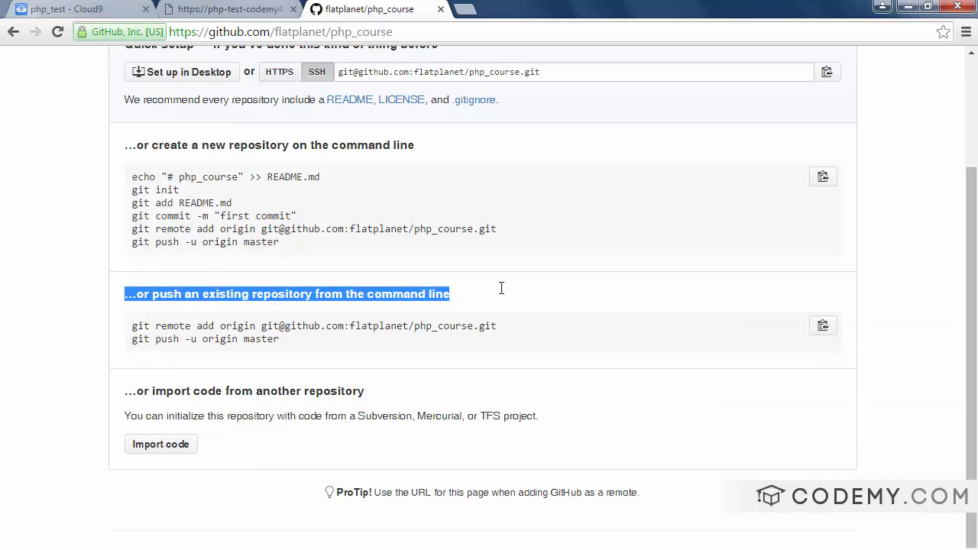
{"action": "mouse_move", "coordinate": [385, 329]}
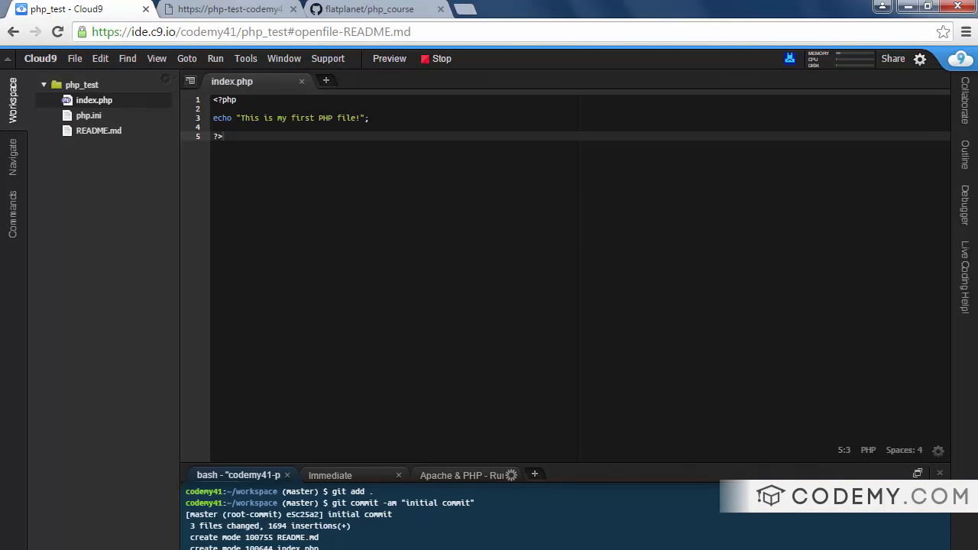
Print the workspace's public key in the Cloud9 terminal with cat ~/.ssh/id_rsa.pub
{"action": "left_click", "coordinate": [371, 10]}
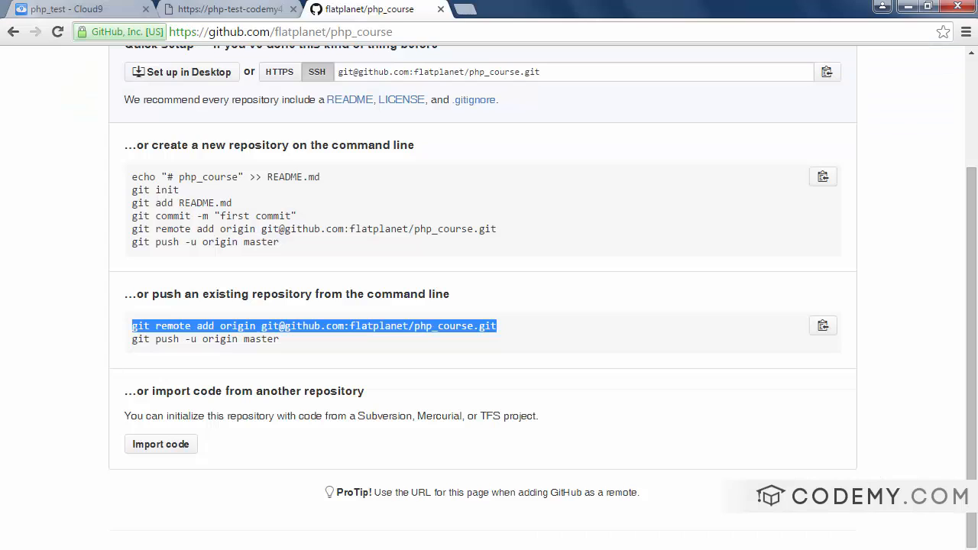
{"action": "left_click", "coordinate": [77, 9]}
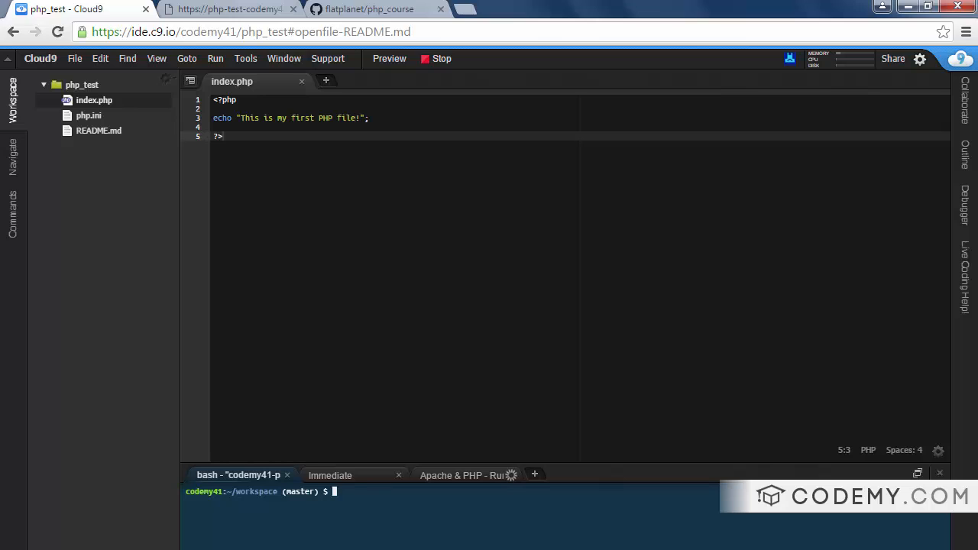
{"action": "type", "text": "cat -"}
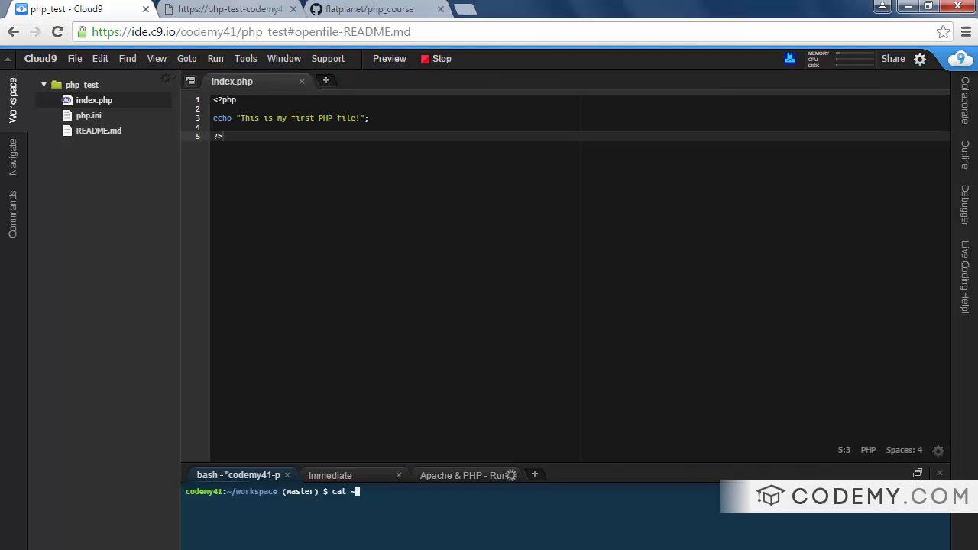
{"action": "type", "text": "~/.s"}
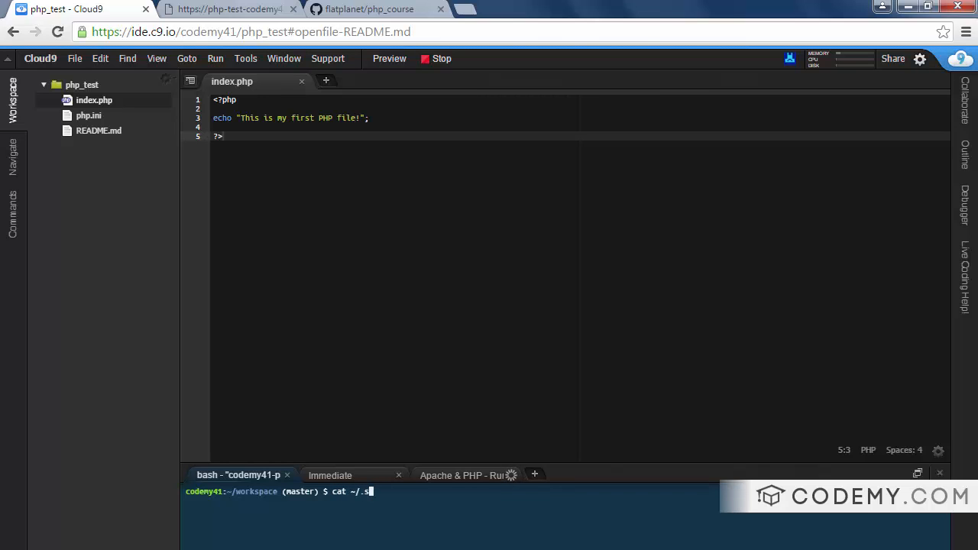
{"action": "type", "text": "sh/"}
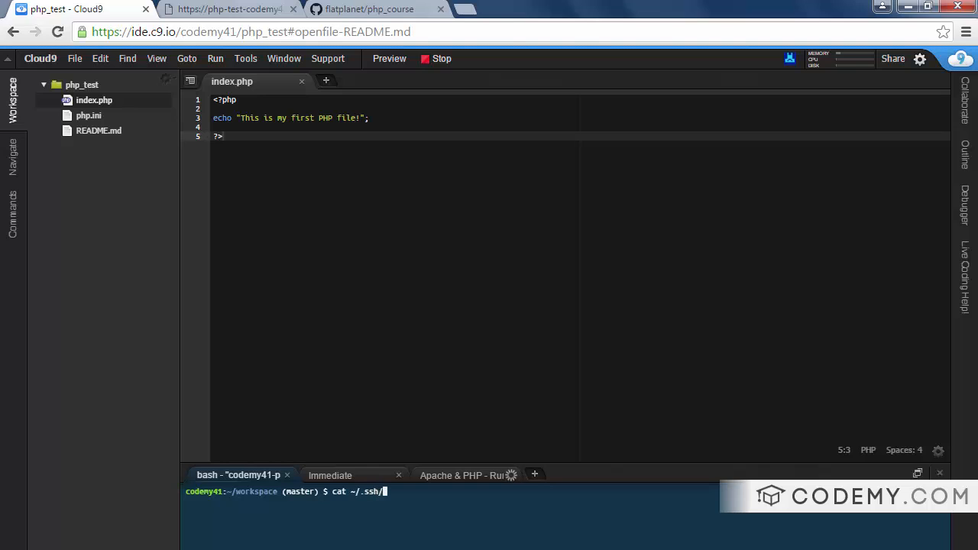
{"action": "type", "text": "id_rs"}
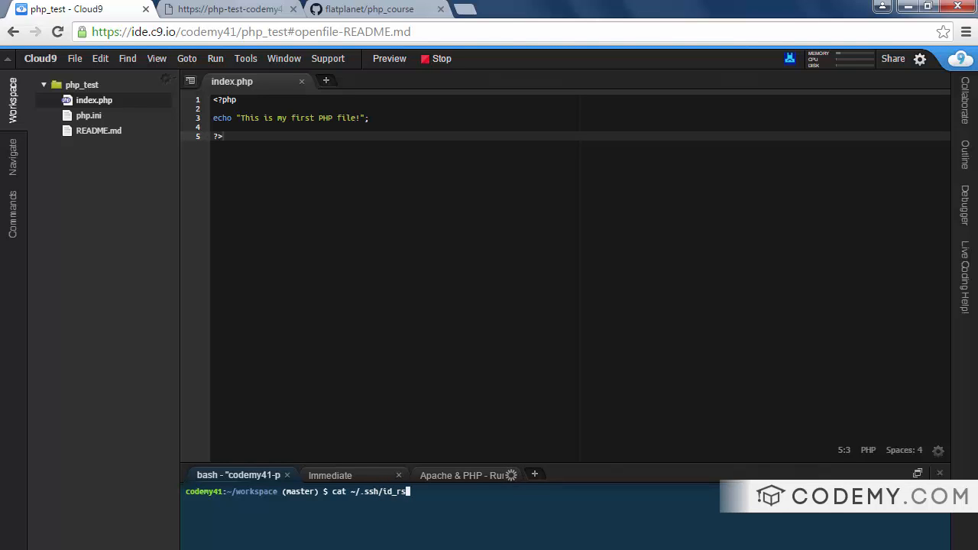
{"action": "type", "text": "a.p"}
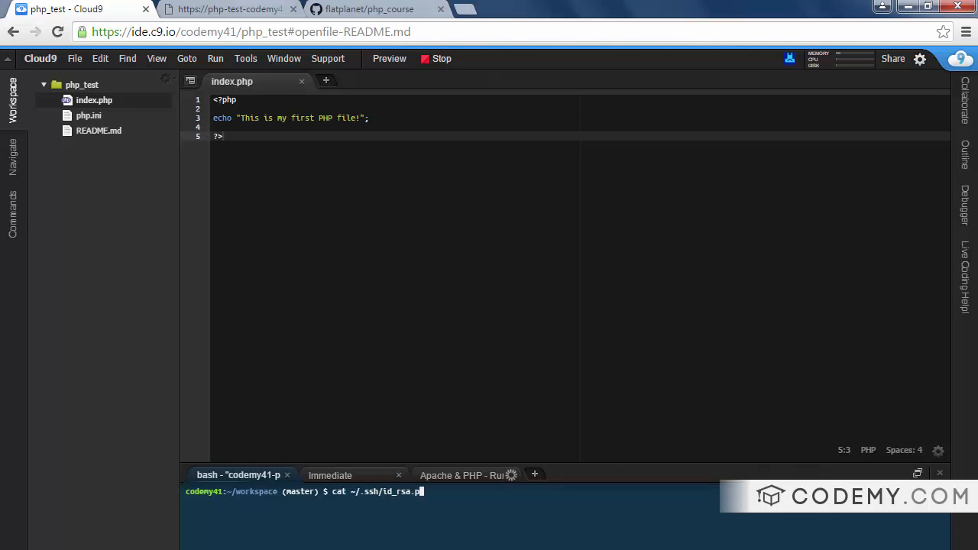
{"action": "key", "text": "Return"}
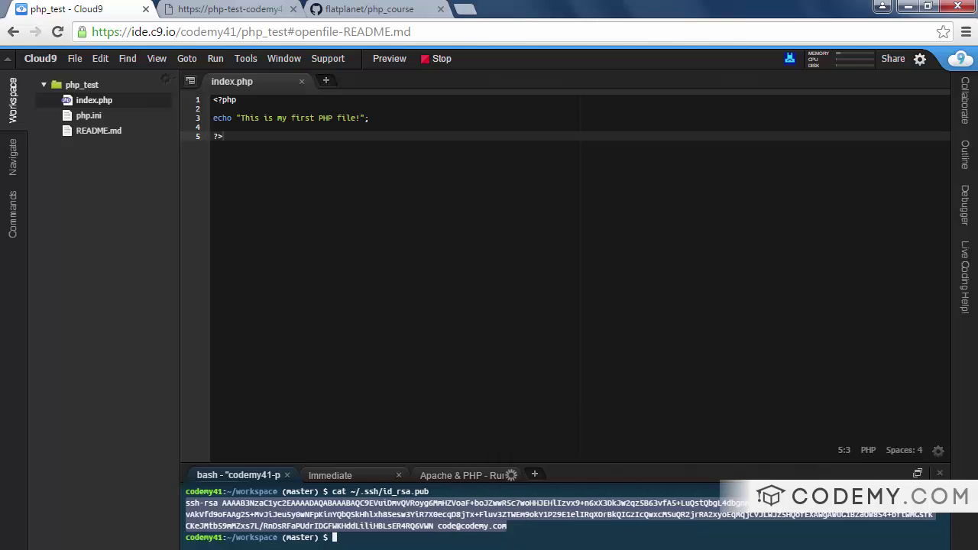
{"action": "left_click", "coordinate": [371, 9]}
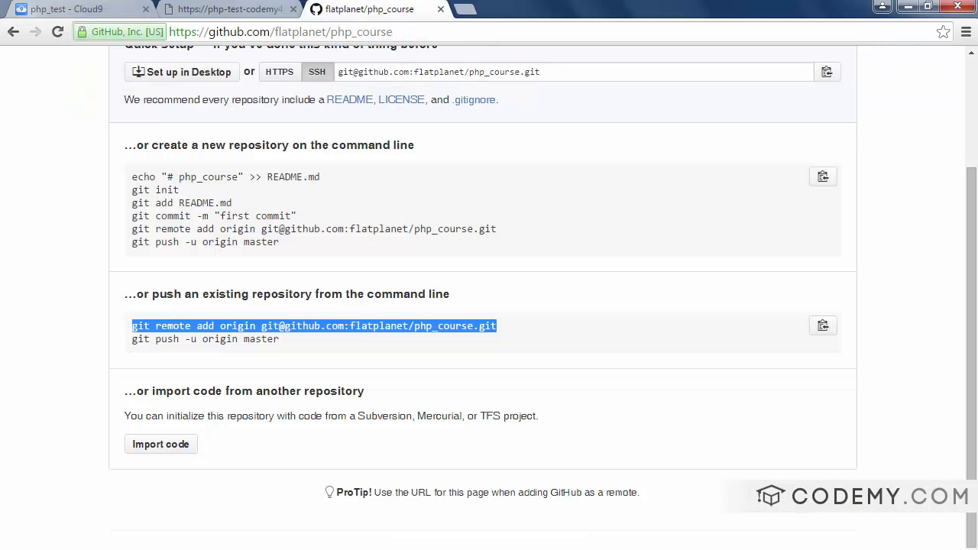
Add the pasted public key to GitHub's account SSH keys under the title 'PHP Course'
{"action": "scroll", "scroll_direction": "down", "scroll_amount": 3}
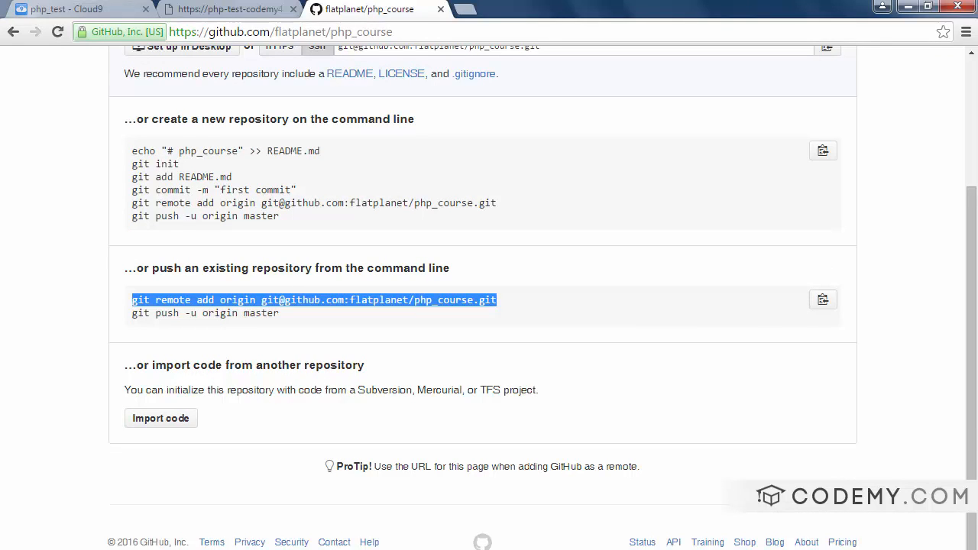
{"action": "scroll", "scroll_direction": "up", "scroll_amount": 3}
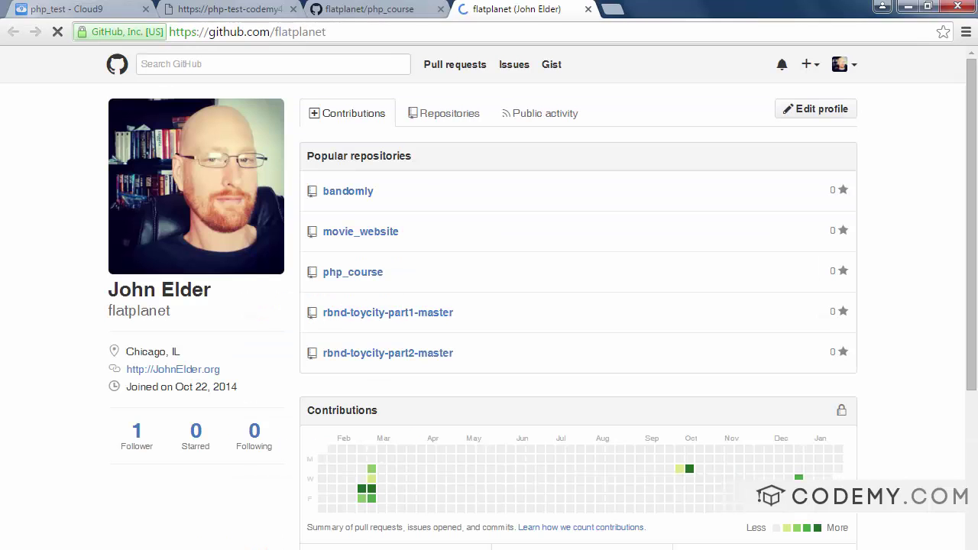
{"action": "mouse_move", "coordinate": [839, 64]}
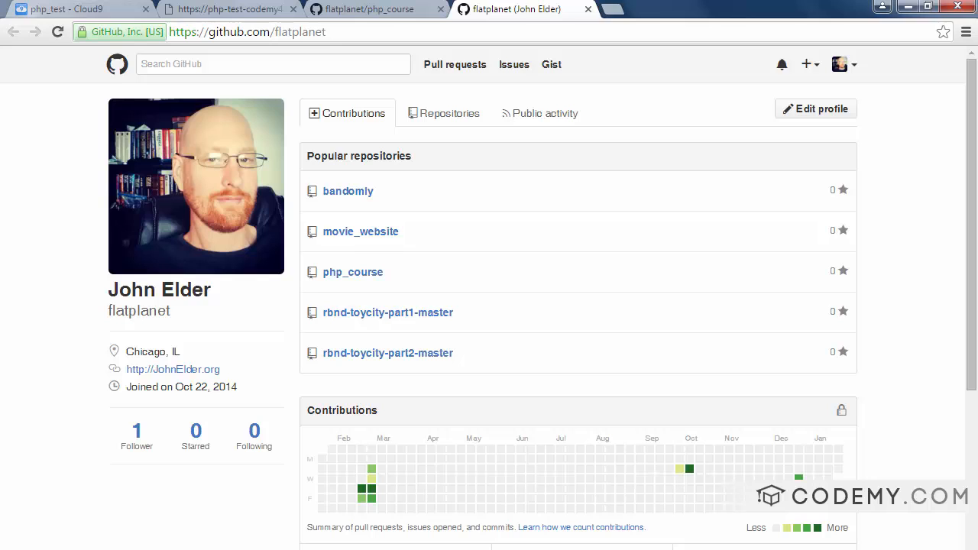
{"action": "left_click", "coordinate": [755, 241]}
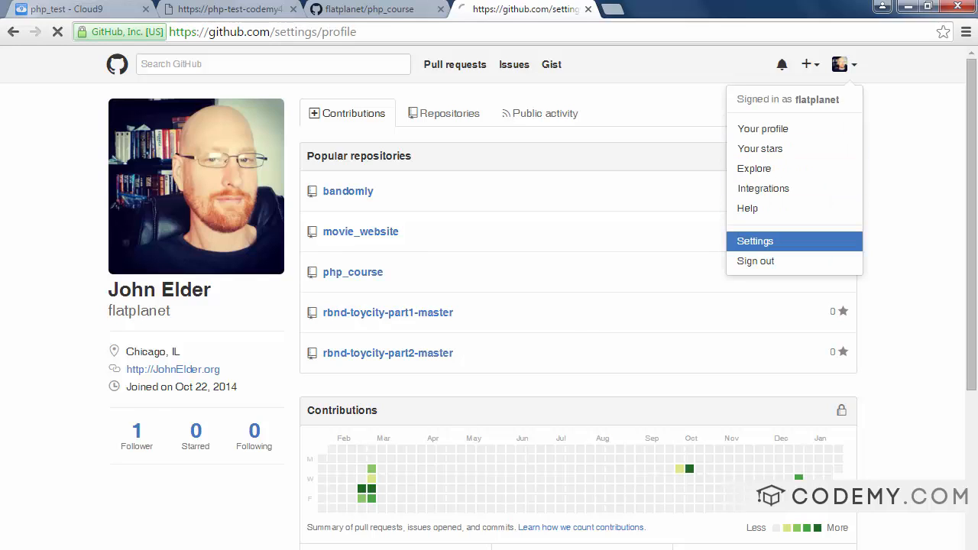
{"action": "left_click", "coordinate": [755, 240]}
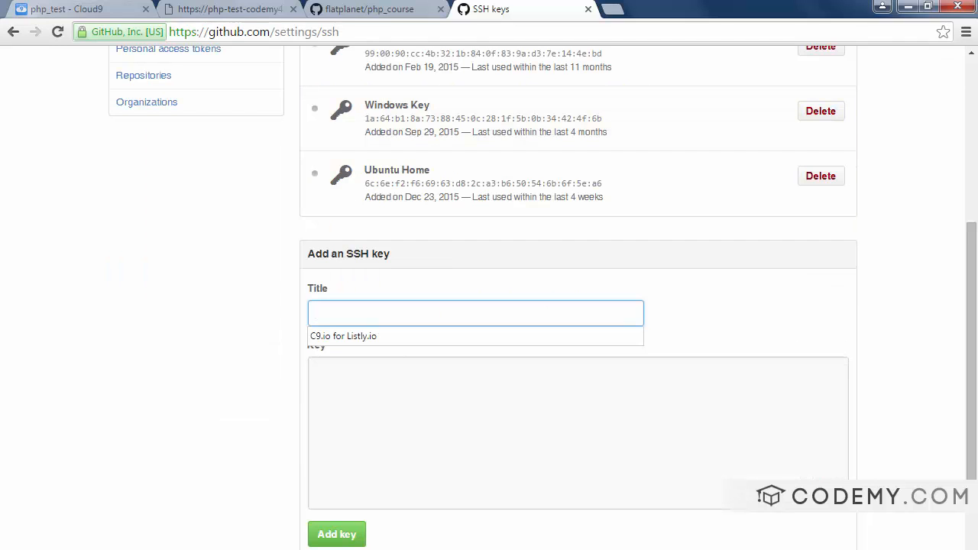
{"action": "type", "text": "PHP Cop"}
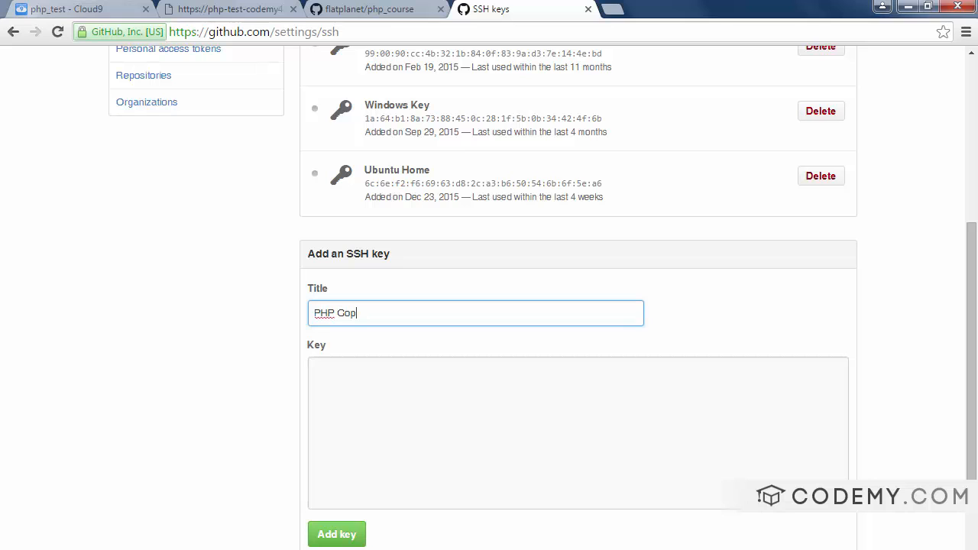
{"action": "left_click", "coordinate": [577, 432]}
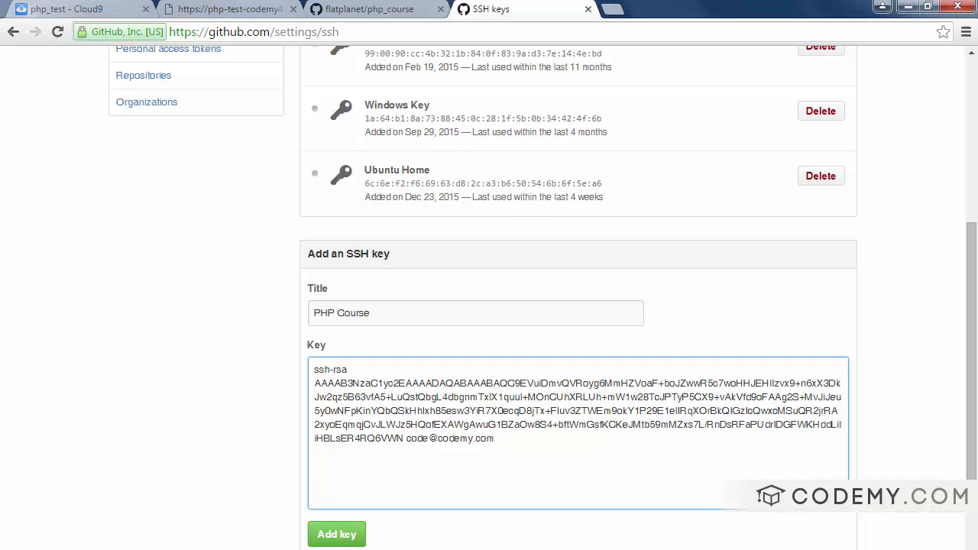
{"action": "left_click", "coordinate": [76, 8]}
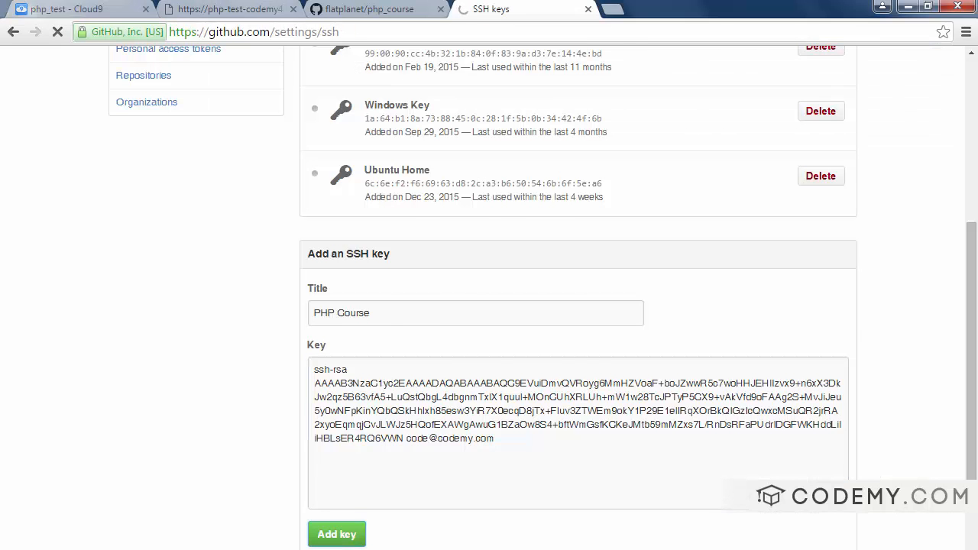
{"action": "left_click", "coordinate": [336, 534]}
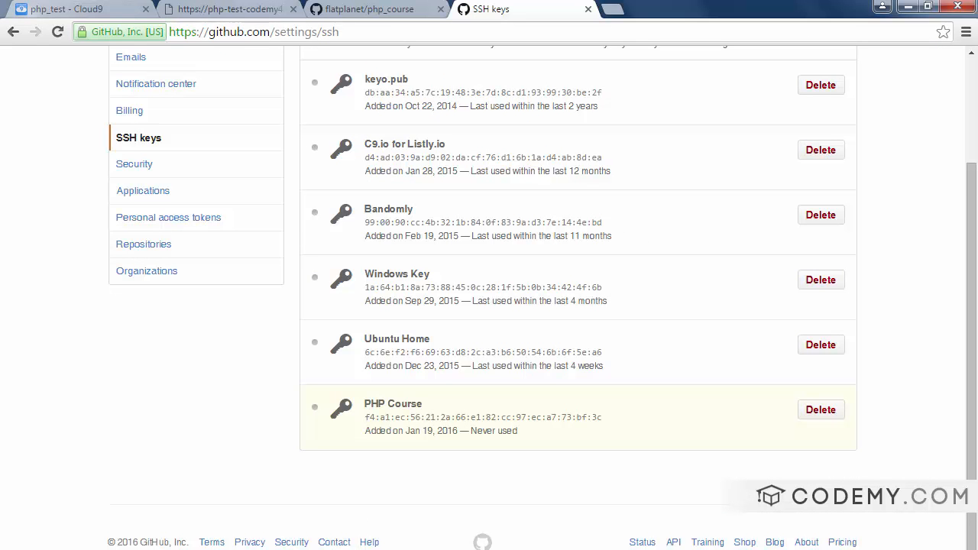
{"action": "scroll", "scroll_direction": "up", "scroll_amount": 3}
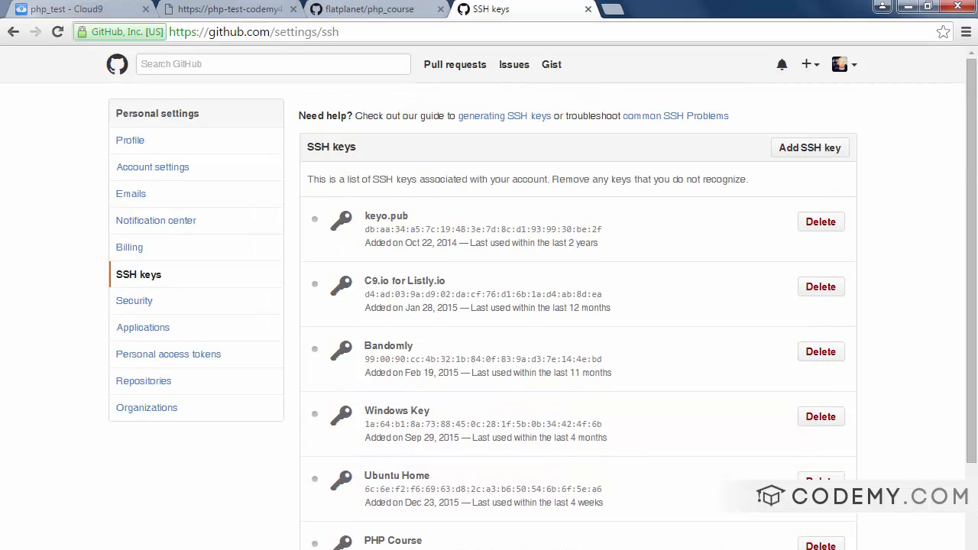
{"action": "left_click", "coordinate": [76, 9]}
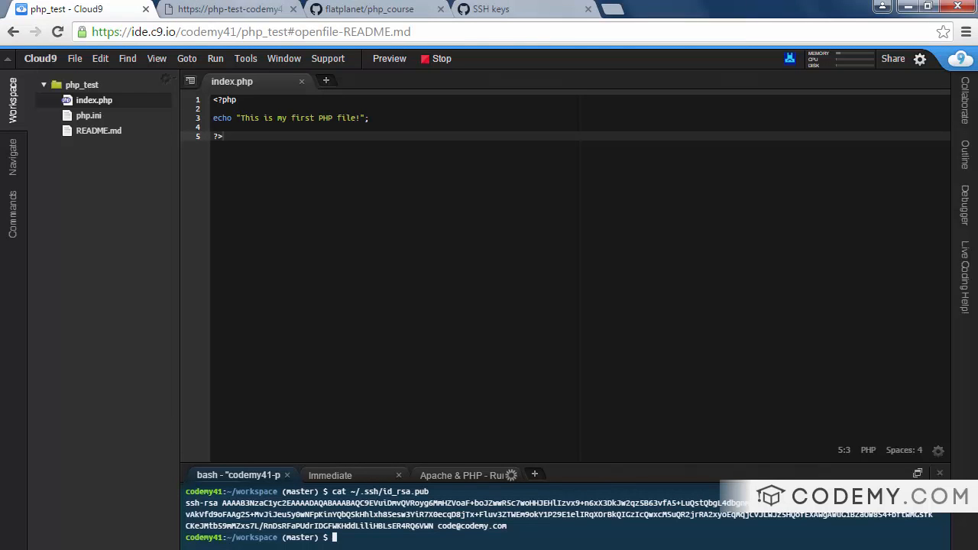
{"action": "mouse_move", "coordinate": [369, 9]}
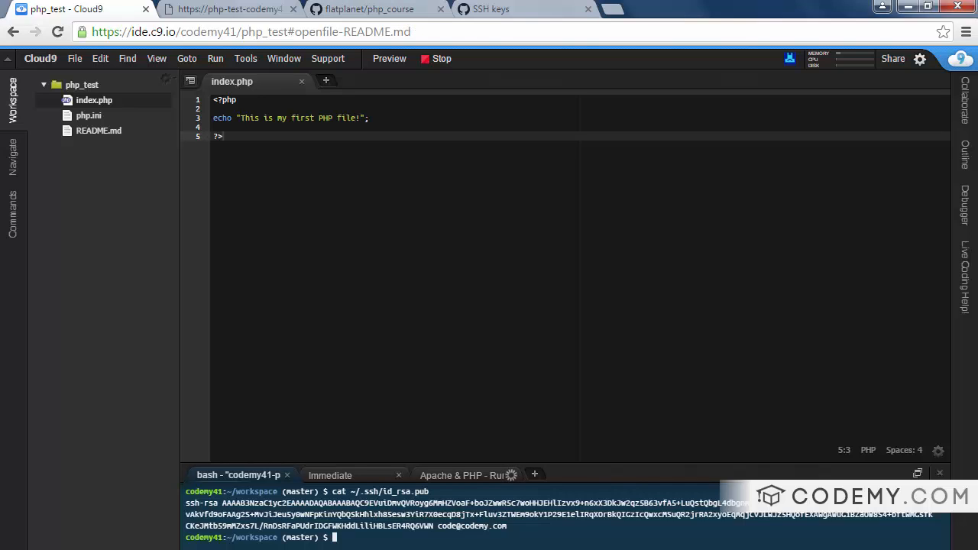
{"action": "type", "text": "ssh"}
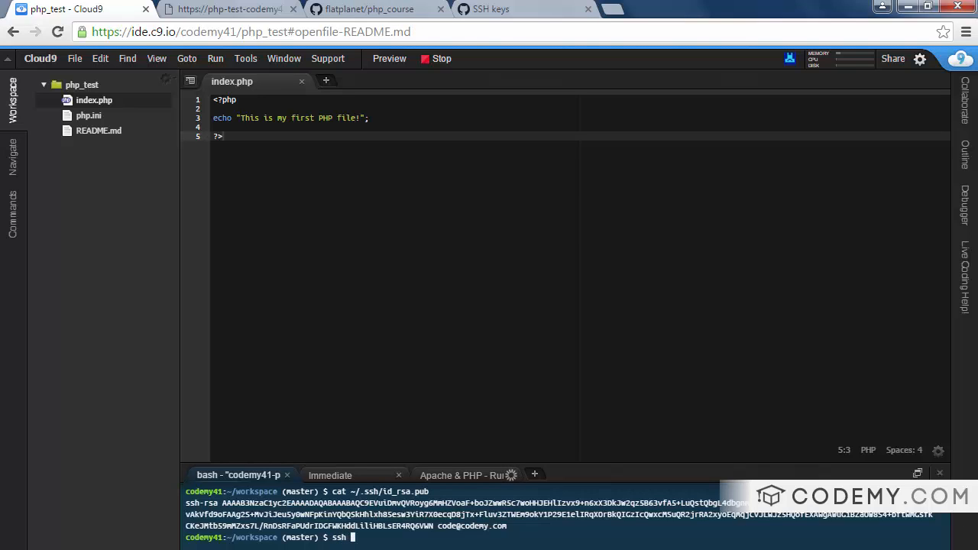
{"action": "type", "text": "-T"}
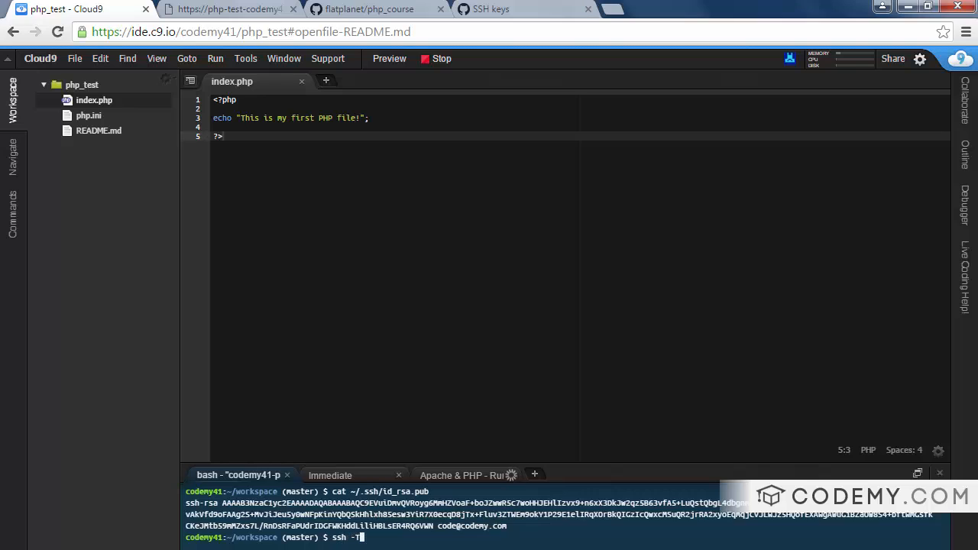
{"action": "type", "text": "git"}
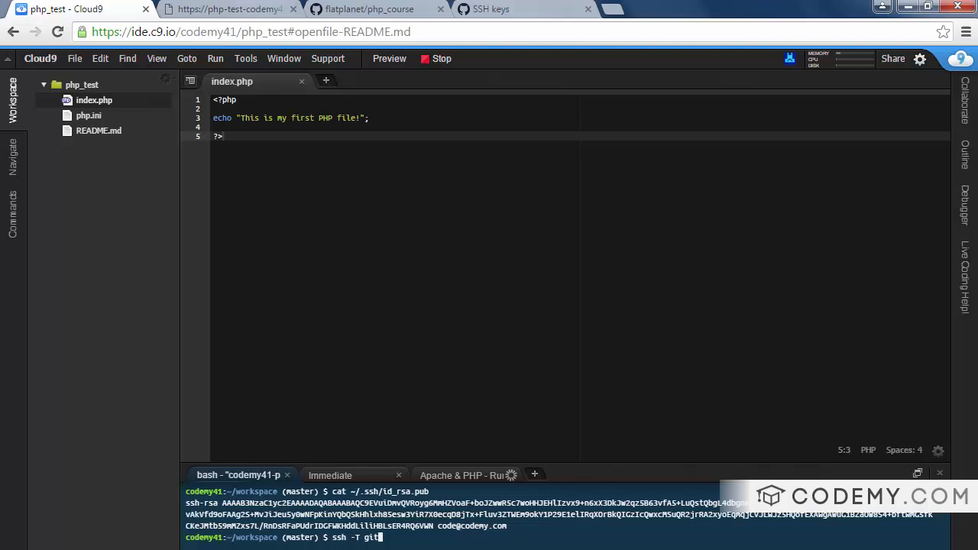
{"action": "type", "text": "@github."}
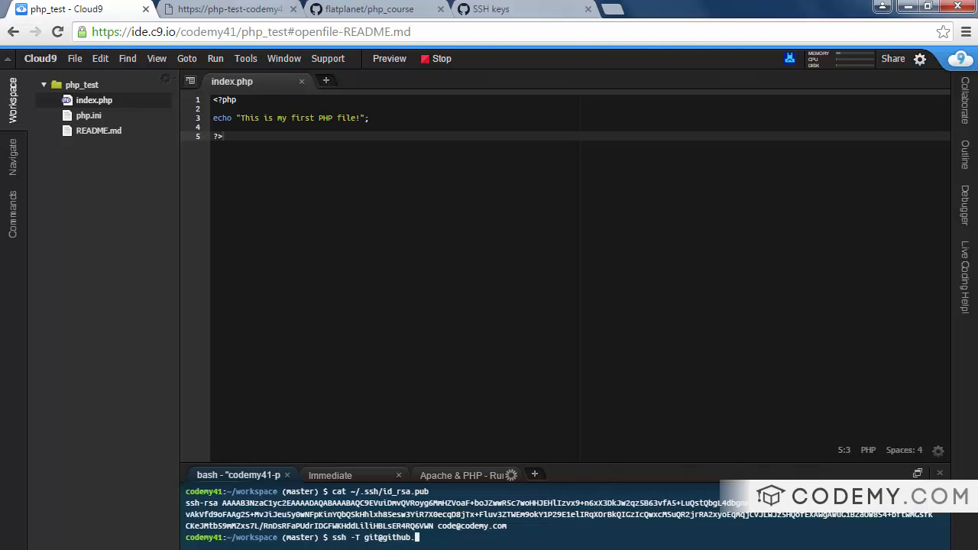
{"action": "key", "text": "Return"}
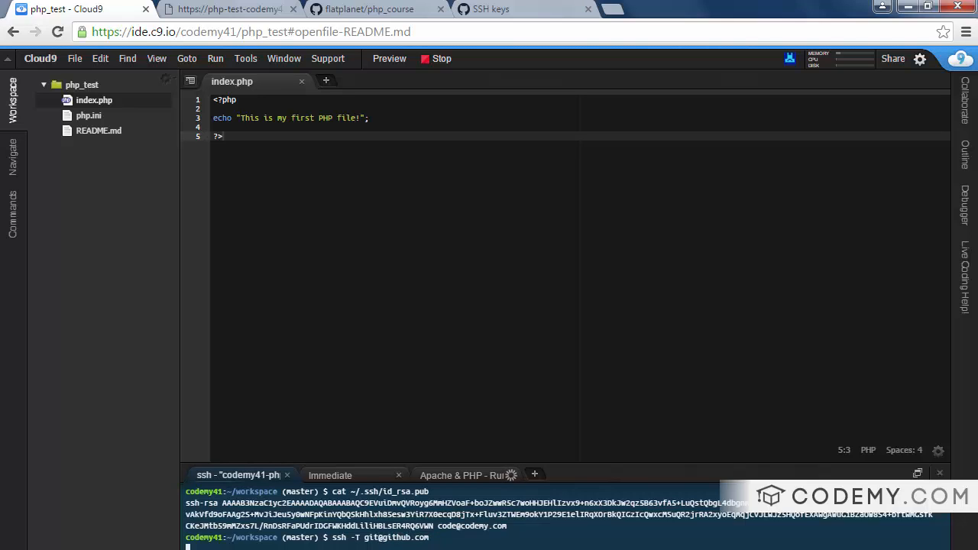
{"action": "key", "text": "Return"}
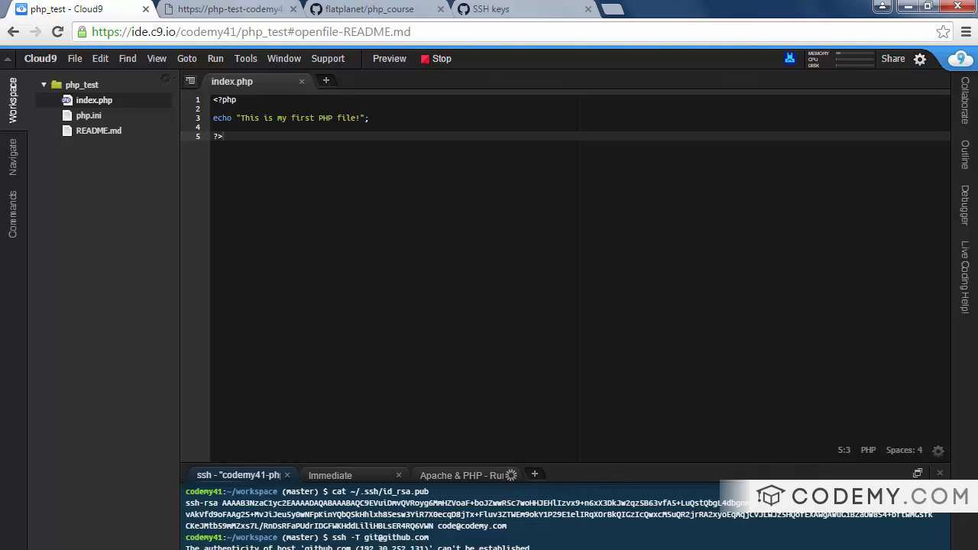
{"action": "scroll", "scroll_direction": "down", "scroll_amount": 3}
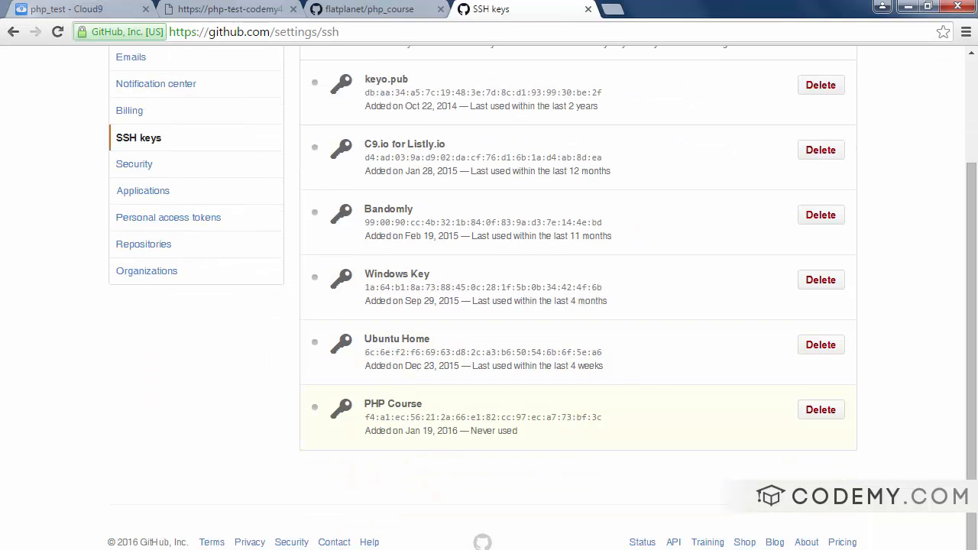
Return to the php_course setup page and select the git remote add origin command
{"action": "left_click", "coordinate": [80, 9]}
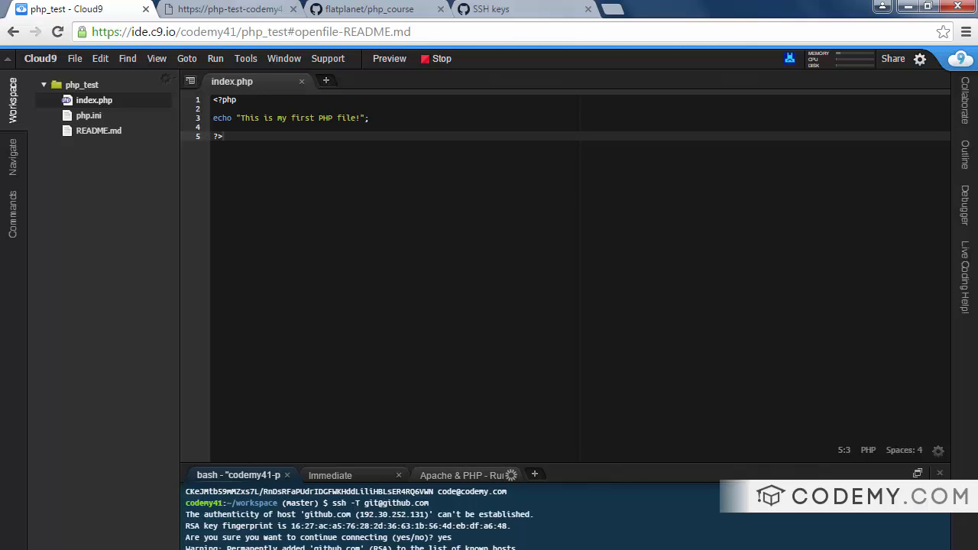
{"action": "left_click", "coordinate": [524, 9]}
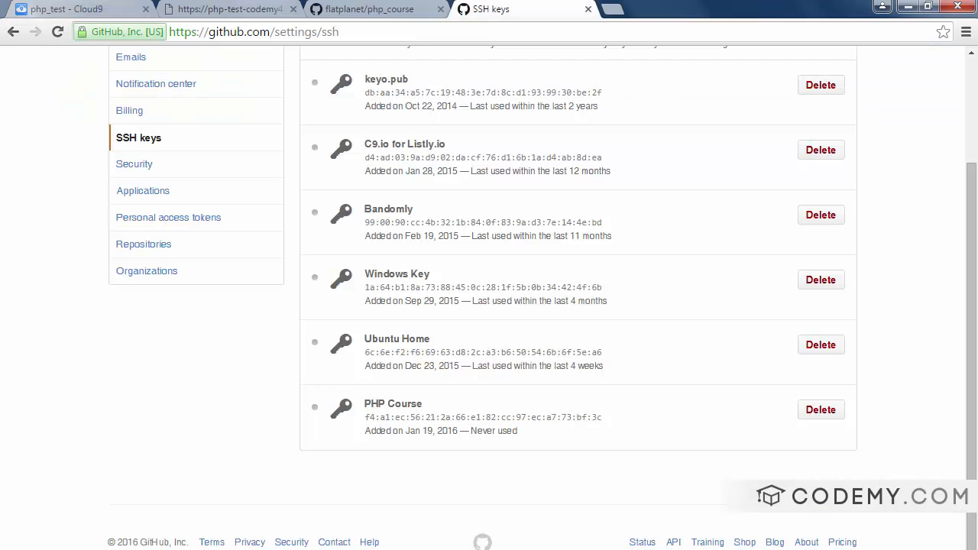
{"action": "left_click", "coordinate": [371, 9]}
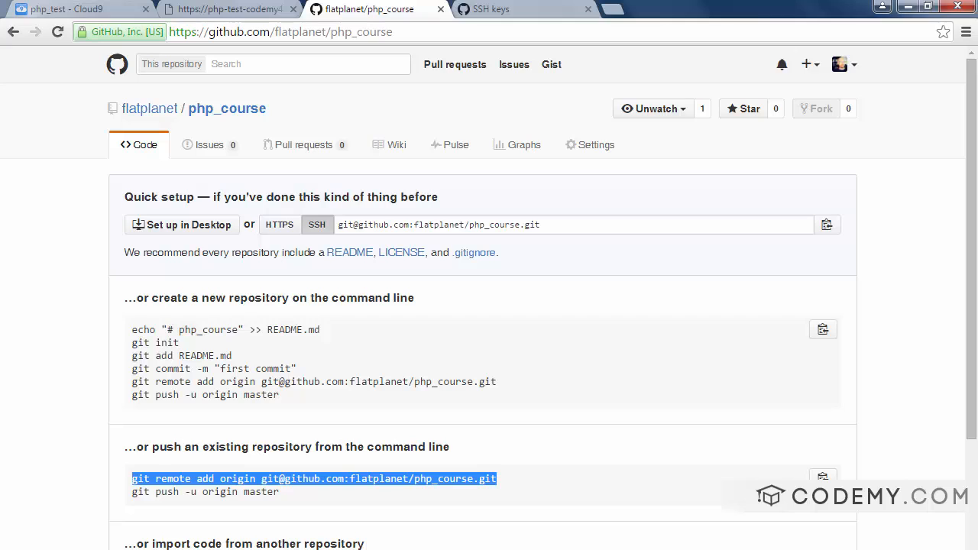
{"action": "left_click_drag", "start_coordinate": [497, 478], "coordinate": [279, 491]}
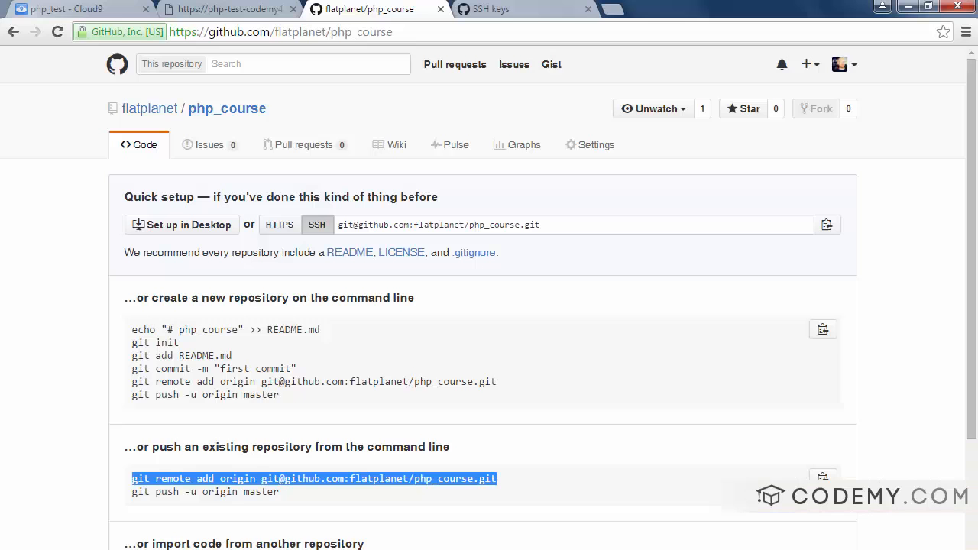
{"action": "left_click", "coordinate": [588, 9]}
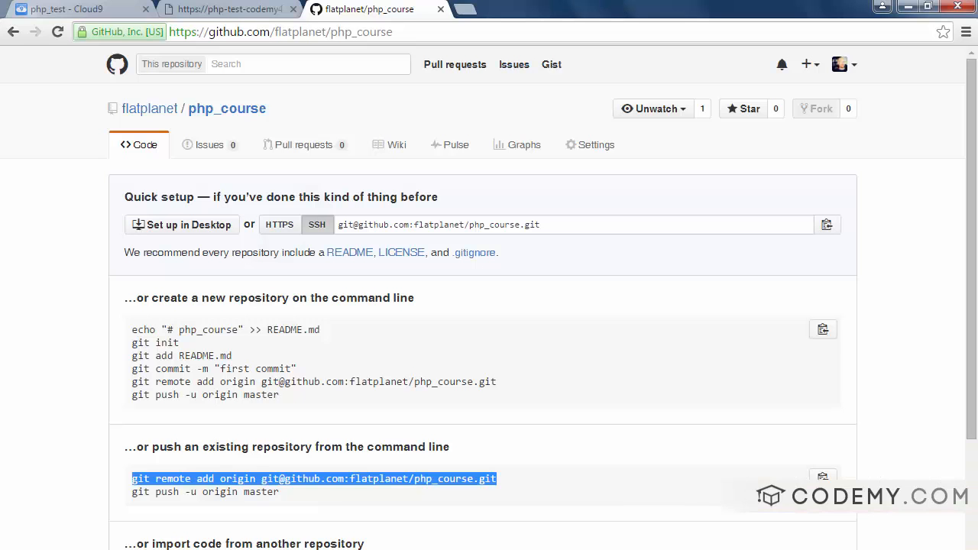
{"action": "left_click", "coordinate": [76, 10]}
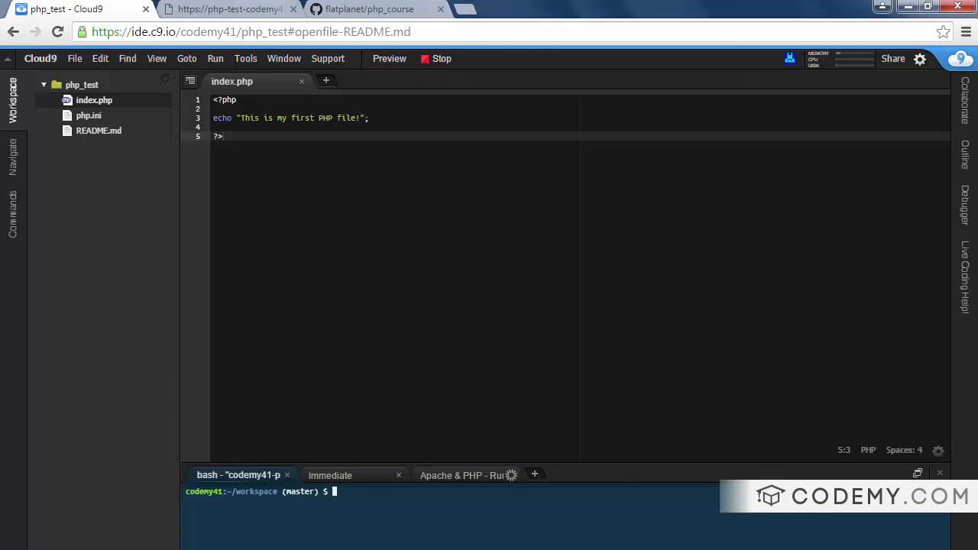
{"action": "type", "text": "git remote add origin git@github.com:flatplanet/php_course.git"}
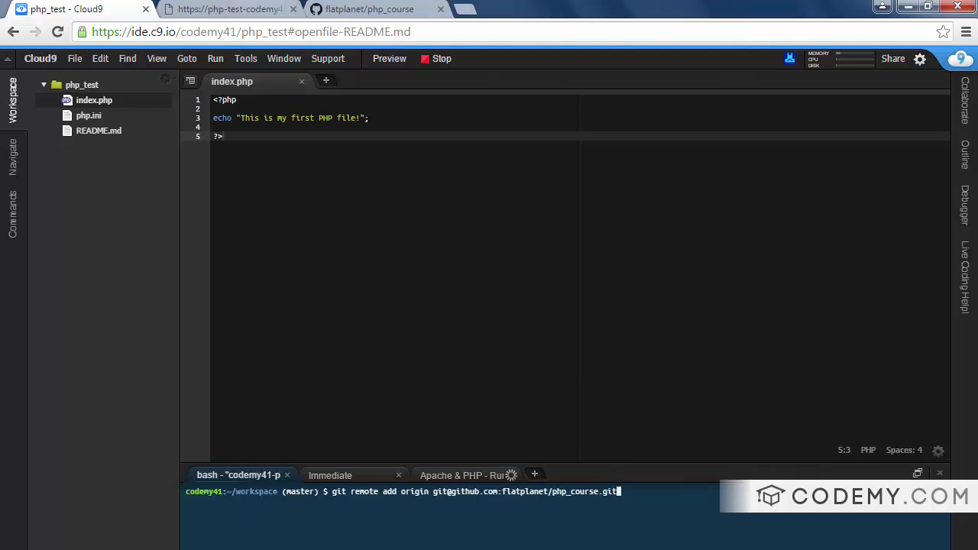
{"action": "left_click", "coordinate": [369, 10]}
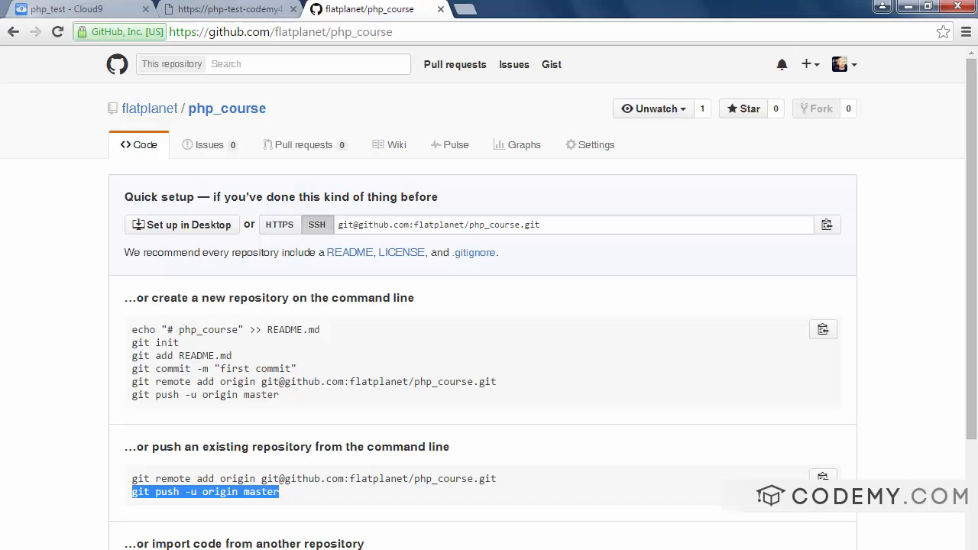
{"action": "left_click", "coordinate": [76, 9]}
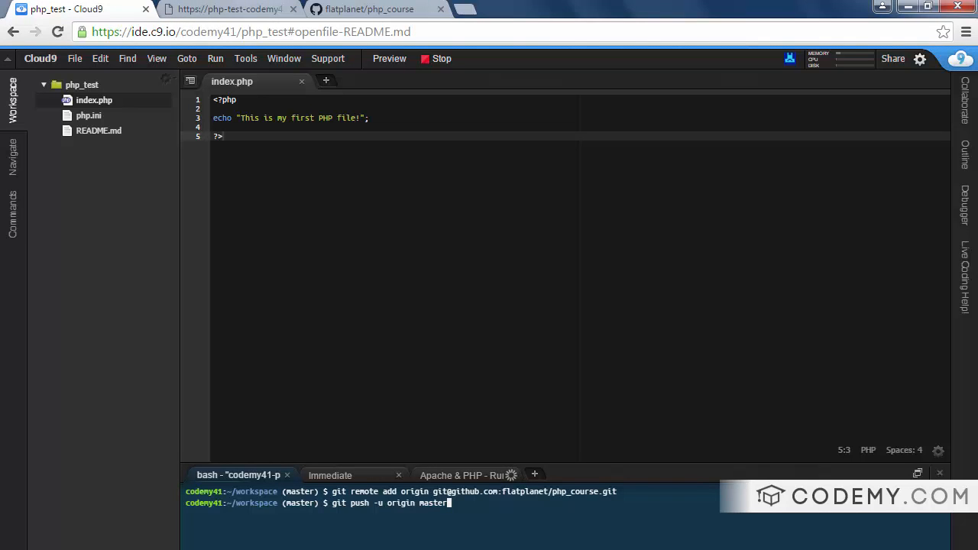
{"action": "key", "text": "Return"}
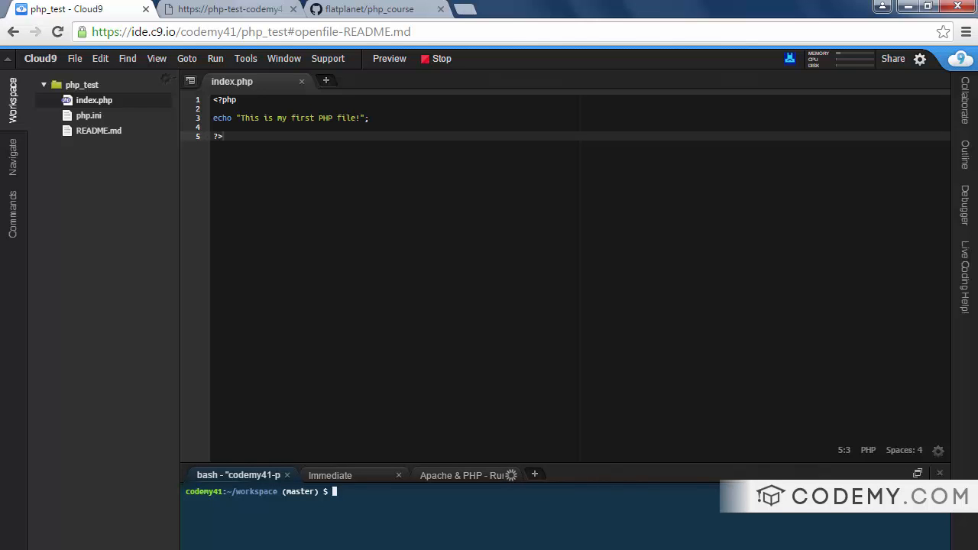
{"action": "left_click", "coordinate": [369, 9]}
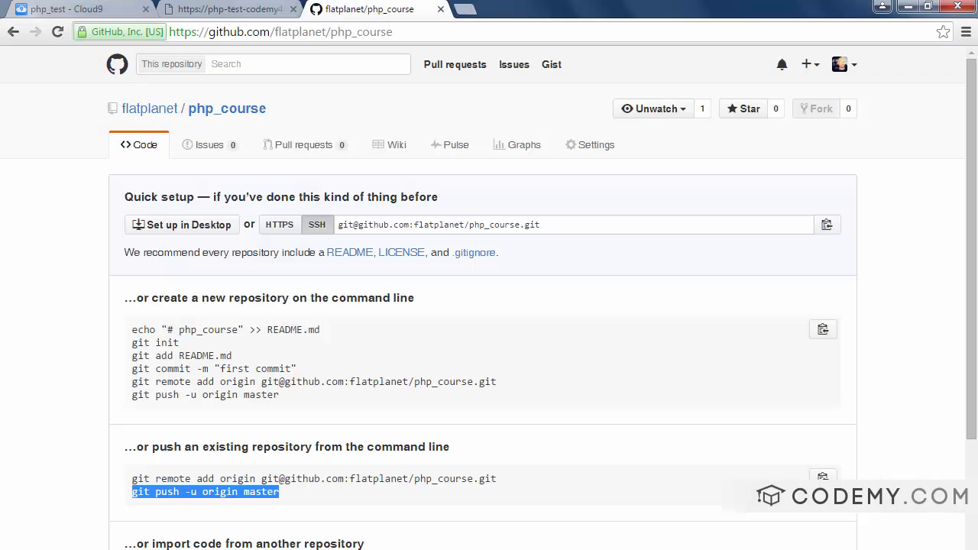
Open the php_course repository from the GitHub profile page
{"action": "left_click", "coordinate": [839, 64]}
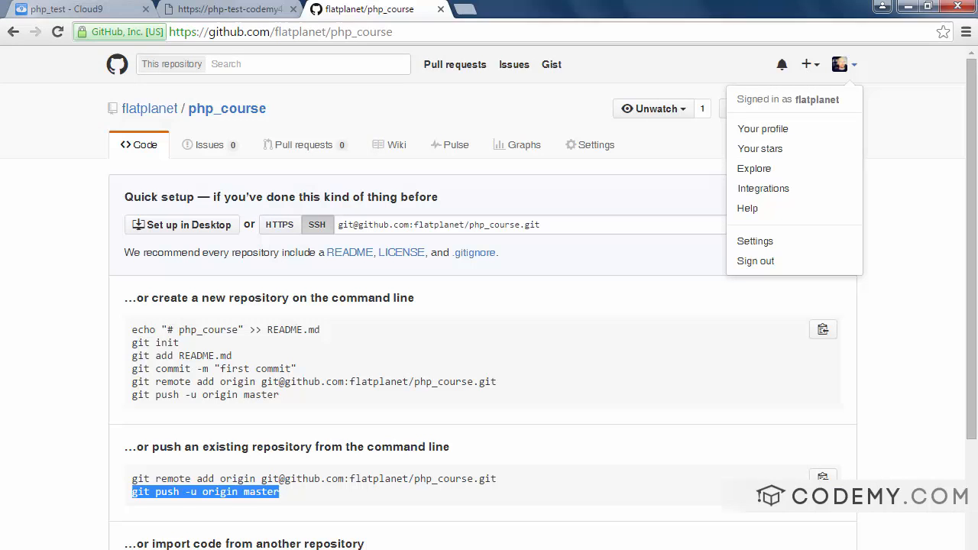
{"action": "left_click", "coordinate": [763, 128]}
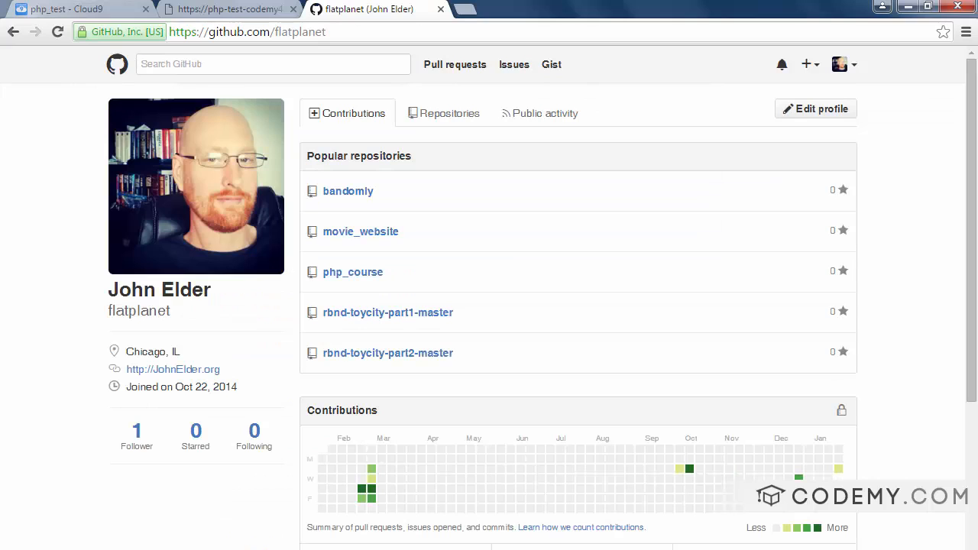
{"action": "mouse_move", "coordinate": [353, 272]}
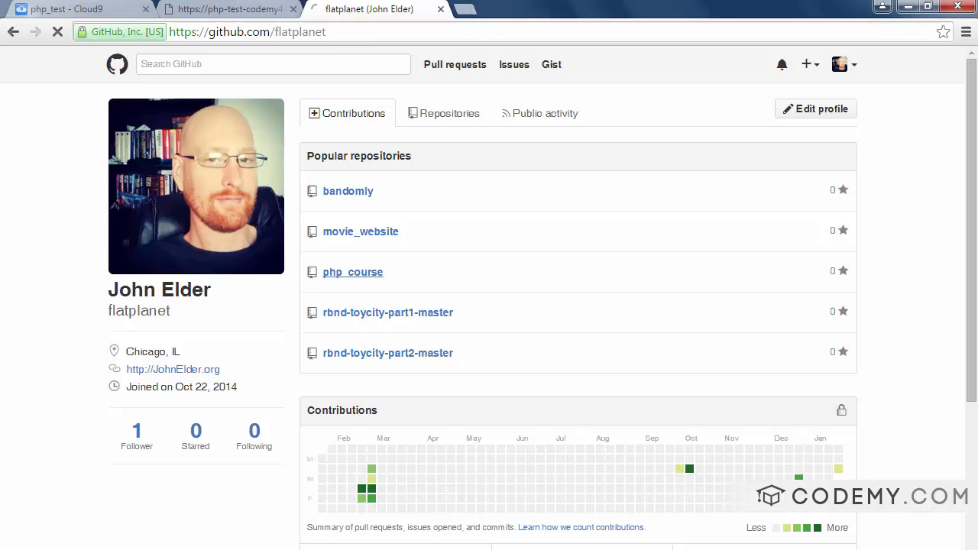
{"action": "left_click", "coordinate": [352, 272]}
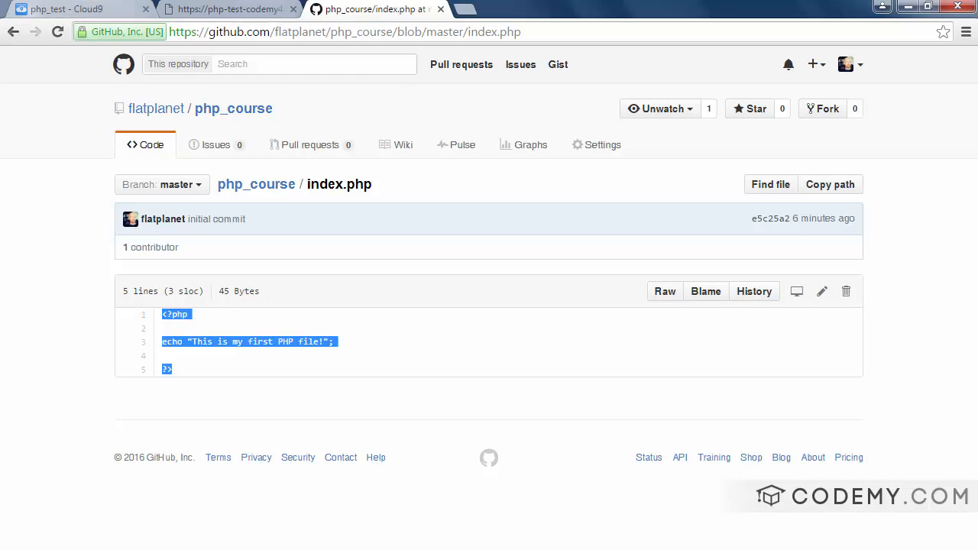
{"action": "left_click", "coordinate": [77, 10]}
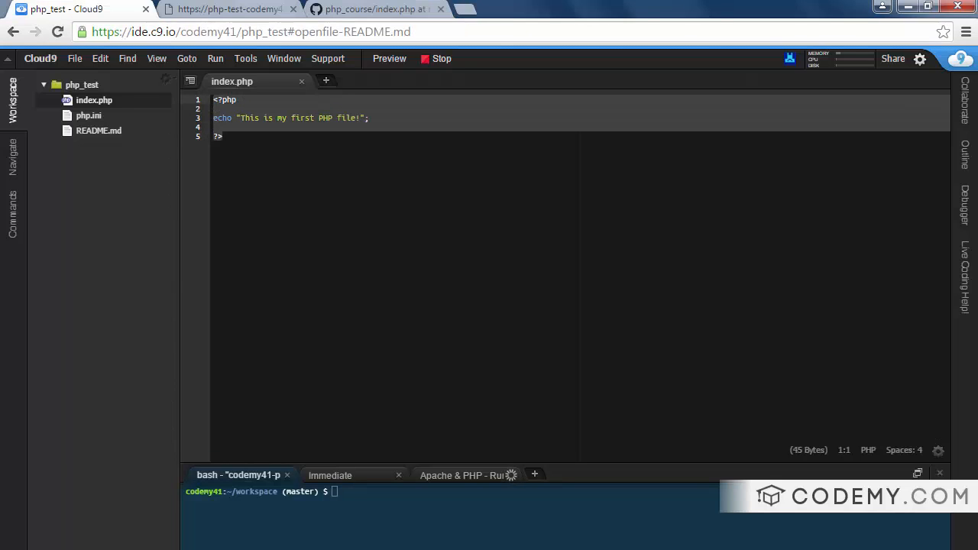
View the pushed README.md on GitHub, then return to the Cloud9 workspace
{"action": "left_click", "coordinate": [374, 9]}
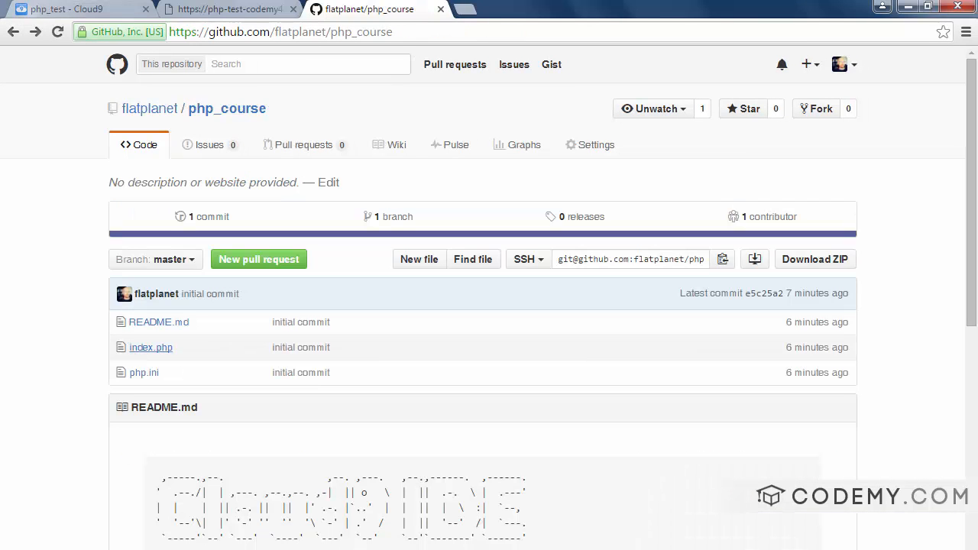
{"action": "left_click", "coordinate": [159, 321]}
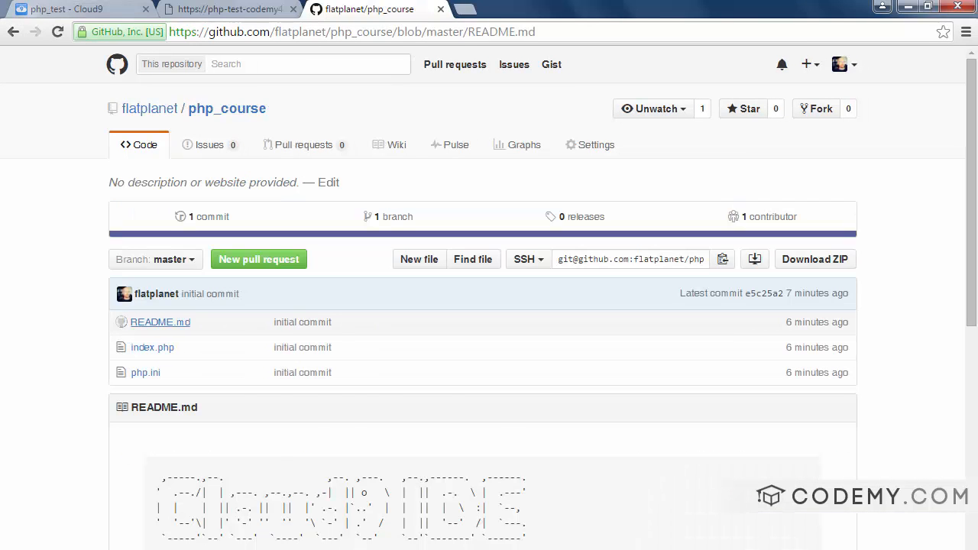
{"action": "scroll", "scroll_direction": "down", "scroll_amount": 3}
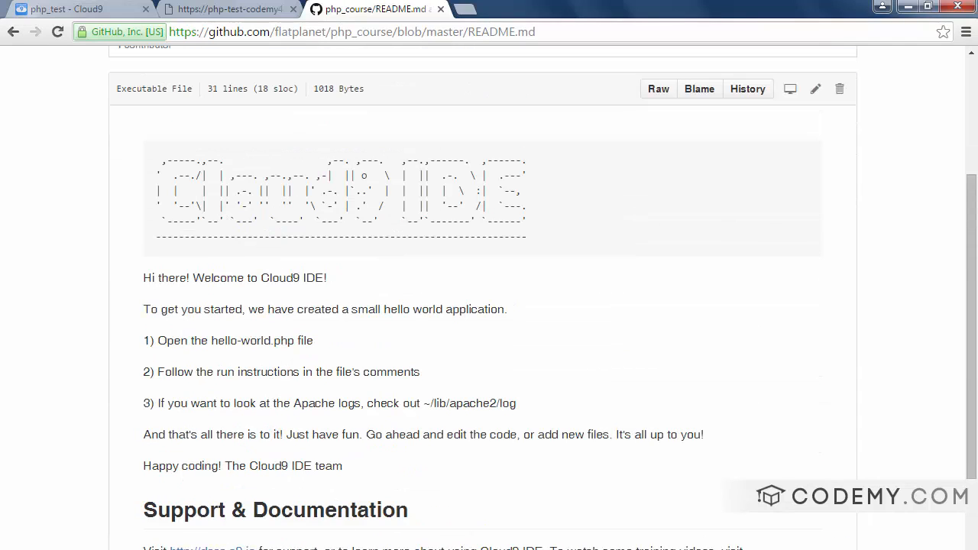
{"action": "left_click", "coordinate": [76, 9]}
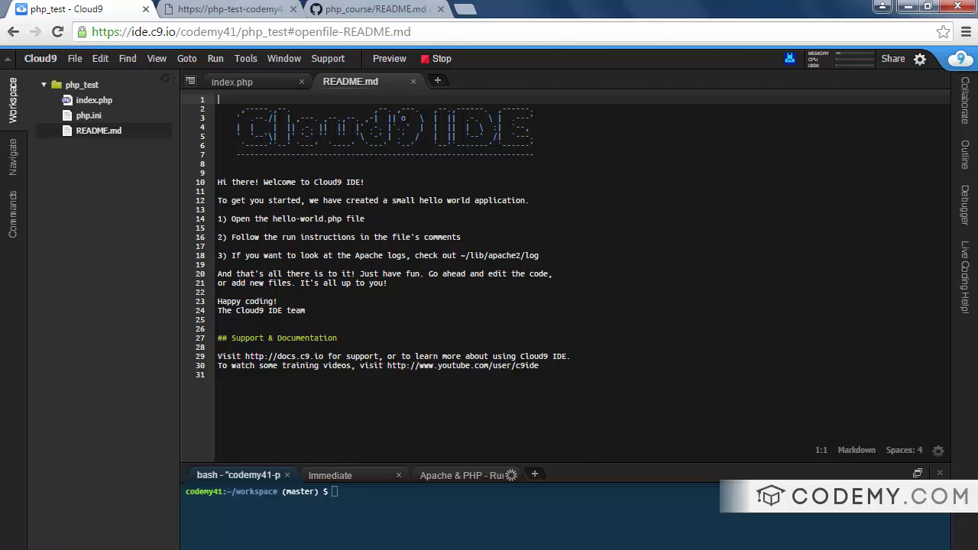
{"action": "left_click", "coordinate": [372, 9]}
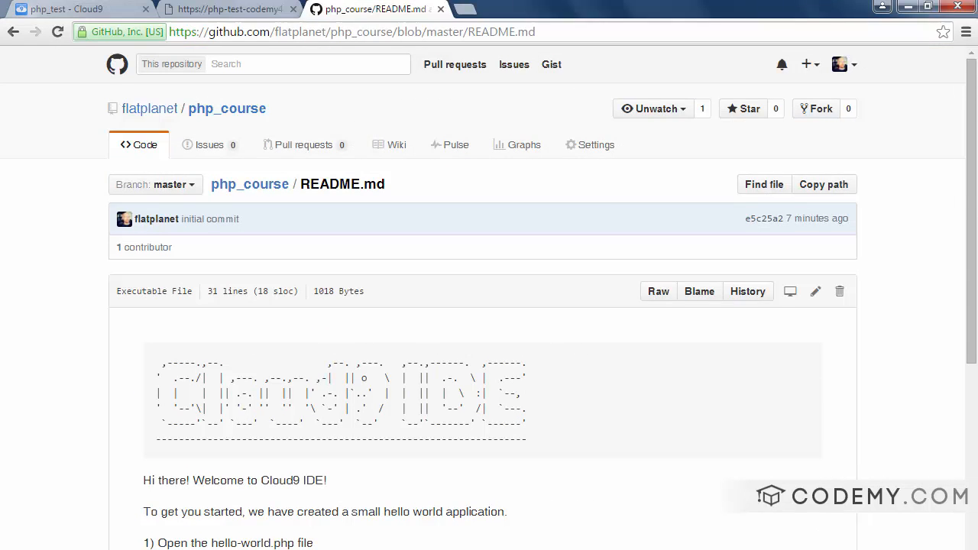
{"action": "left_click", "coordinate": [77, 9]}
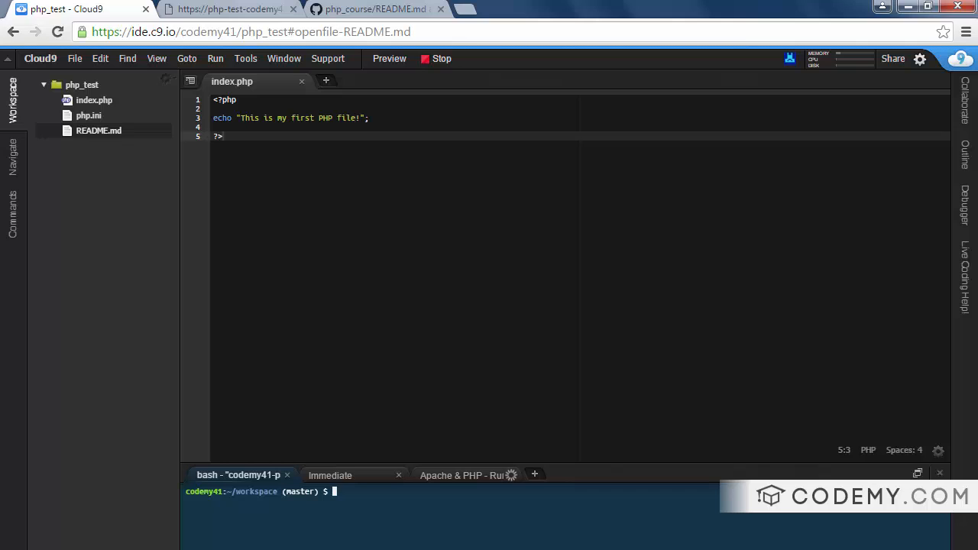
Create a new file named about.php in the php_test folder
{"action": "left_click", "coordinate": [94, 100]}
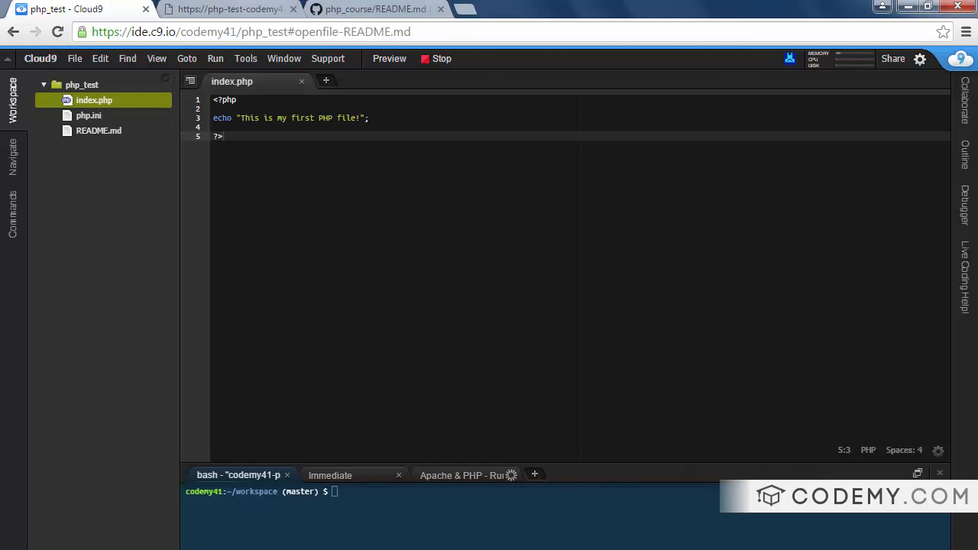
{"action": "right_click", "coordinate": [94, 100]}
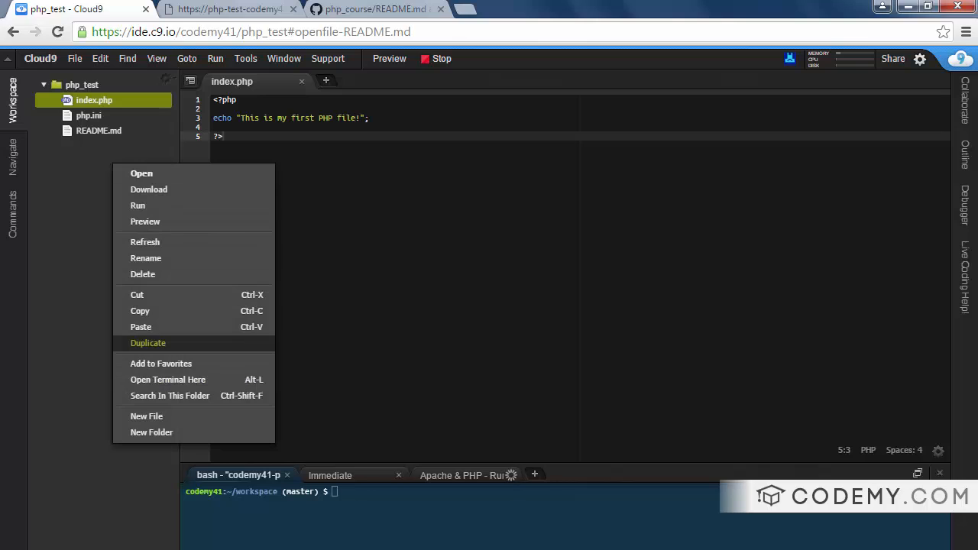
{"action": "mouse_move", "coordinate": [146, 257]}
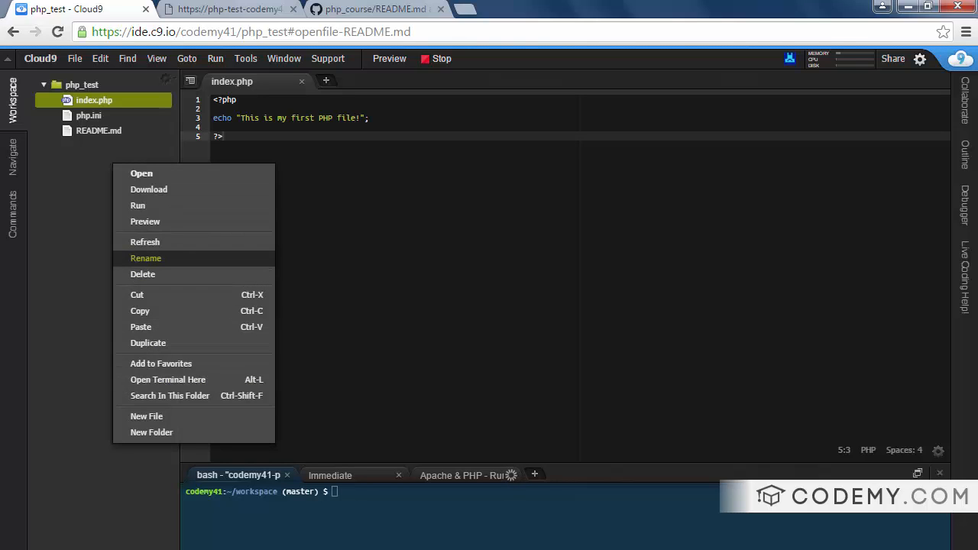
{"action": "mouse_move", "coordinate": [146, 416]}
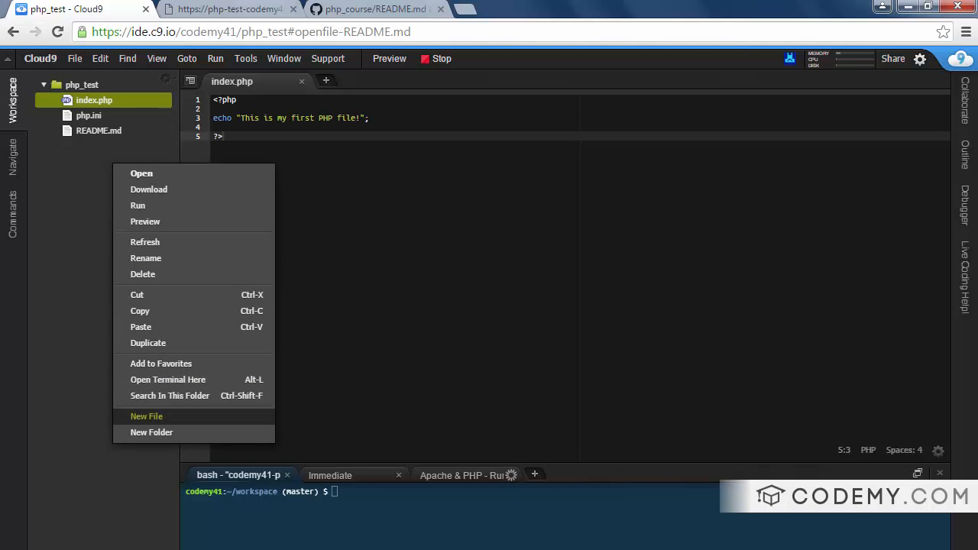
{"action": "left_click", "coordinate": [146, 416]}
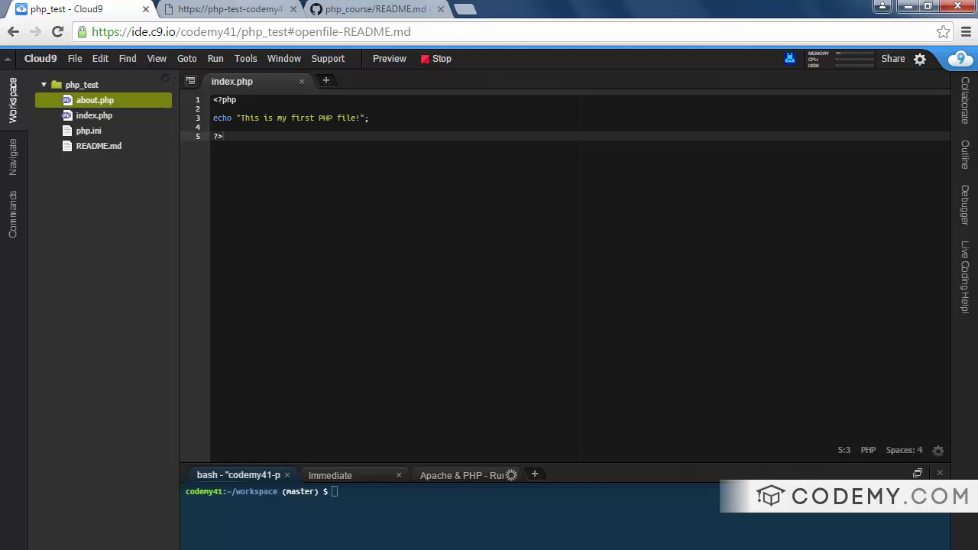
Write PHP code in about.php that echoes "This is our About Page."
{"action": "double_click", "coordinate": [95, 100]}
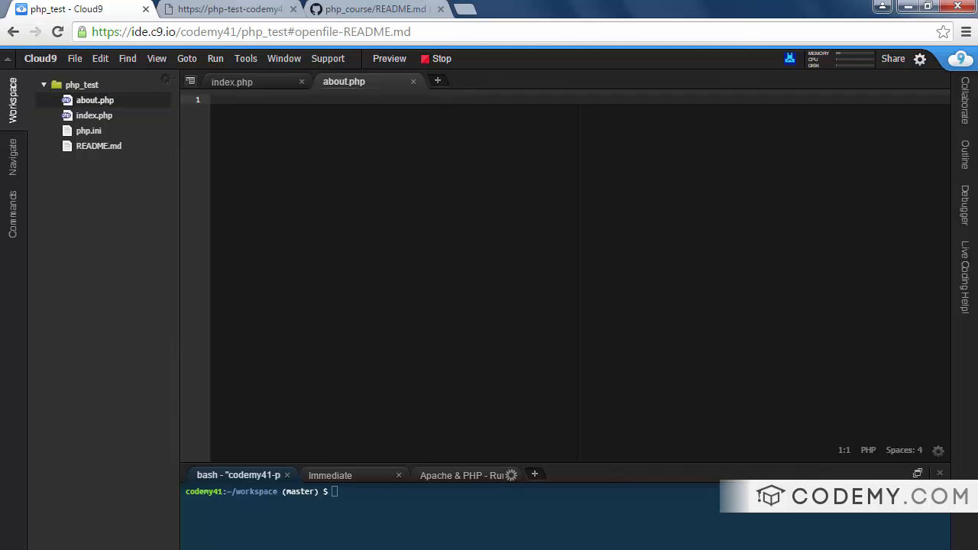
{"action": "type", "text": "<?php"}
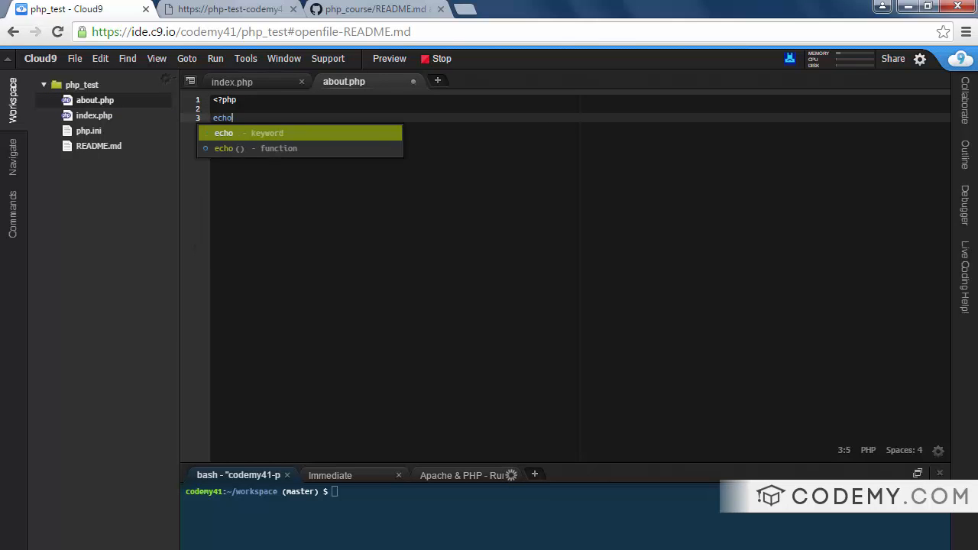
{"action": "type", "text": "\"THis is our Abou"}
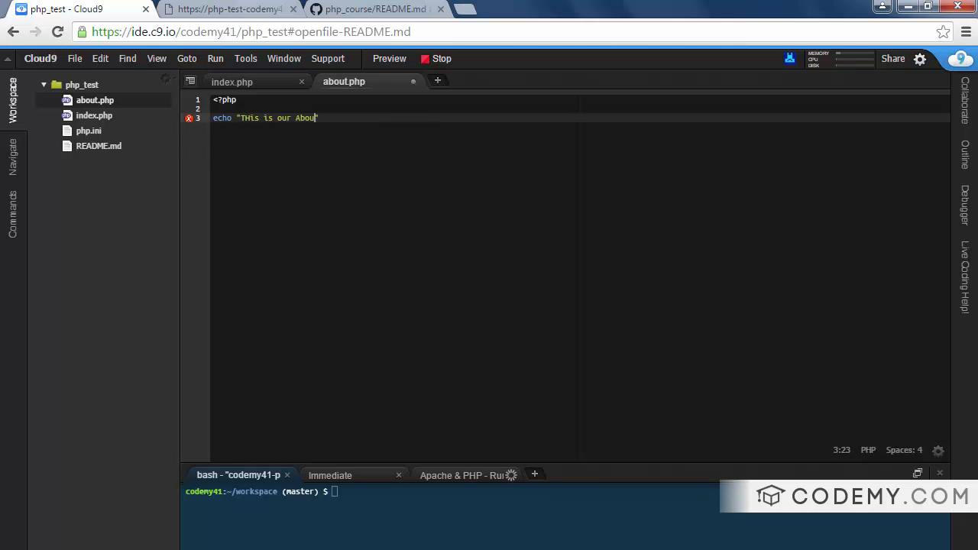
{"action": "type", "text": "Page."}
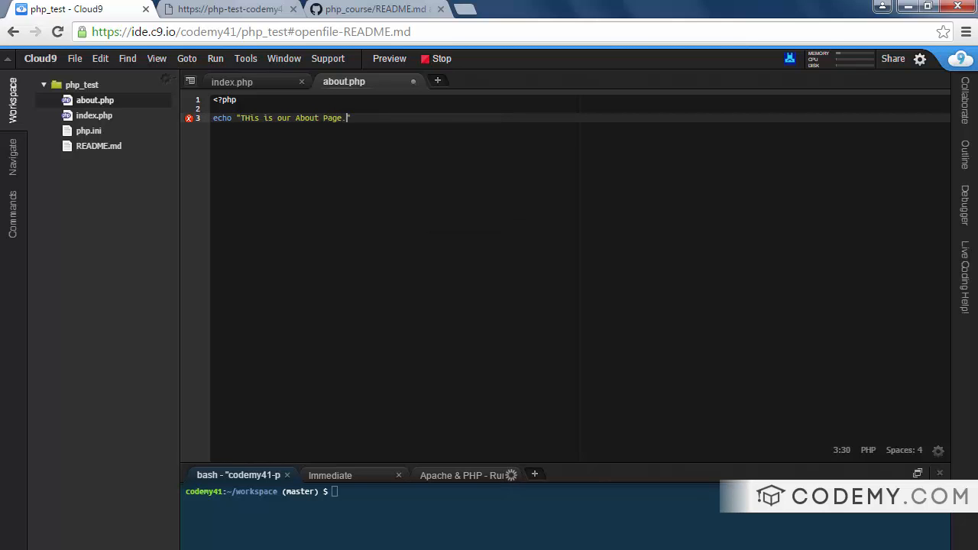
{"action": "type", "text": ";"}
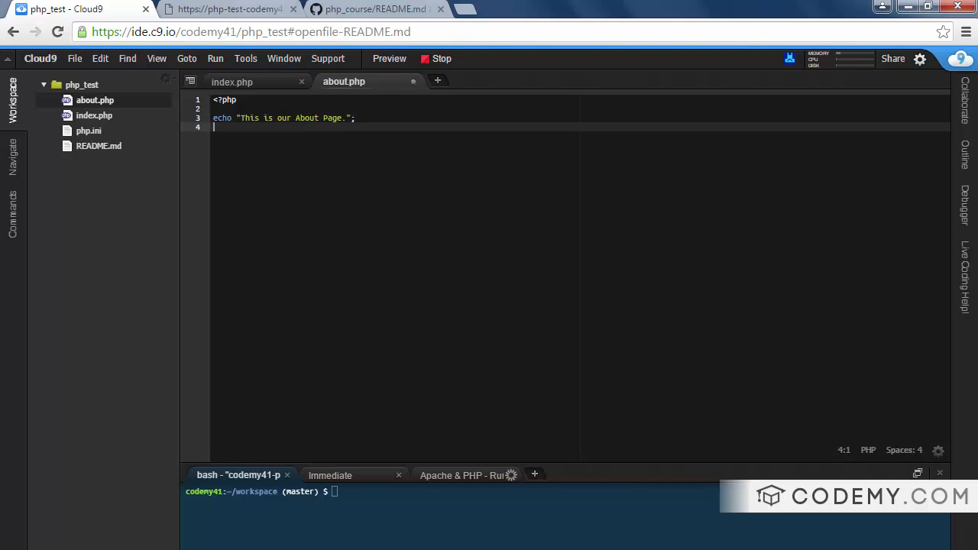
{"action": "type", "text": "?>"}
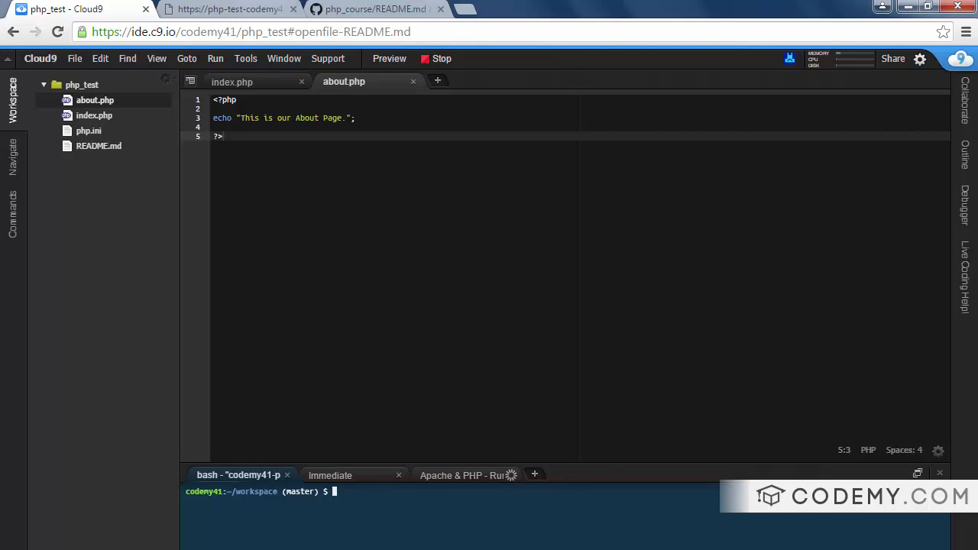
Stage all changes with git add . and commit them as "added an about.php page"
{"action": "type", "text": "git add ."}
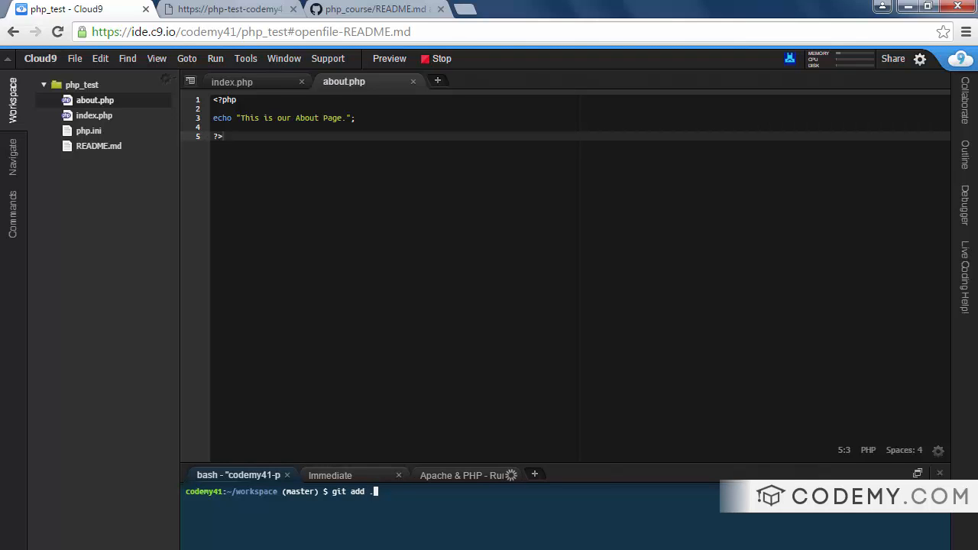
{"action": "key", "text": "Return"}
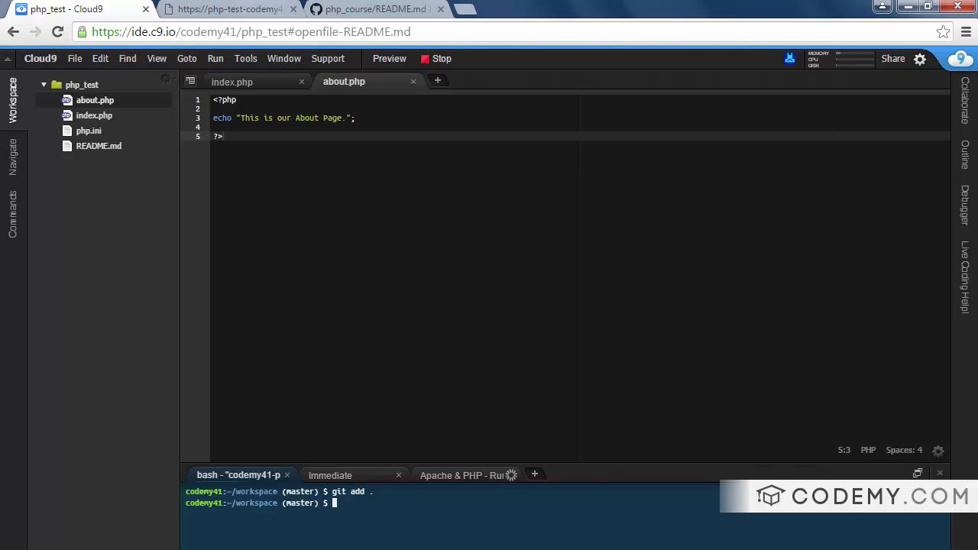
{"action": "type", "text": "git comm"}
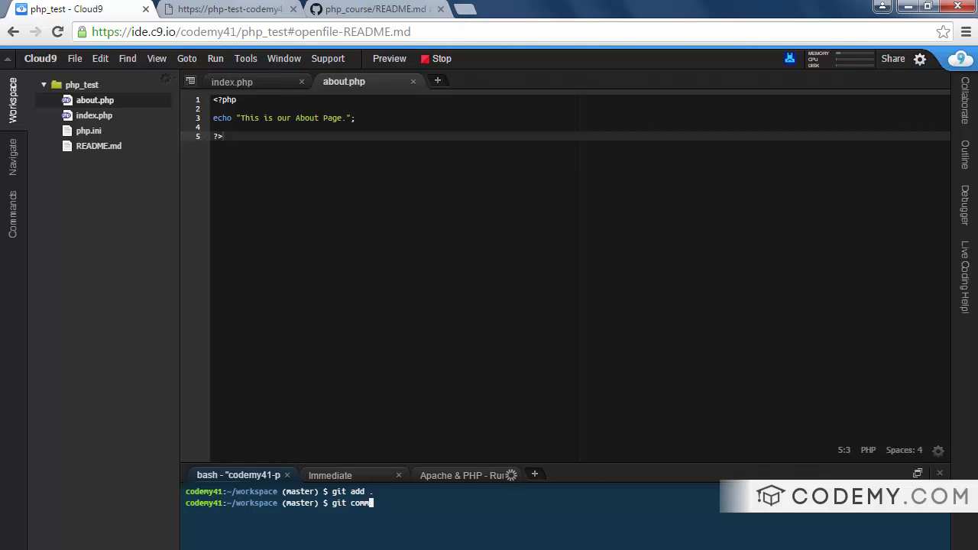
{"action": "type", "text": "mit -am"}
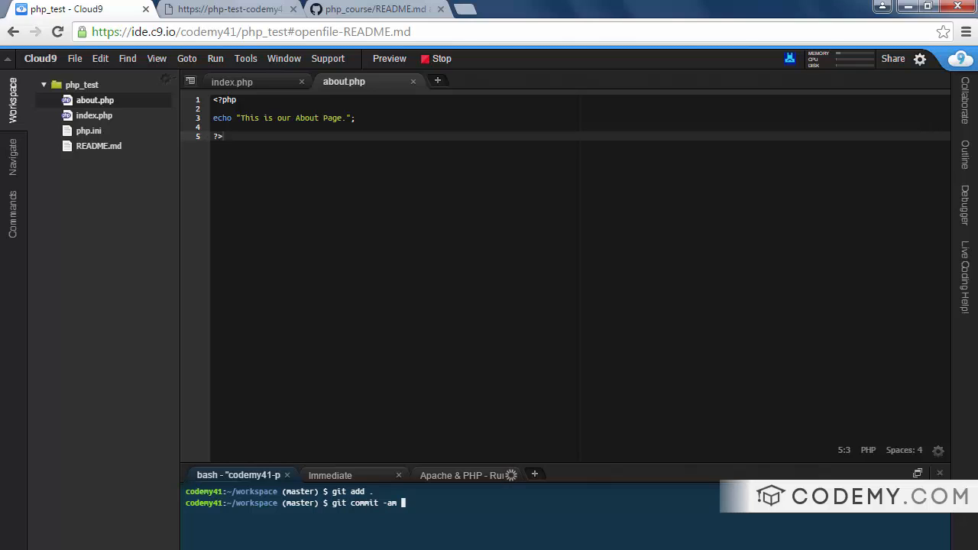
{"action": "type", "text": "\"added a"}
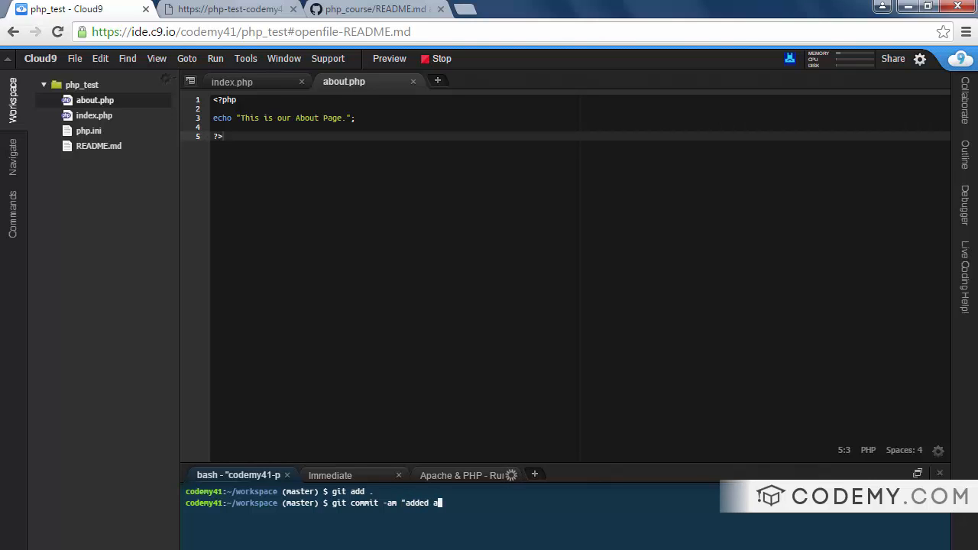
{"action": "type", "text": "n about"}
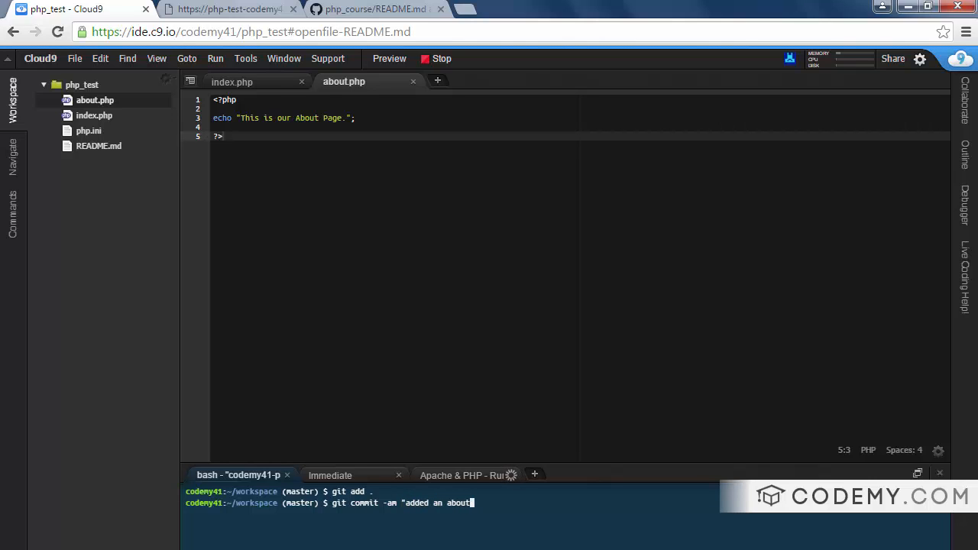
{"action": "type", "text": ".php page"}
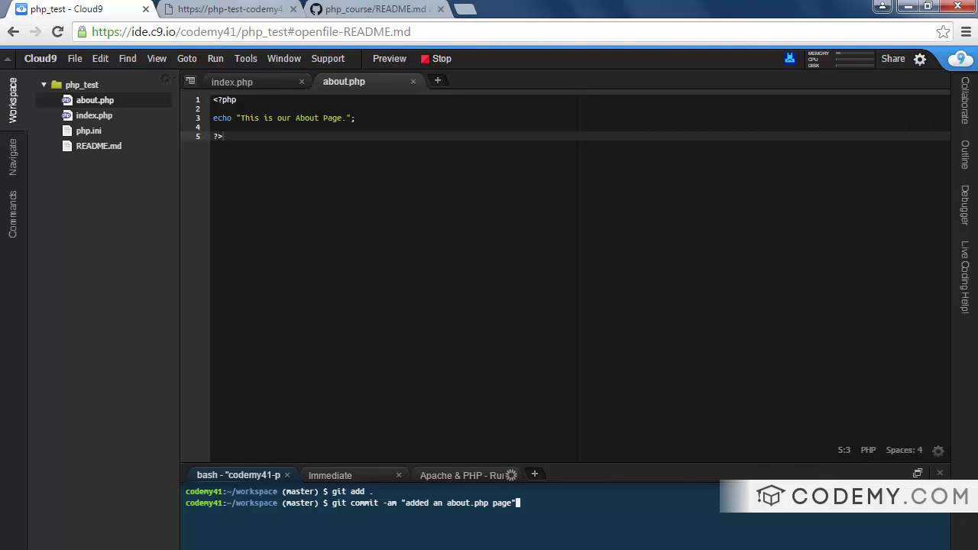
{"action": "key", "text": "Return"}
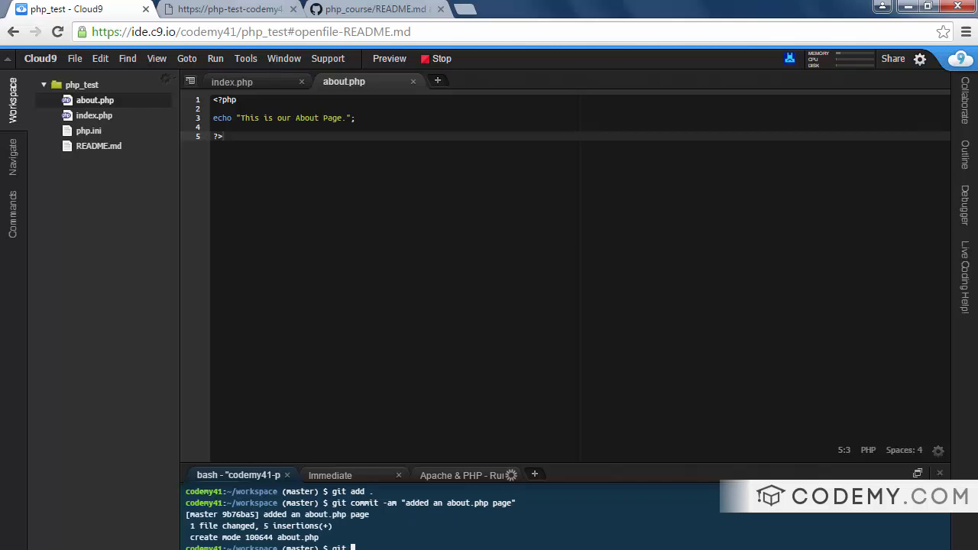
Push the new commit to GitHub with git push
{"action": "type", "text": "push"}
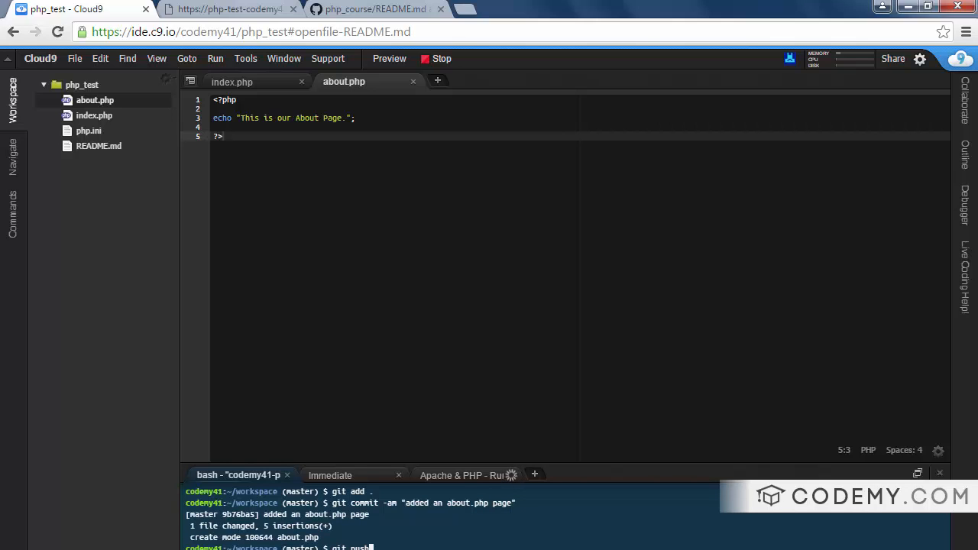
{"action": "key", "text": "Return"}
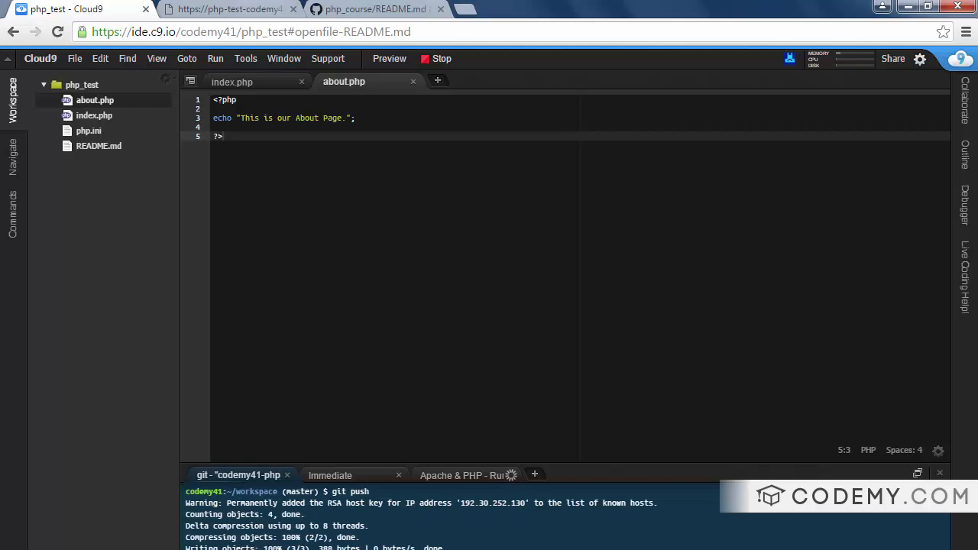
{"action": "left_click", "coordinate": [370, 9]}
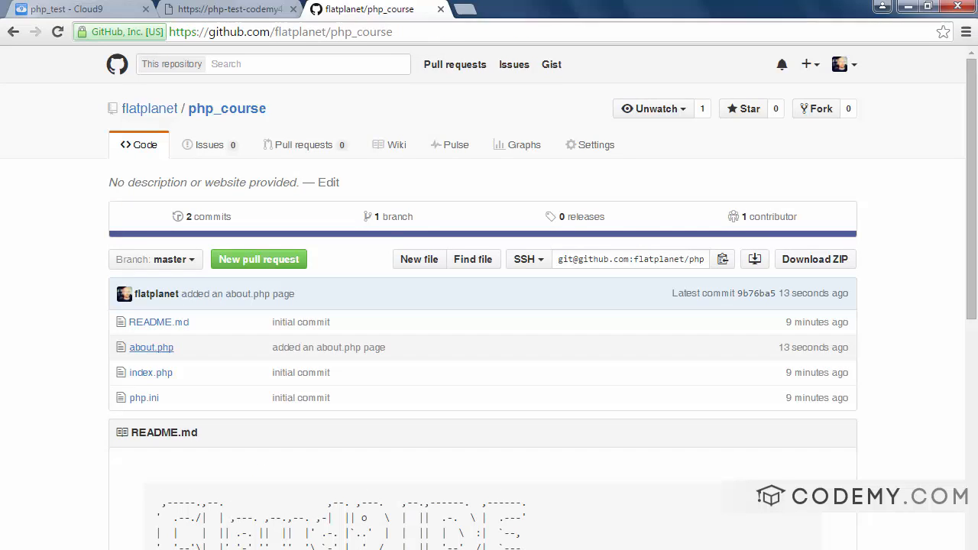
View about.php's code on GitHub, then review the commit messages in the file list
{"action": "left_click", "coordinate": [151, 347]}
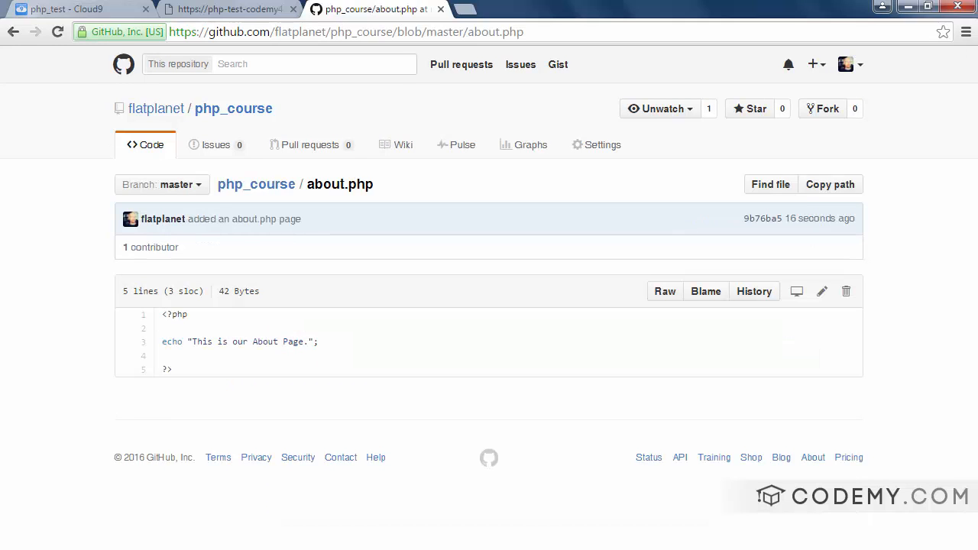
{"action": "left_click", "coordinate": [226, 108]}
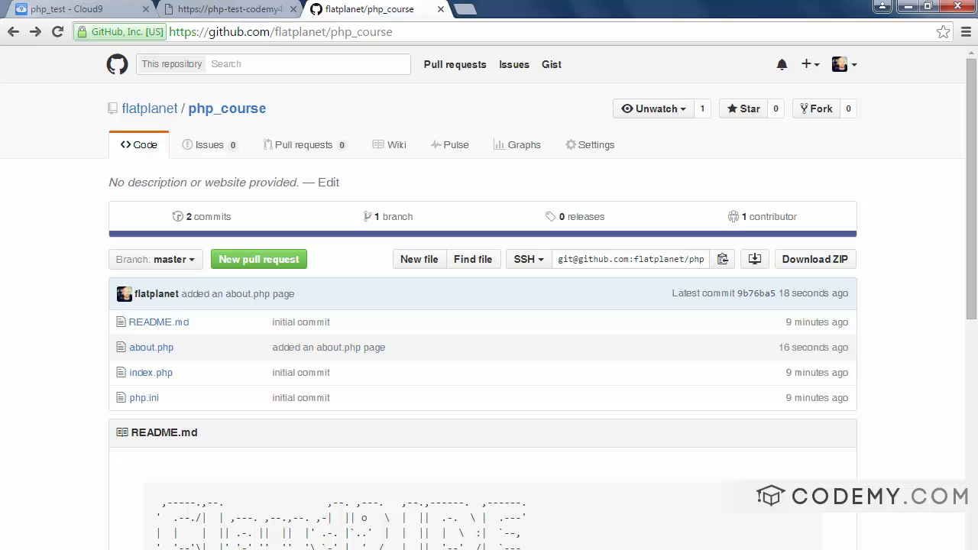
{"action": "double_click", "coordinate": [329, 347]}
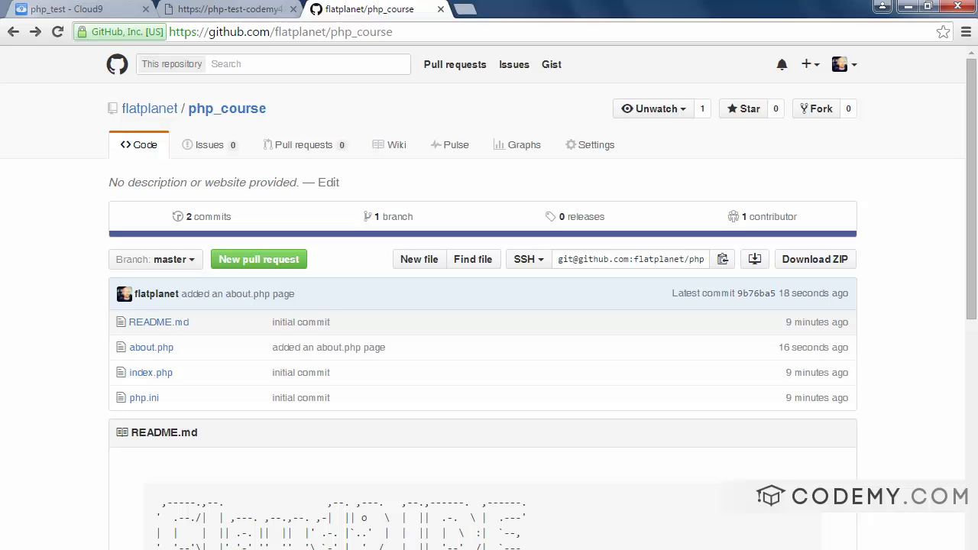
{"action": "double_click", "coordinate": [301, 321]}
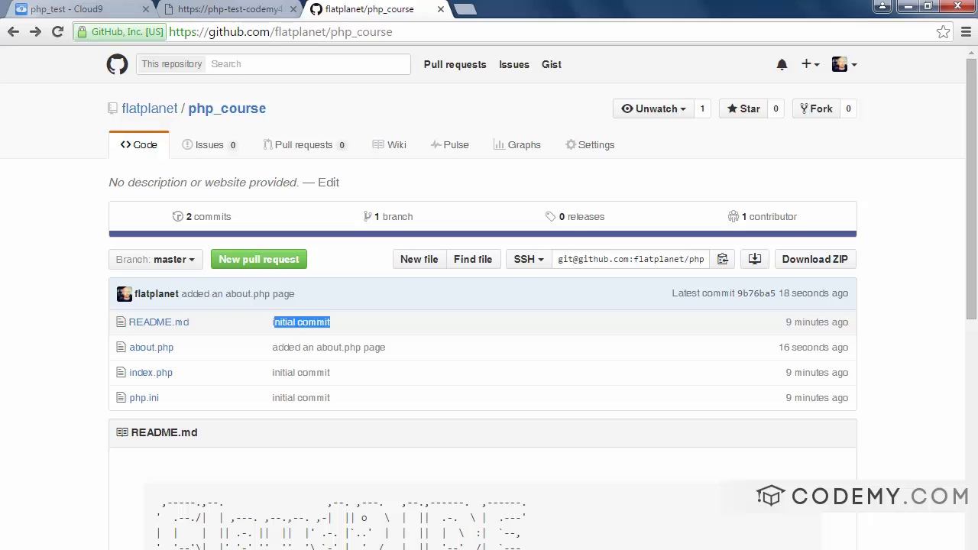